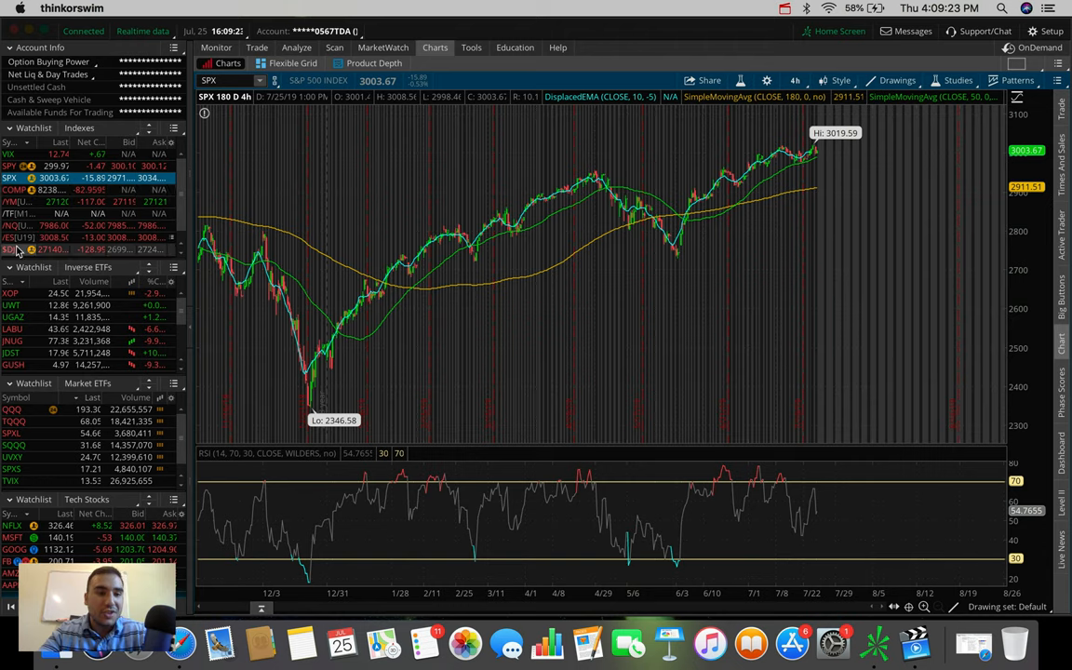
# Step: Glance at the Dow Jones Industrial Average chart, then return to the S&P 500 index chart
pyautogui.click(12, 250)
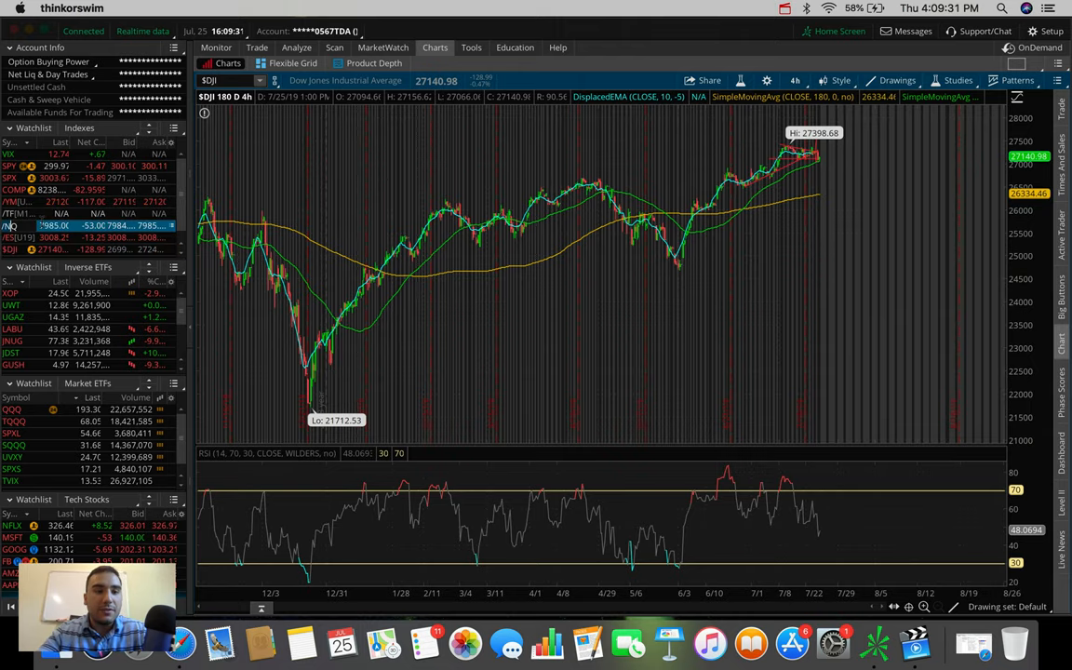
pyautogui.click(9, 226)
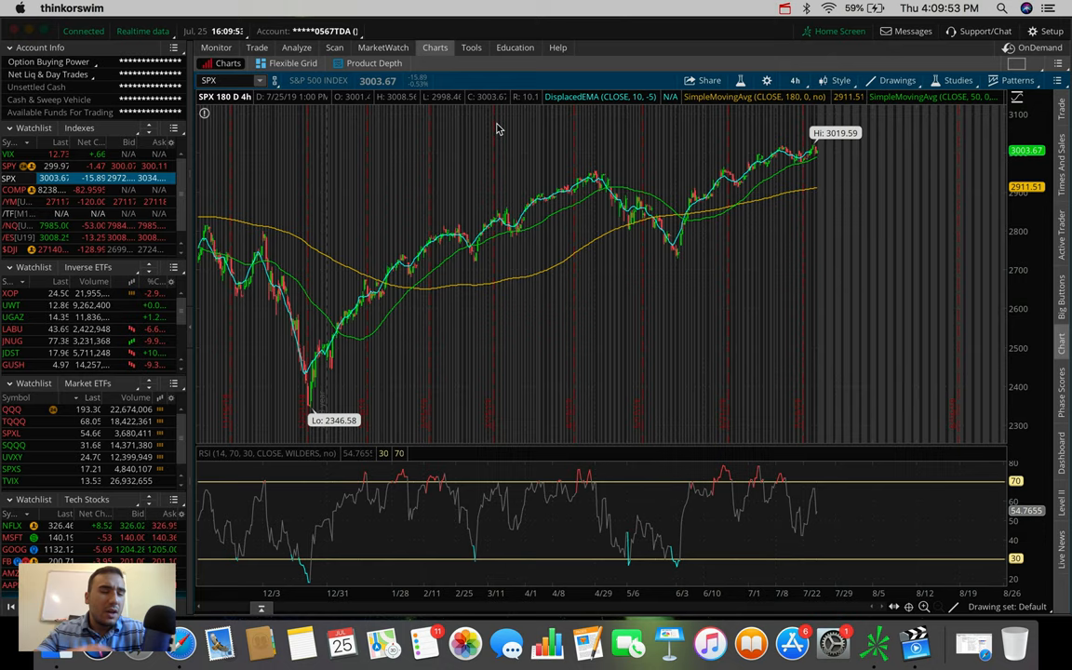
pyautogui.moveTo(588, 152)
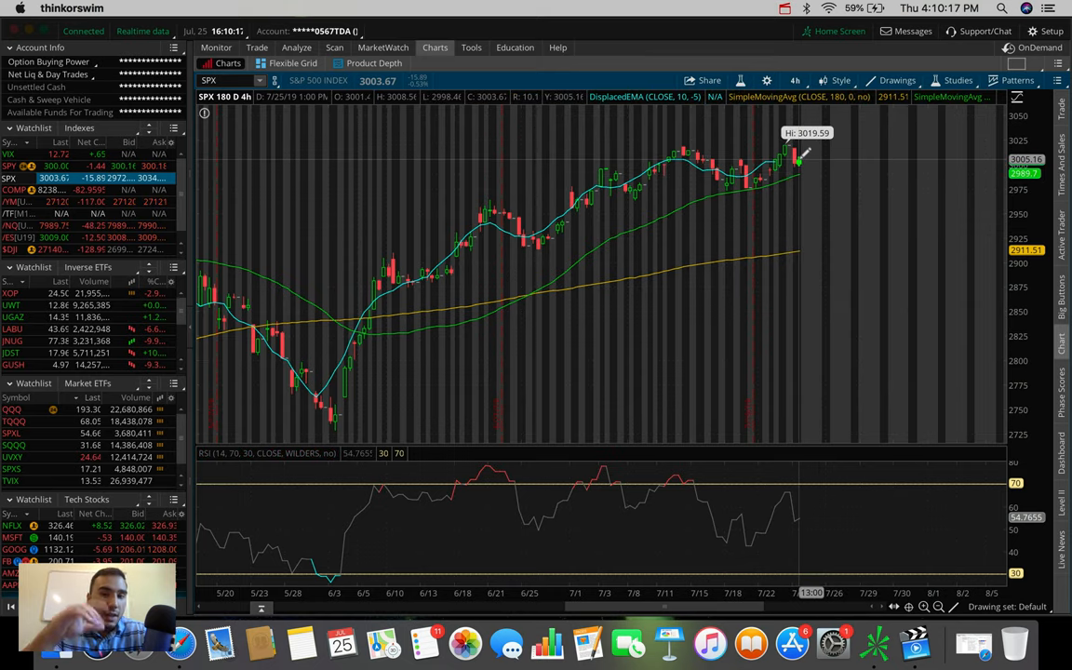
pyautogui.moveTo(711, 145)
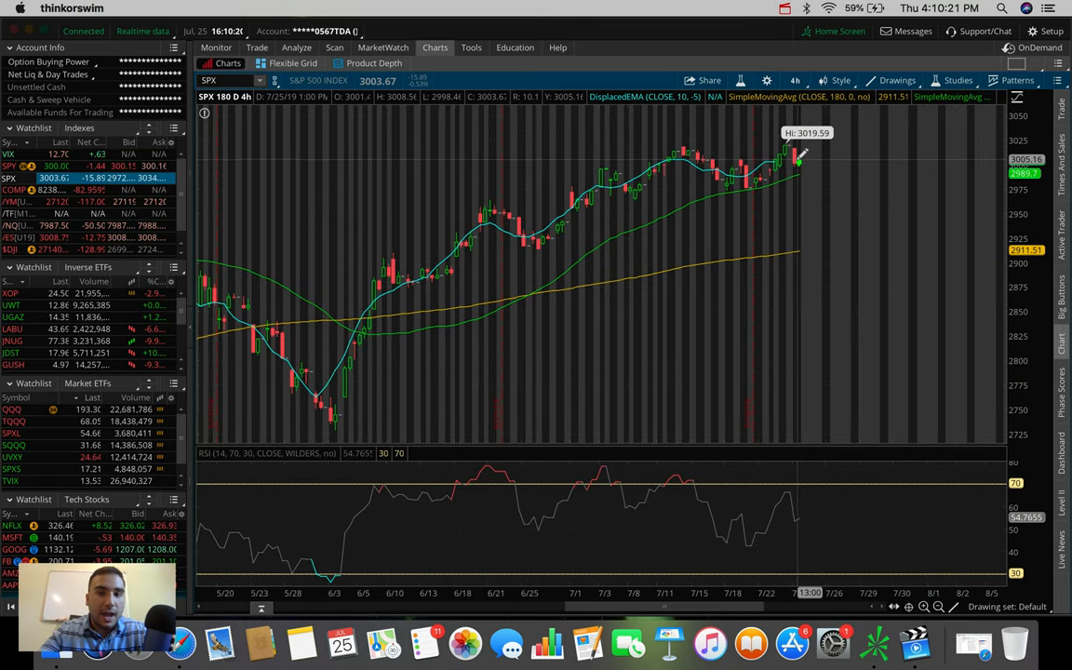
pyautogui.moveTo(670, 134)
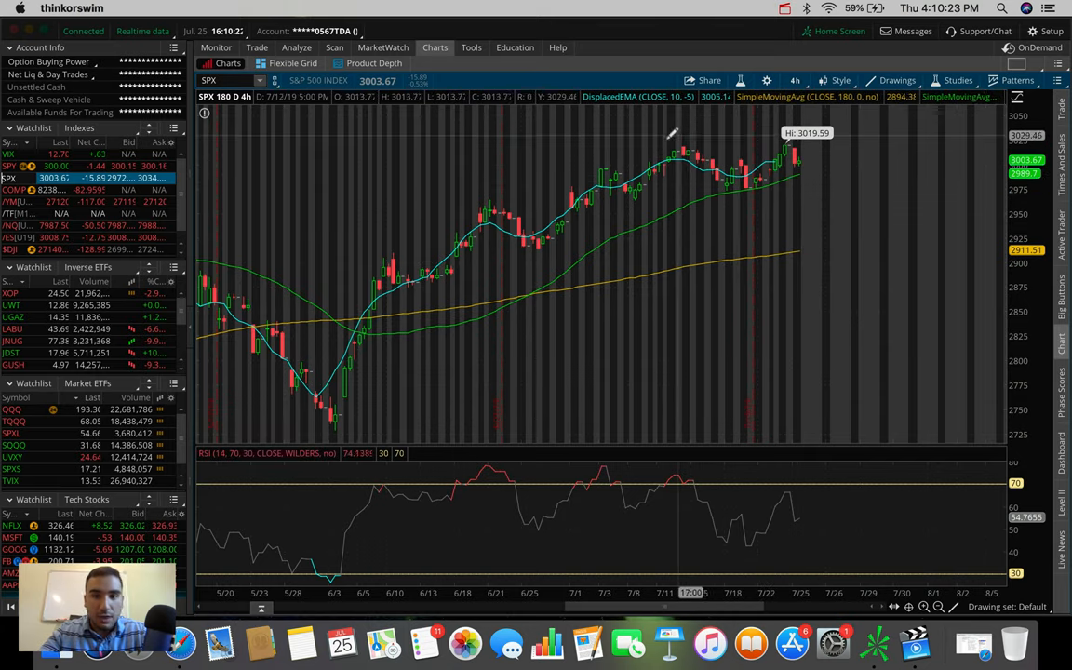
pyautogui.moveTo(642, 145)
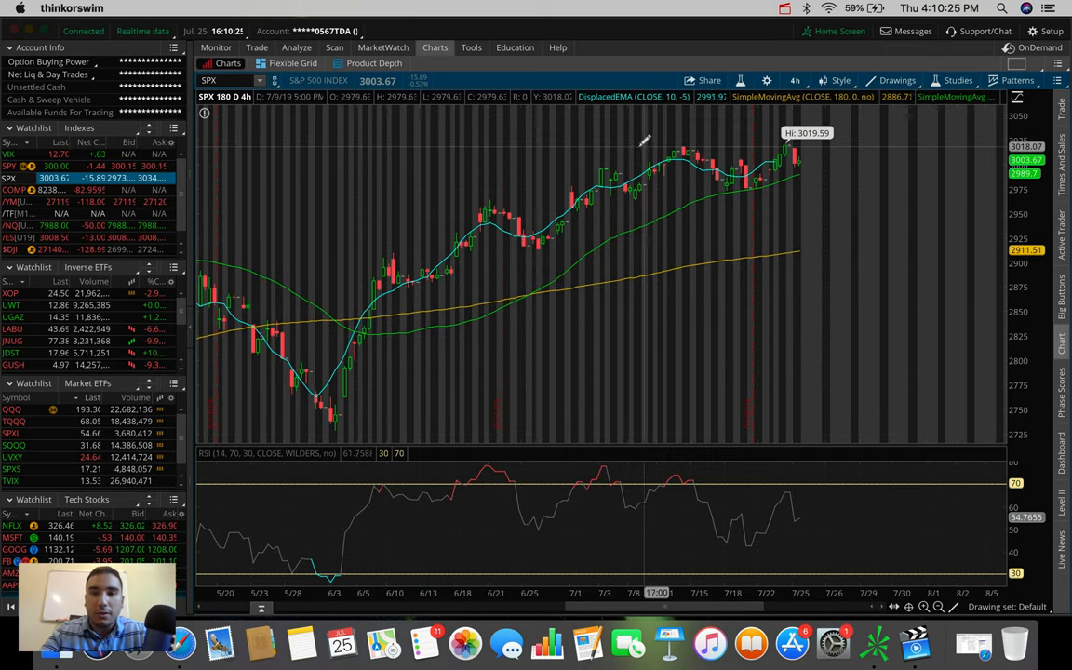
pyautogui.moveTo(618, 145)
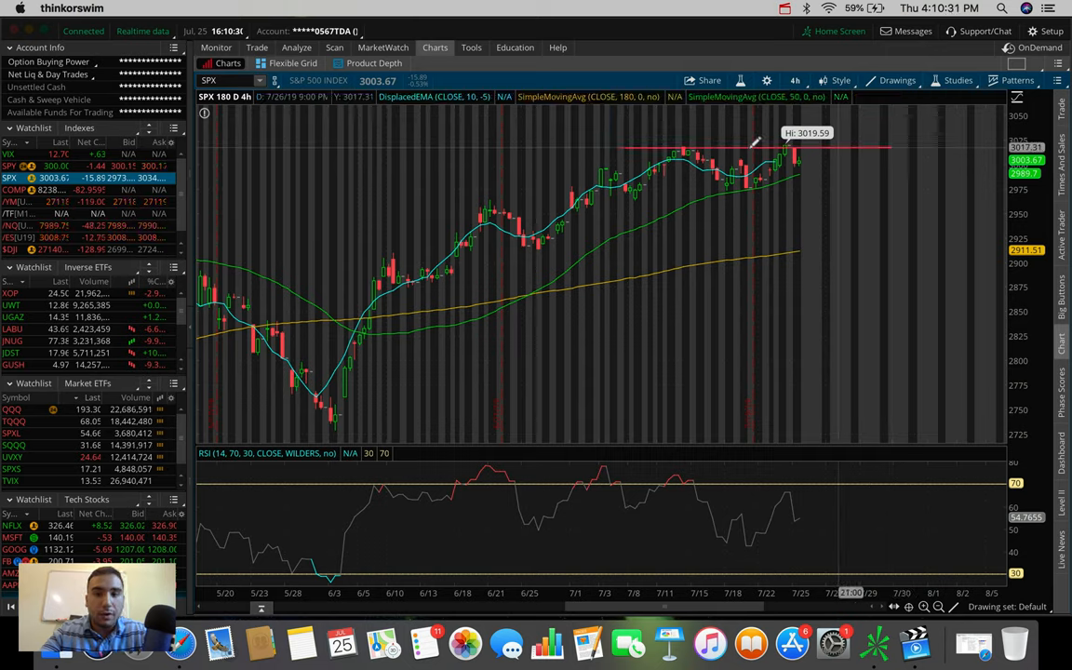
pyautogui.moveTo(690, 149)
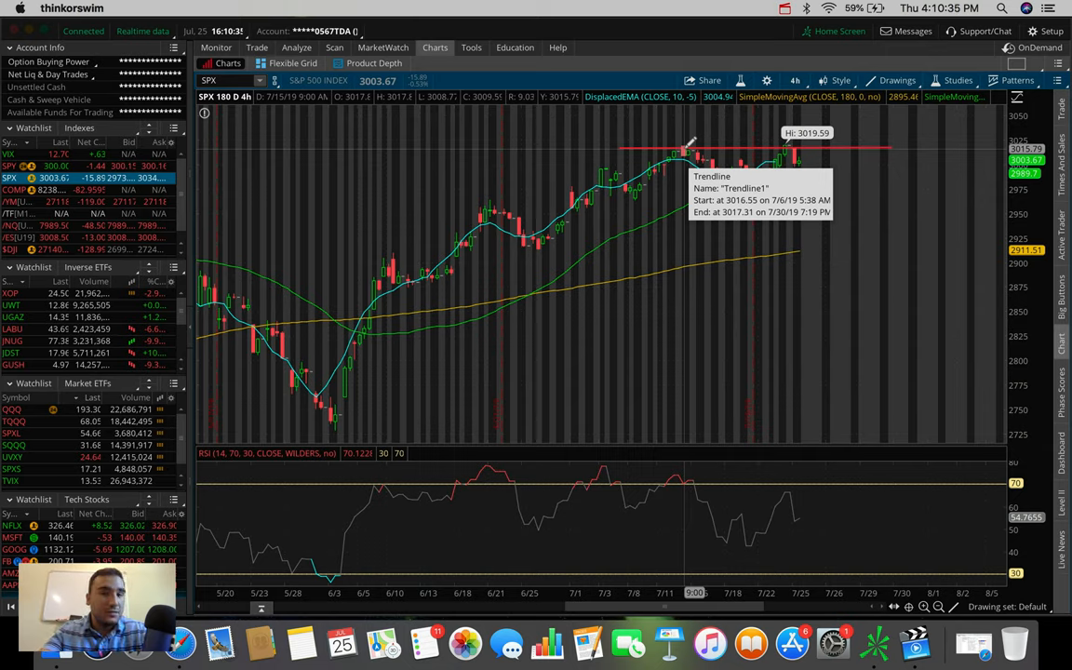
pyautogui.moveTo(717, 126)
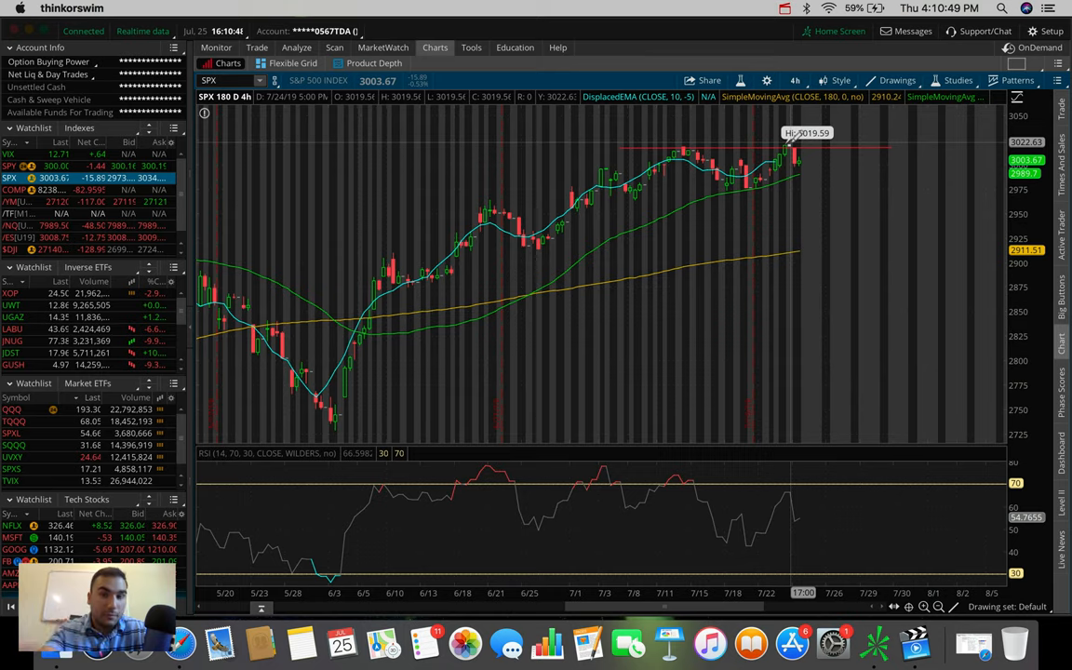
pyautogui.moveTo(809, 158)
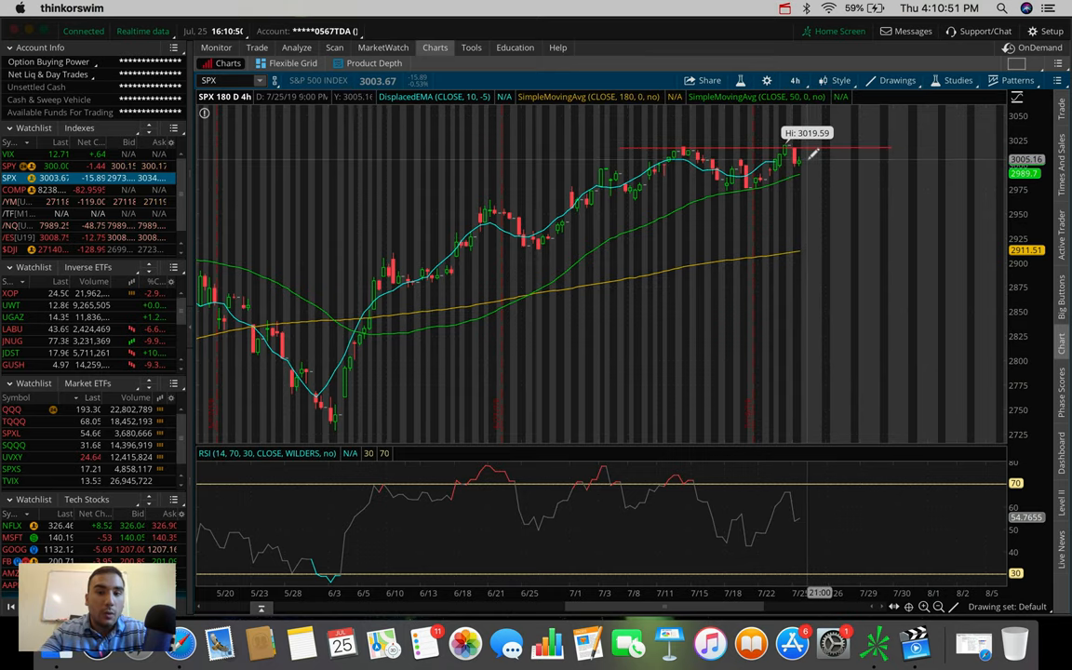
pyautogui.moveTo(799, 160)
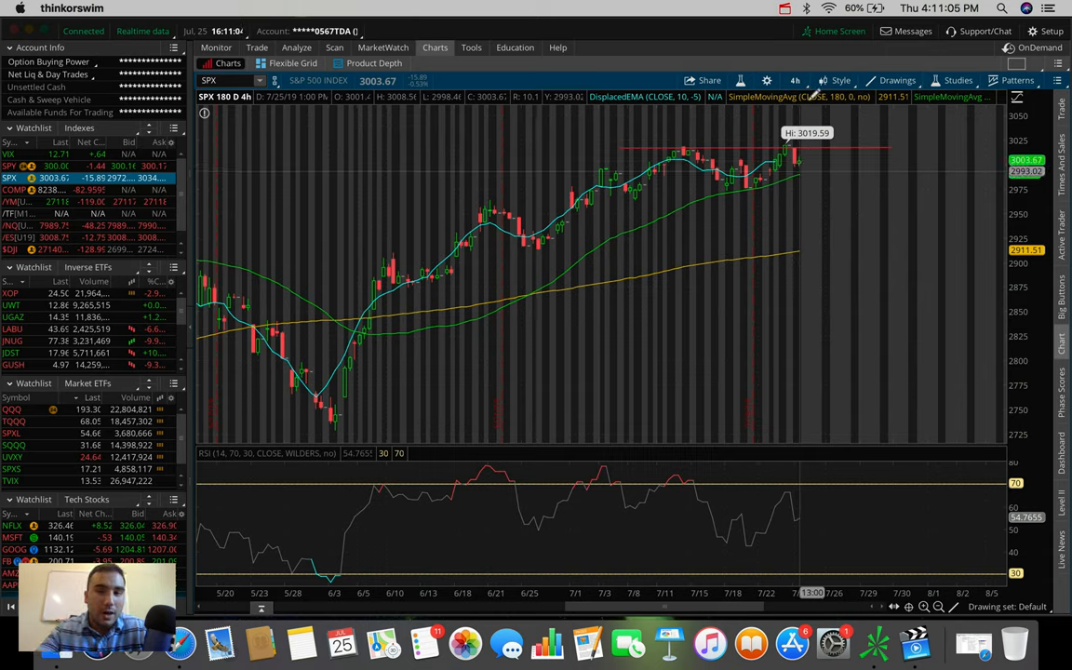
pyautogui.moveTo(804, 214)
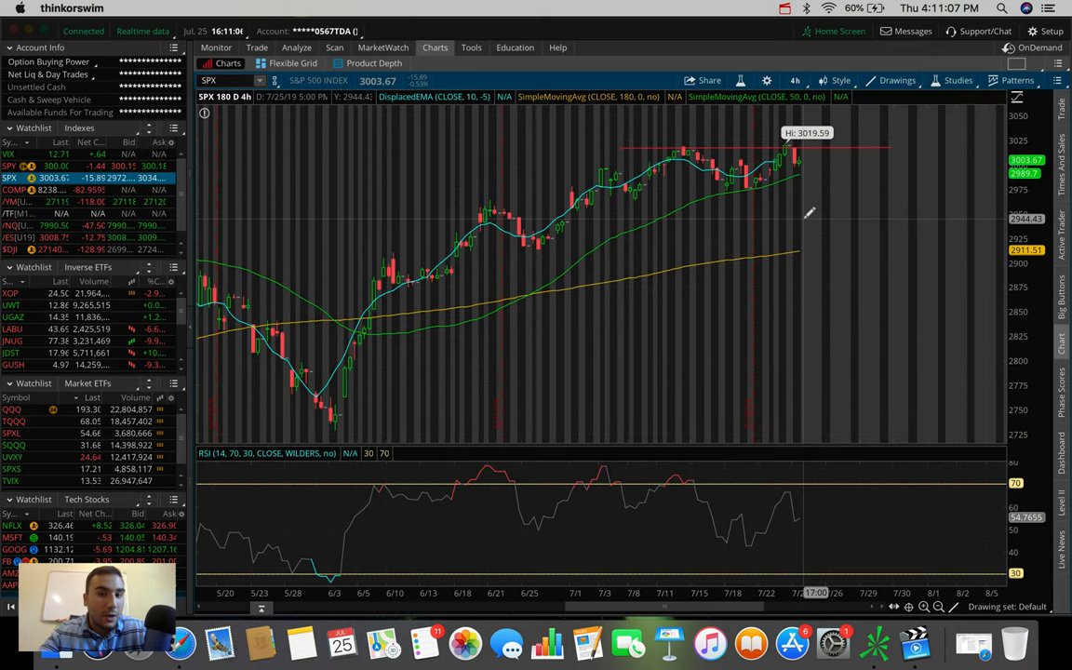
pyautogui.moveTo(804, 207)
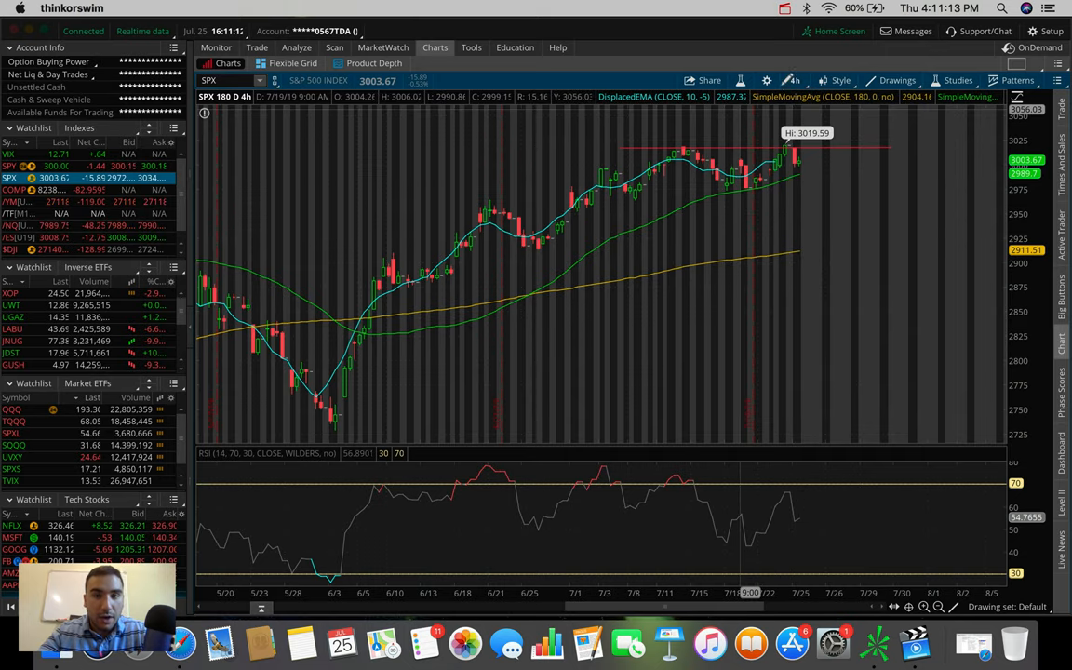
# Step: Widen the S&P 500 chart to show the full six months of price history
pyautogui.click(795, 80)
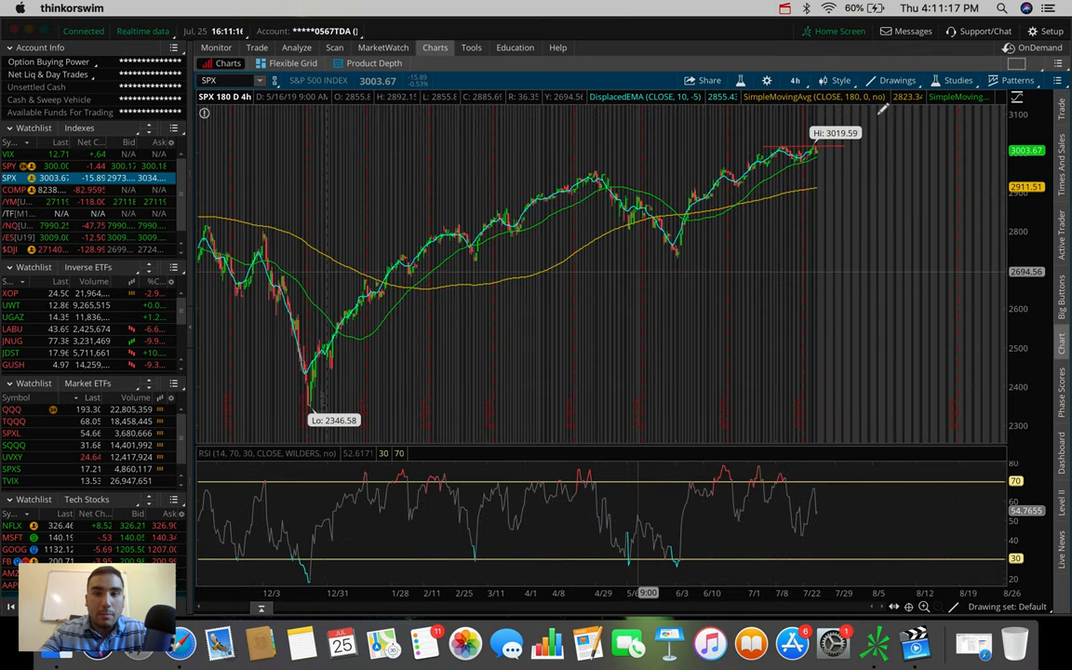
pyautogui.click(897, 80)
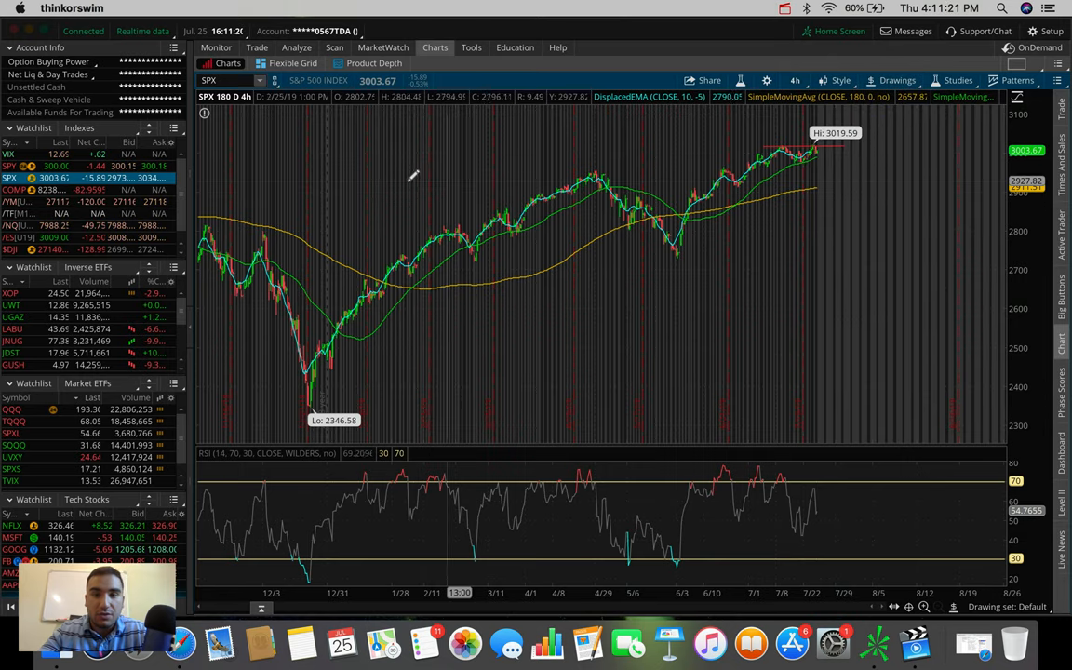
pyautogui.moveTo(317, 166)
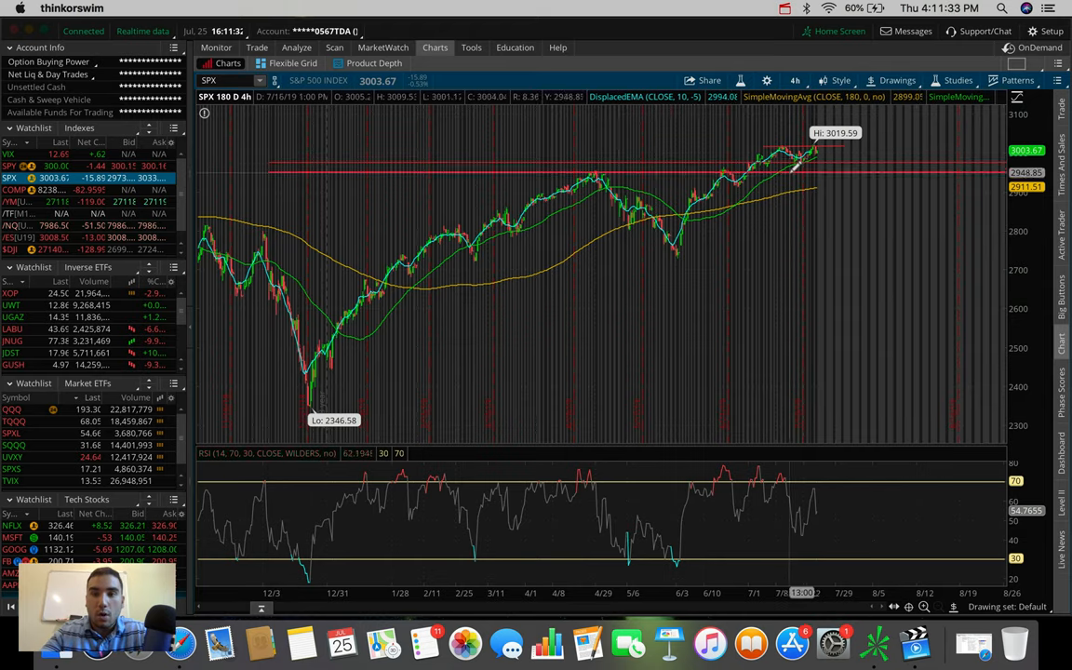
pyautogui.moveTo(797, 168)
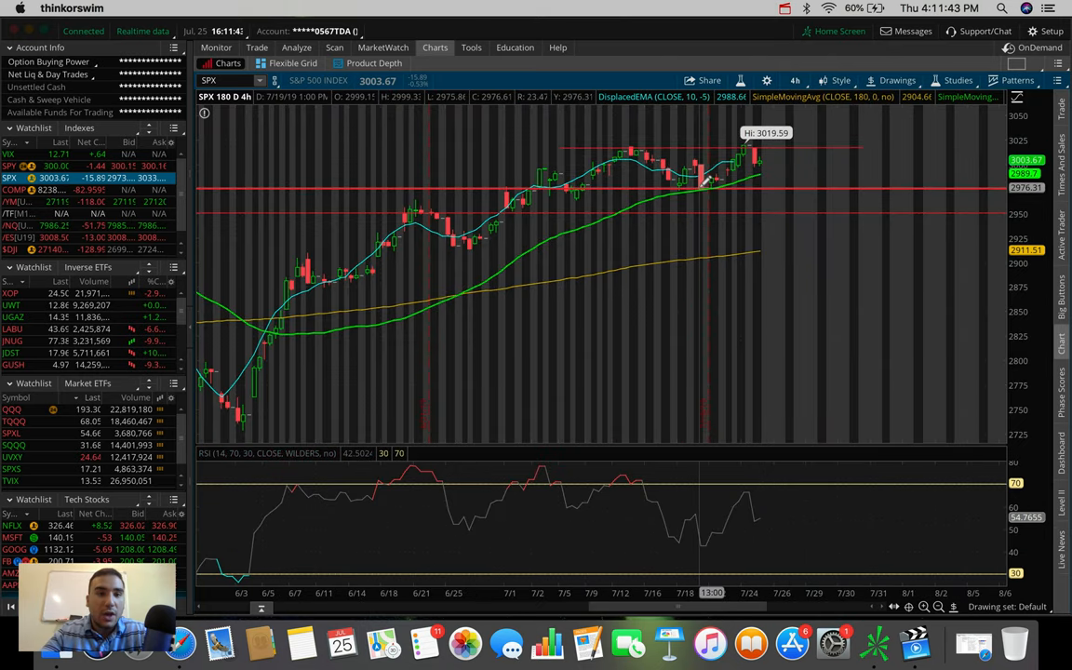
pyautogui.moveTo(577, 192)
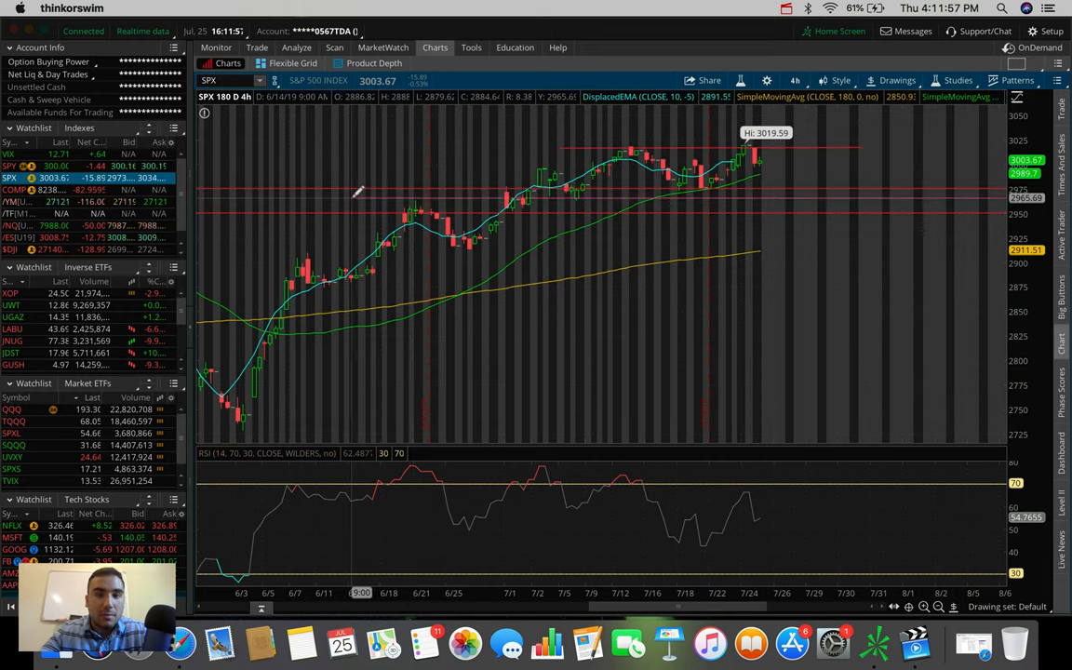
pyautogui.moveTo(677, 182)
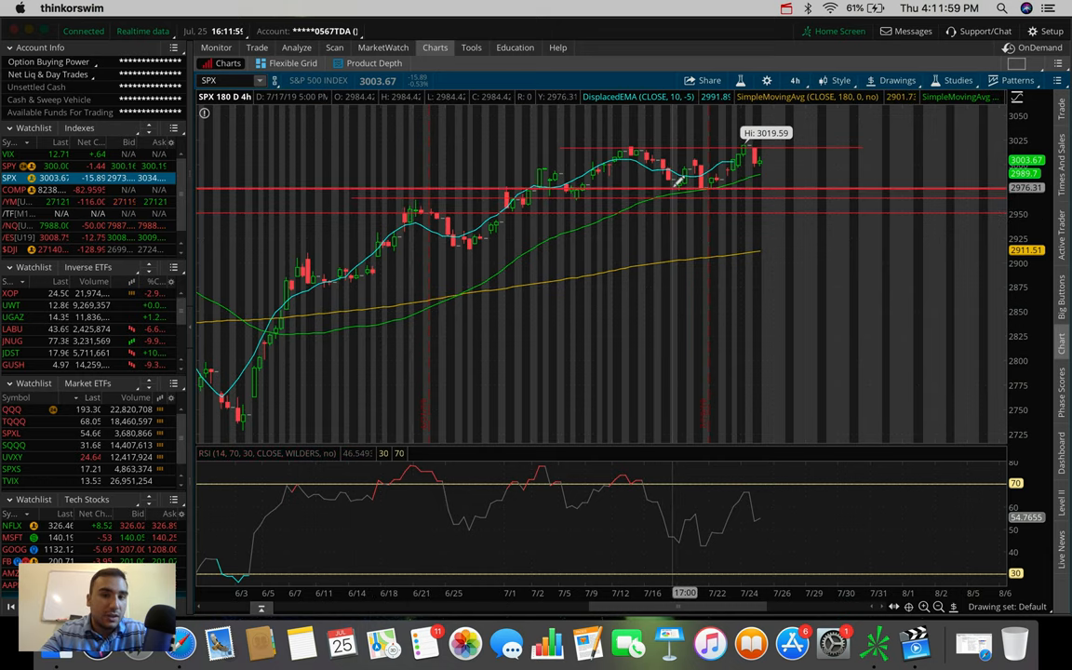
pyautogui.moveTo(677, 184)
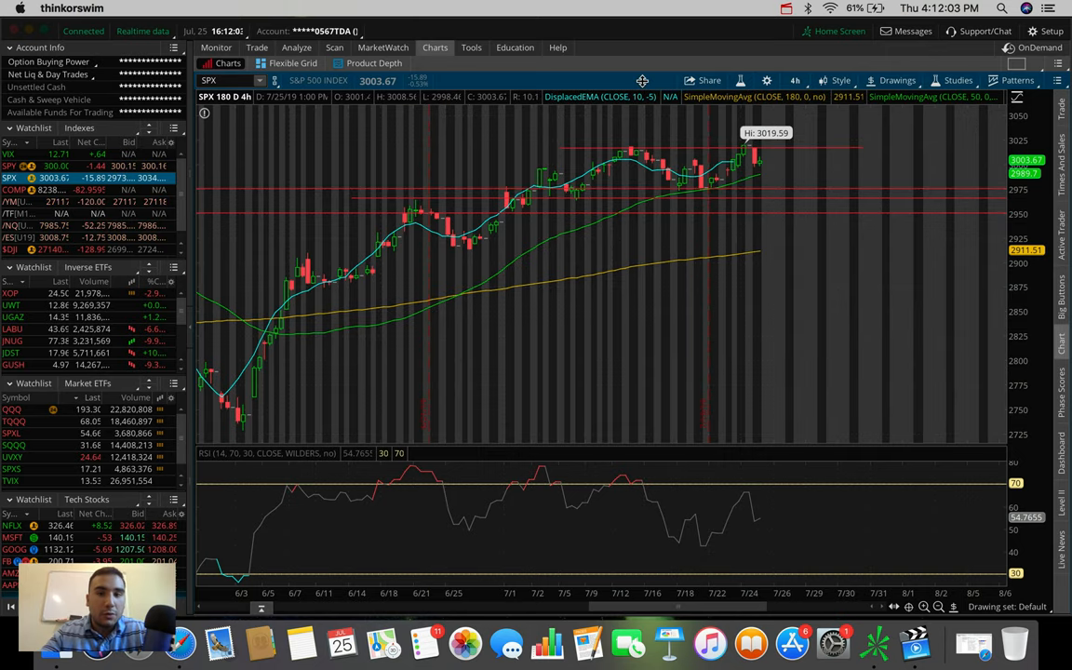
pyautogui.moveTo(499, 156)
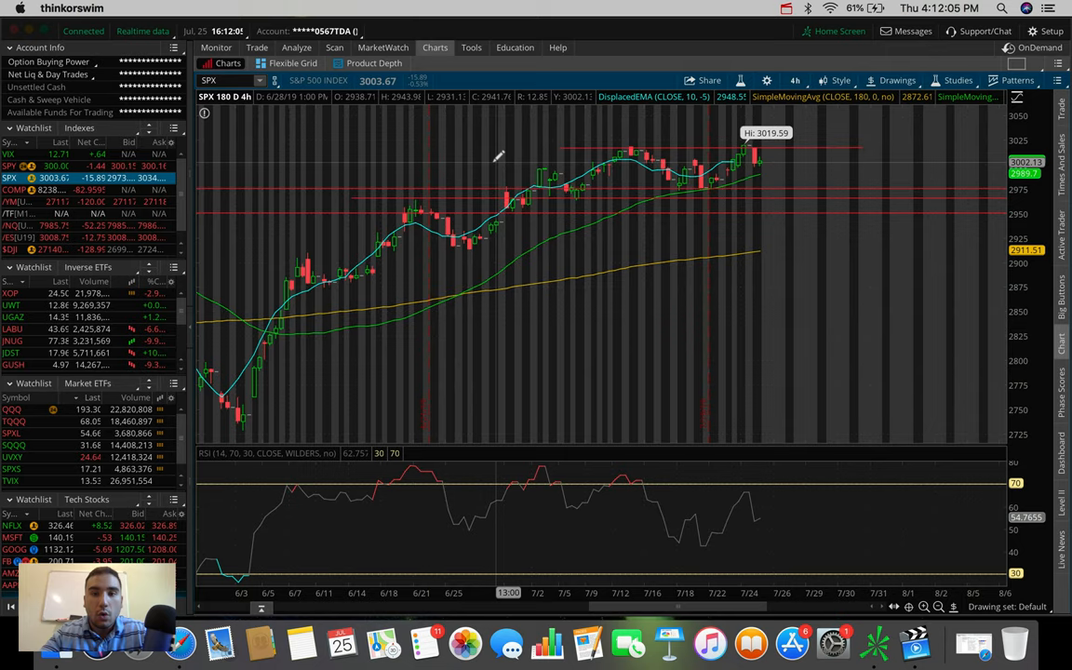
pyautogui.moveTo(456, 165)
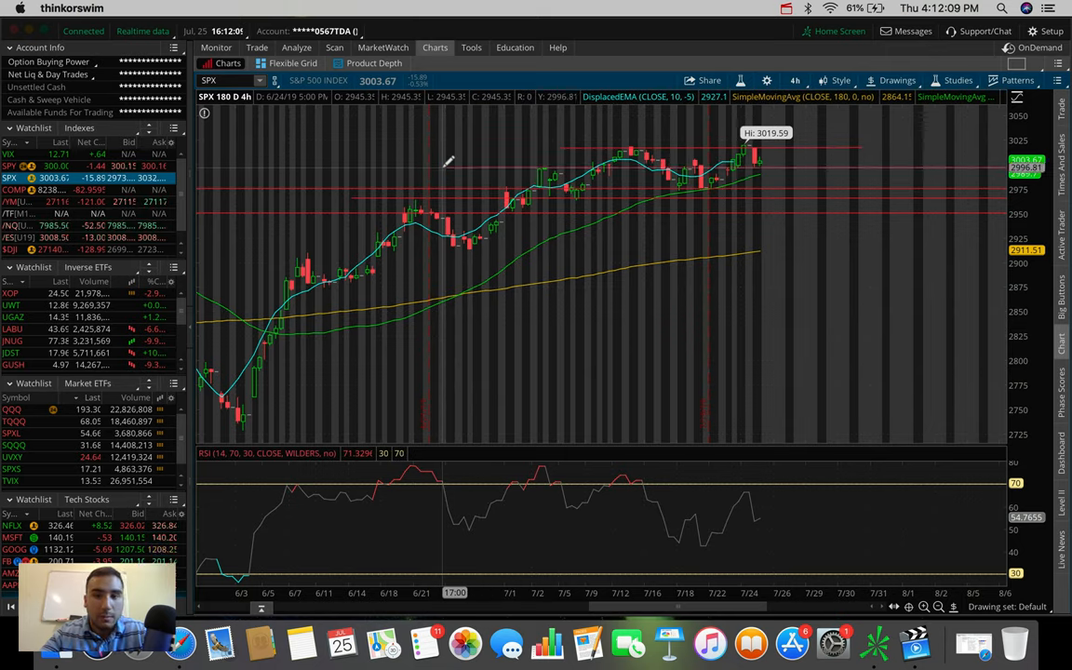
pyautogui.moveTo(767, 158)
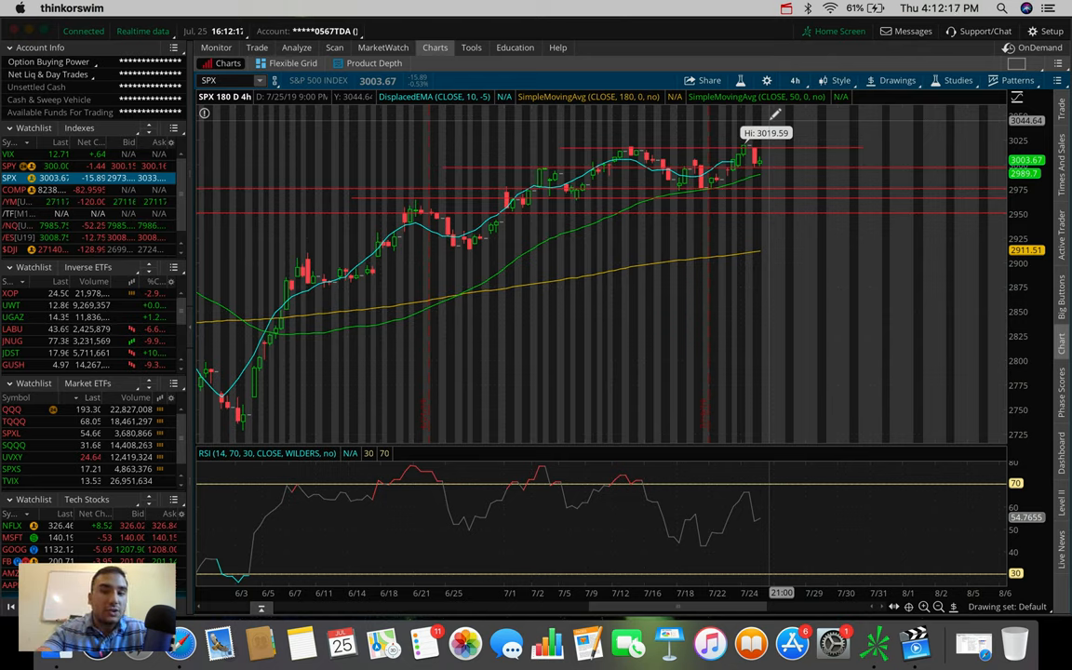
pyautogui.moveTo(759, 158)
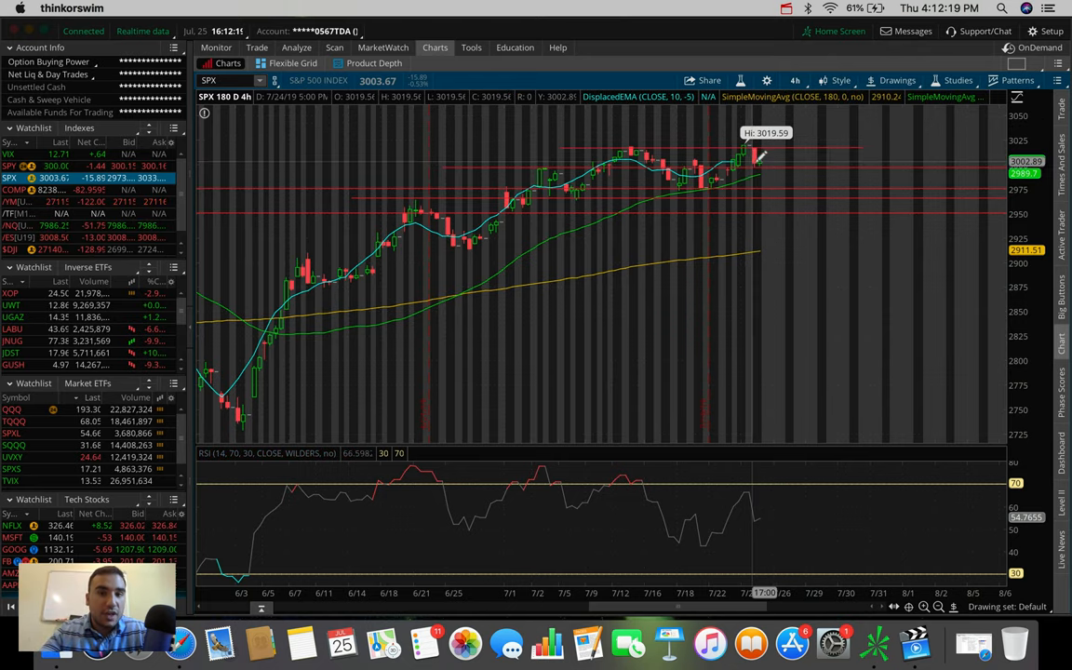
pyautogui.moveTo(763, 172)
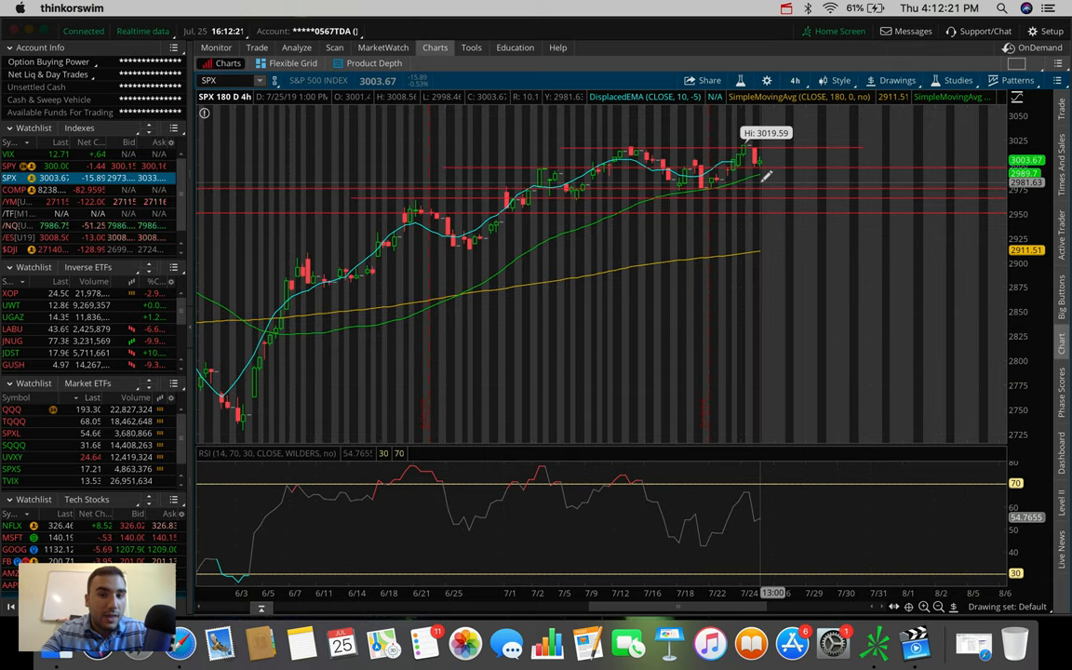
pyautogui.moveTo(759, 175)
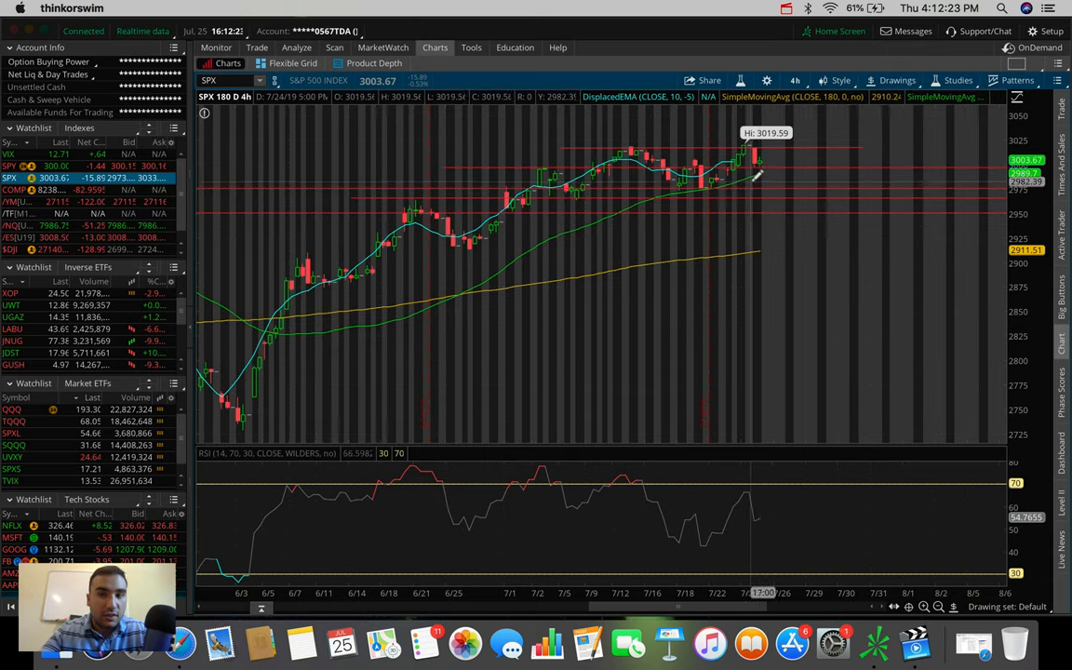
pyautogui.moveTo(755, 182)
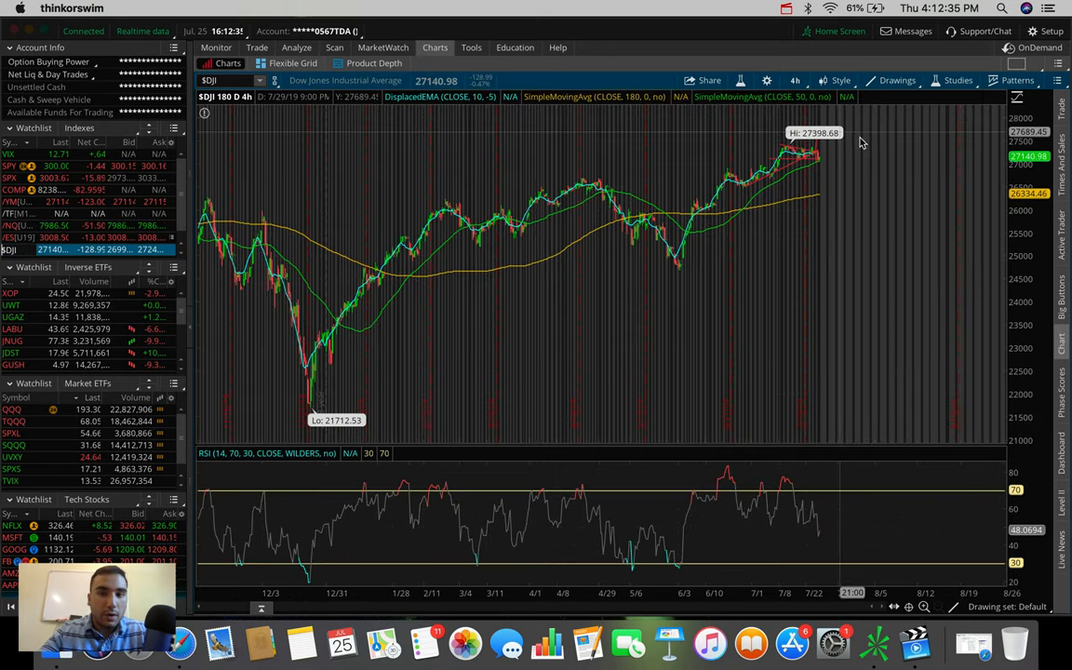
pyautogui.moveTo(841, 147)
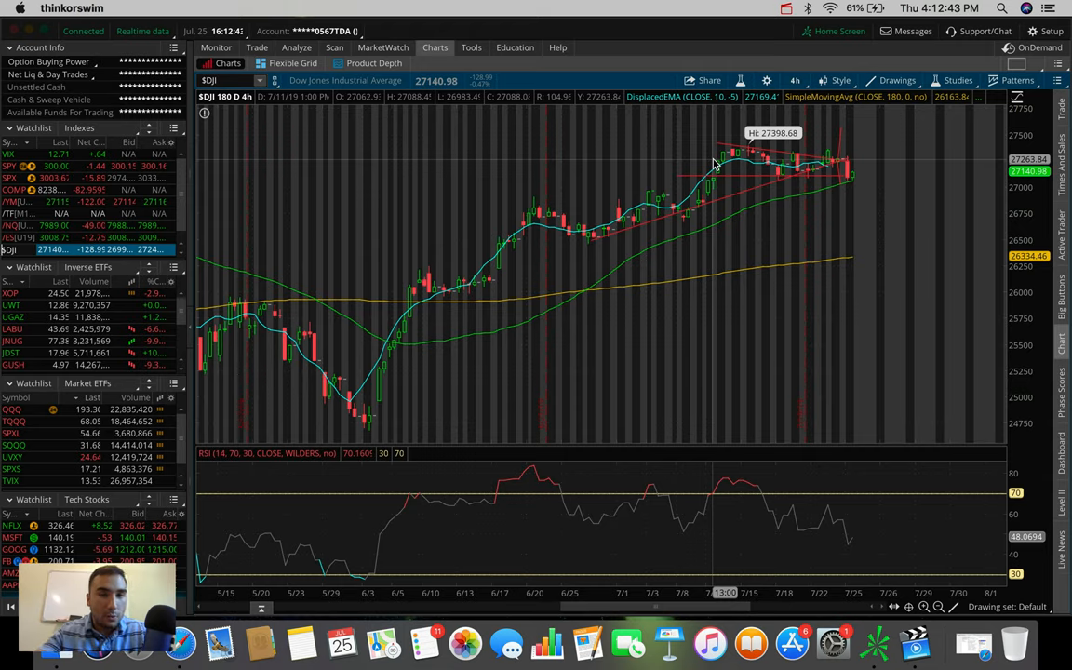
pyautogui.moveTo(711, 164)
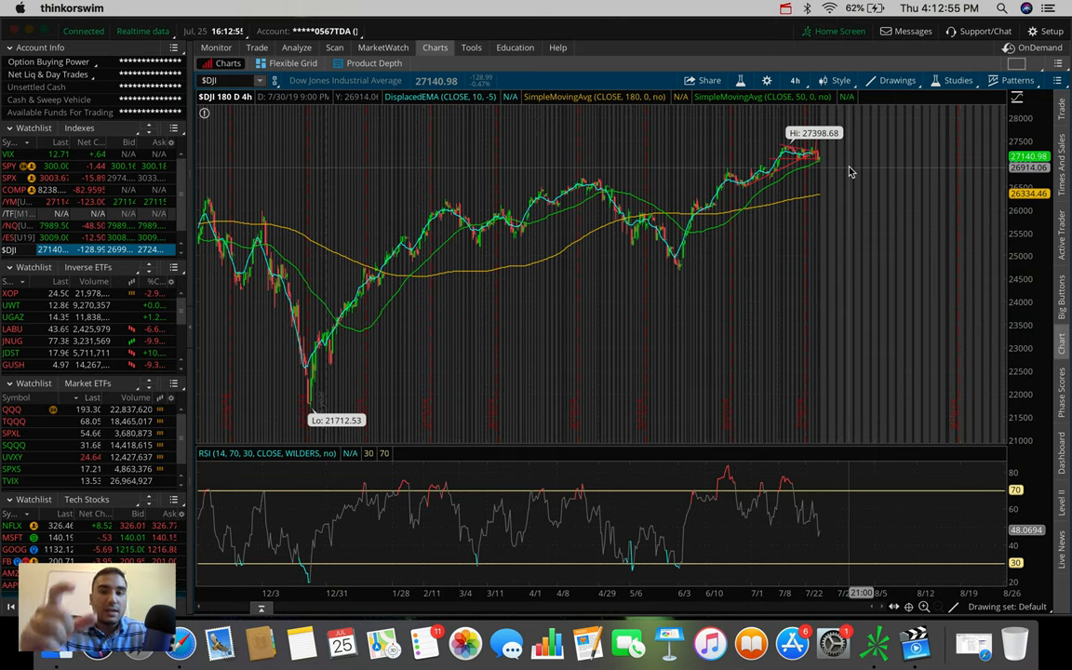
pyautogui.moveTo(804, 177)
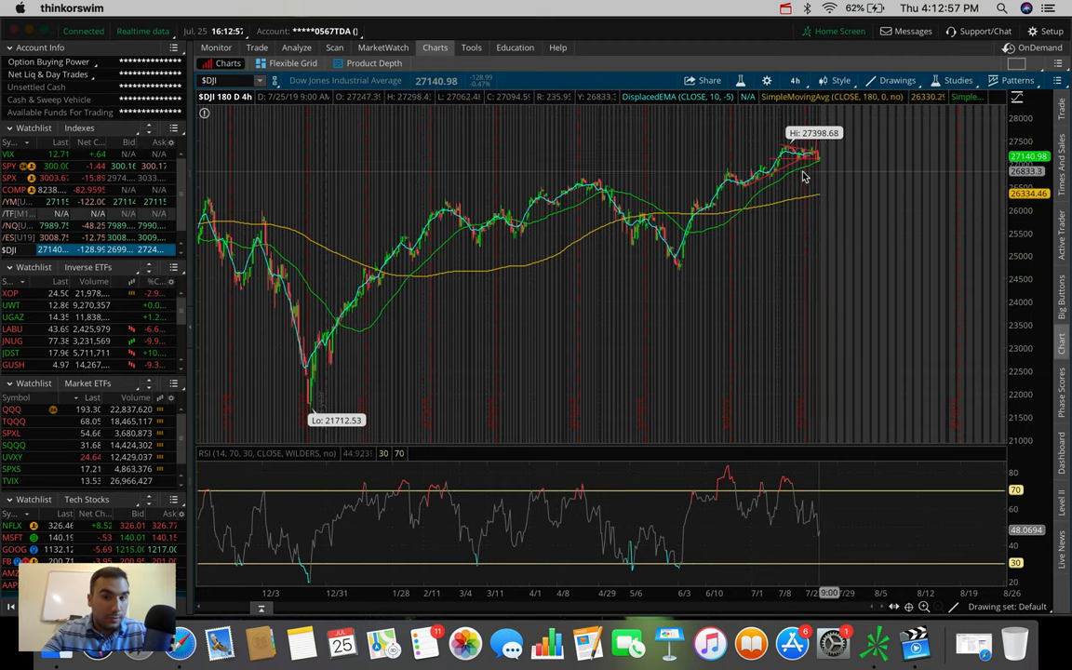
pyautogui.moveTo(819, 179)
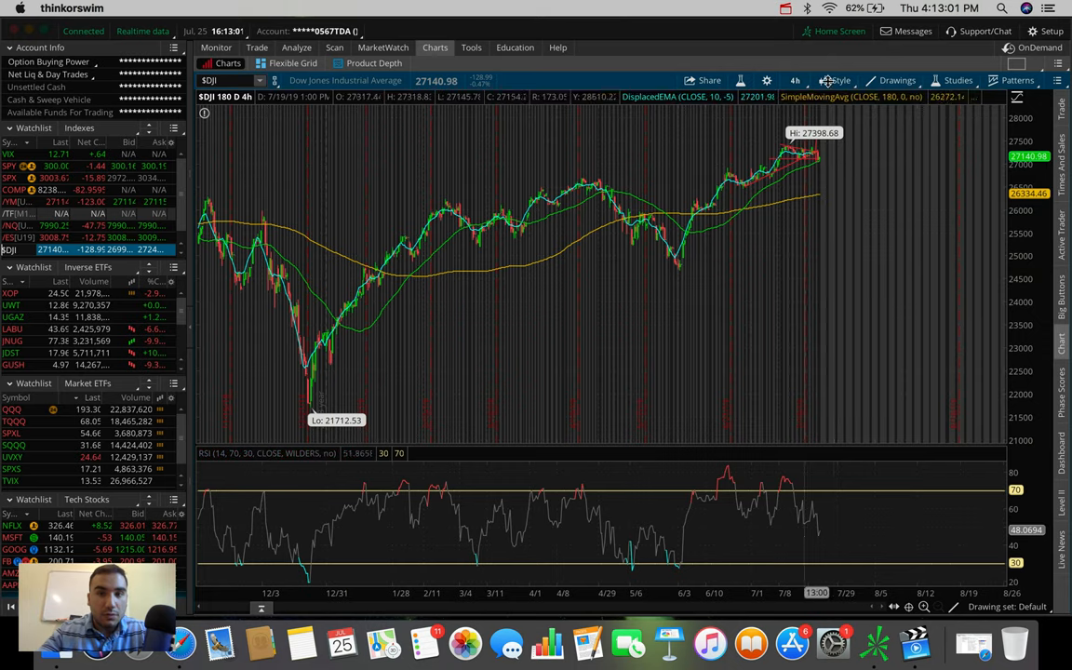
# Step: Show the Dow on 20 days of hourly bars, remove Trendline4, and draw upper and lower lines of a narrowing downward channel
pyautogui.click(795, 80)
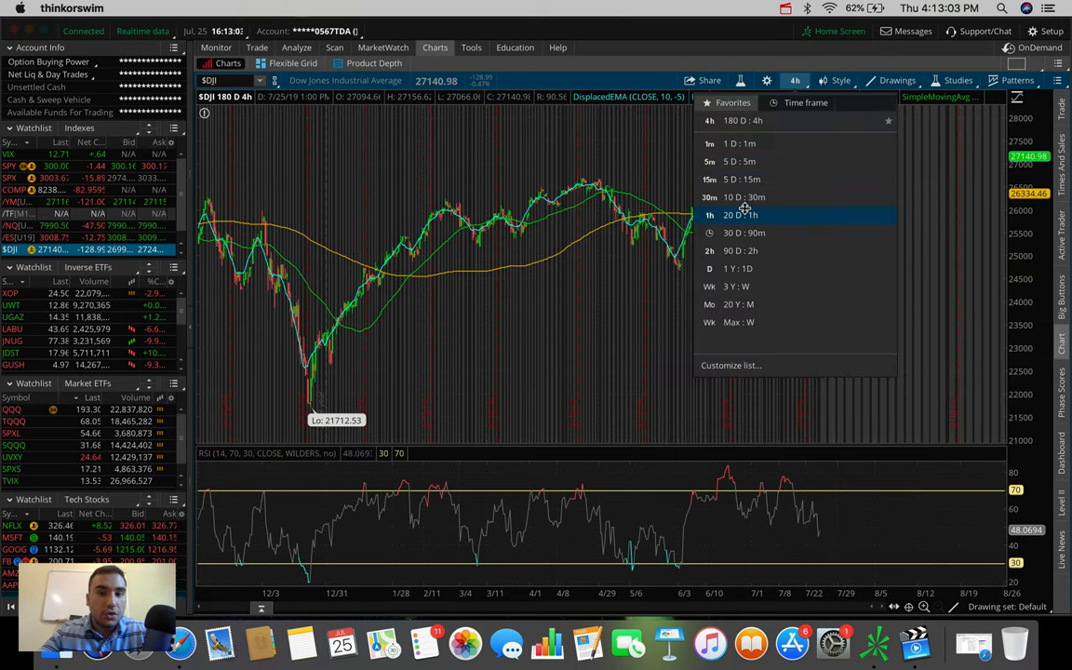
pyautogui.click(741, 216)
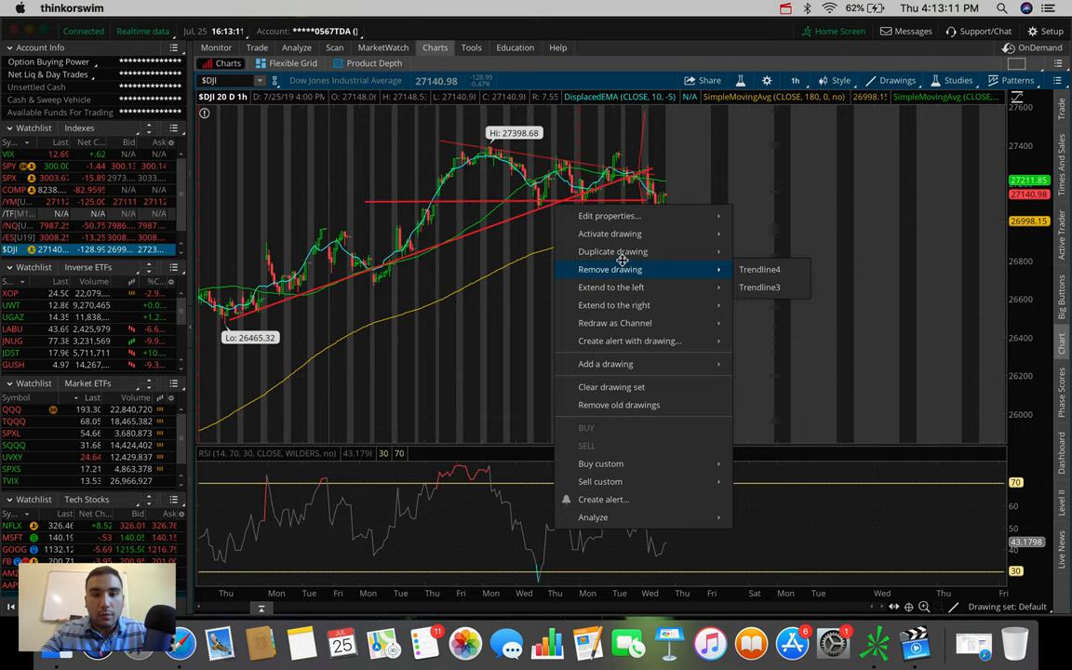
pyautogui.moveTo(629, 357)
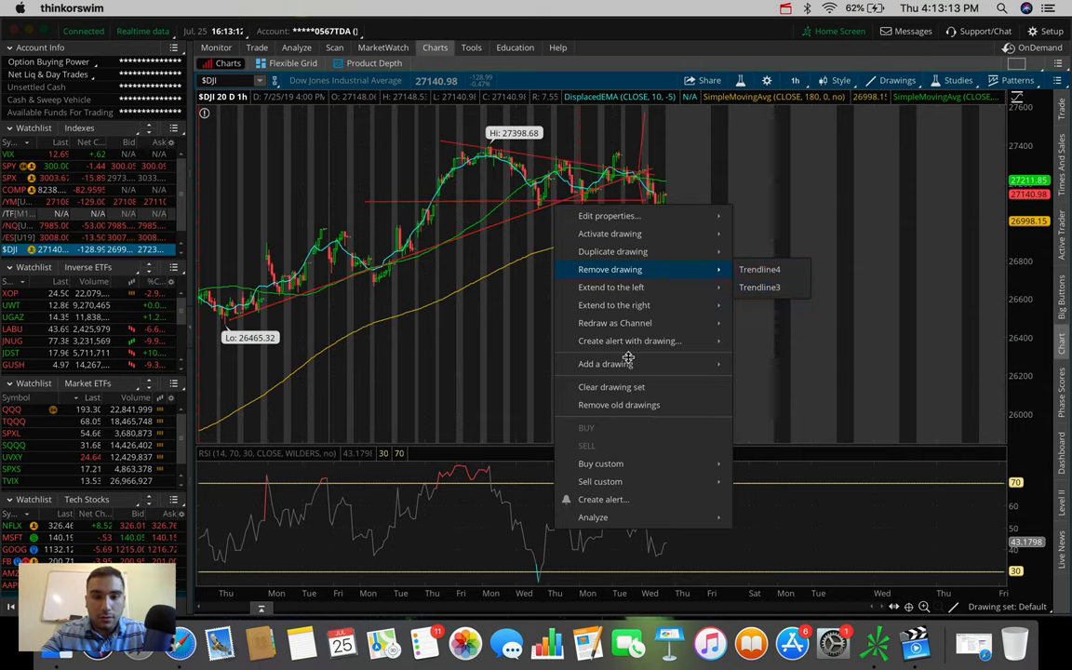
pyautogui.click(760, 268)
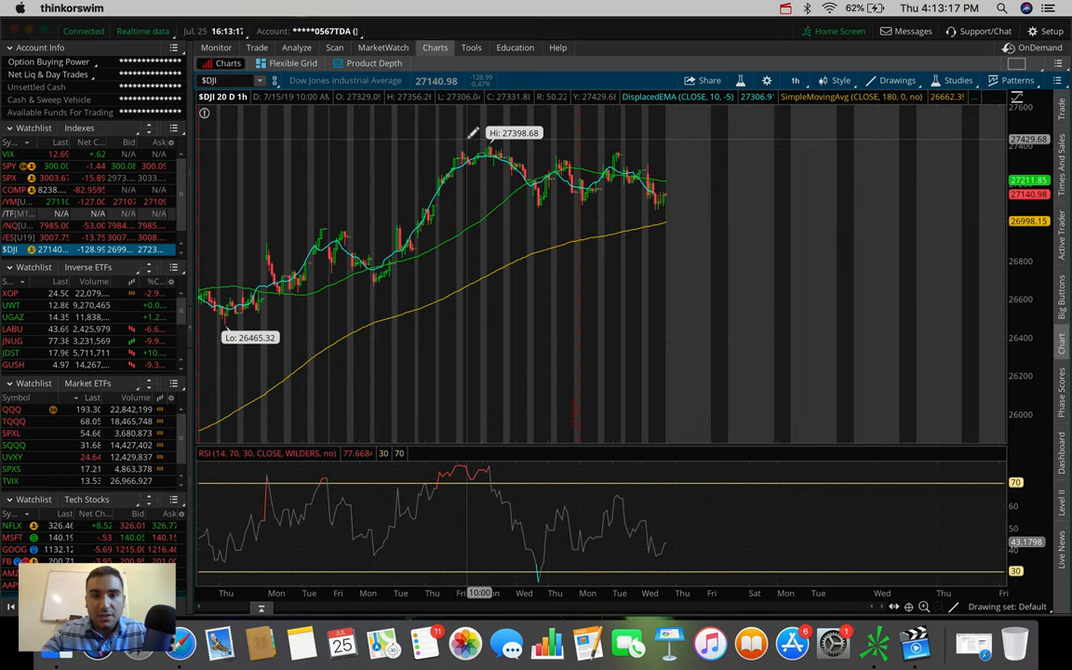
pyautogui.moveTo(467, 139); pyautogui.dragTo(697, 175)
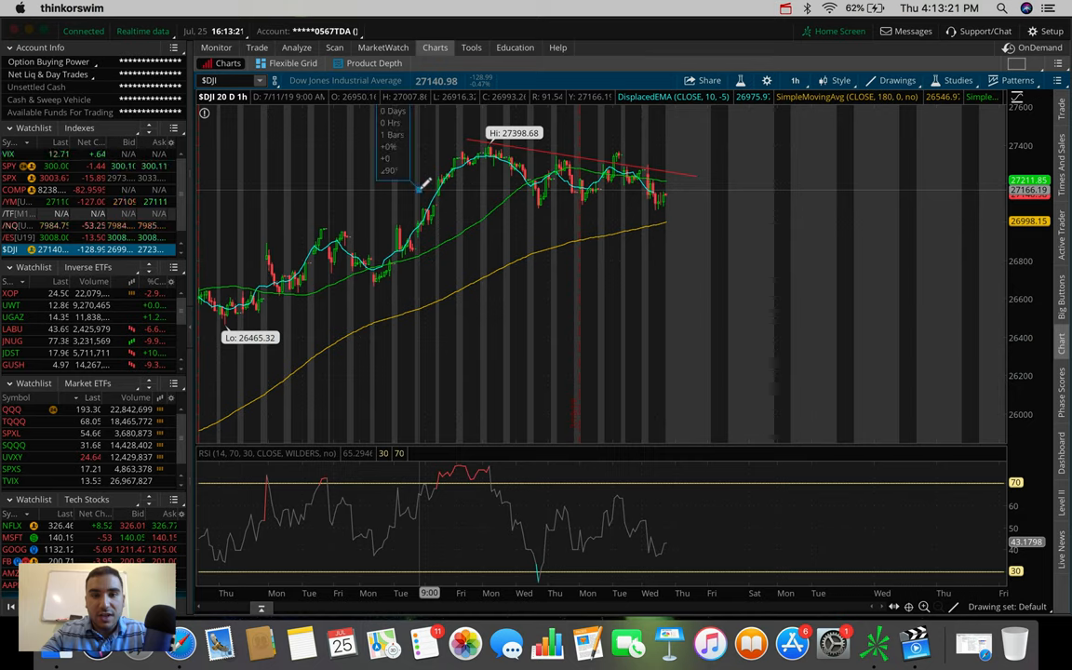
pyautogui.moveTo(419, 190); pyautogui.dragTo(698, 220)
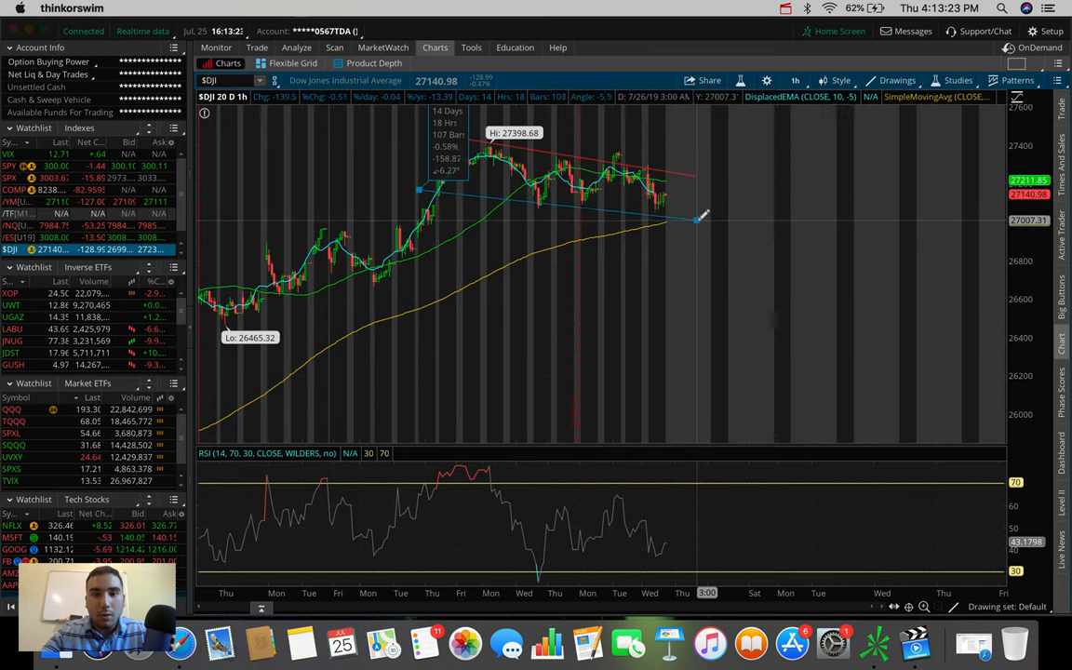
pyautogui.moveTo(698, 220)
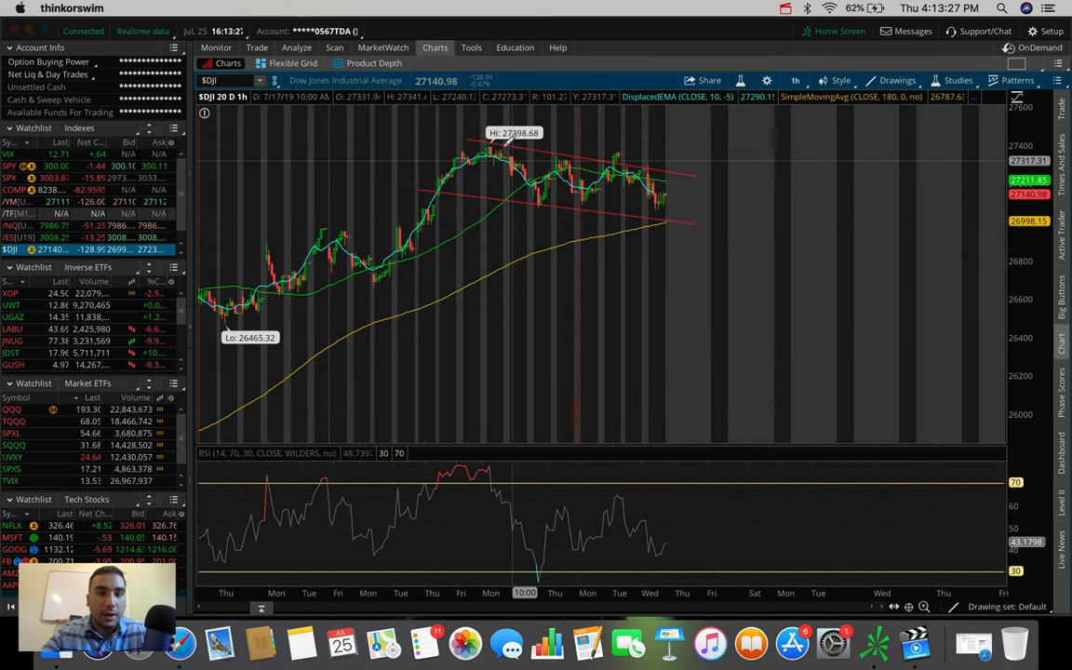
pyautogui.moveTo(540, 201)
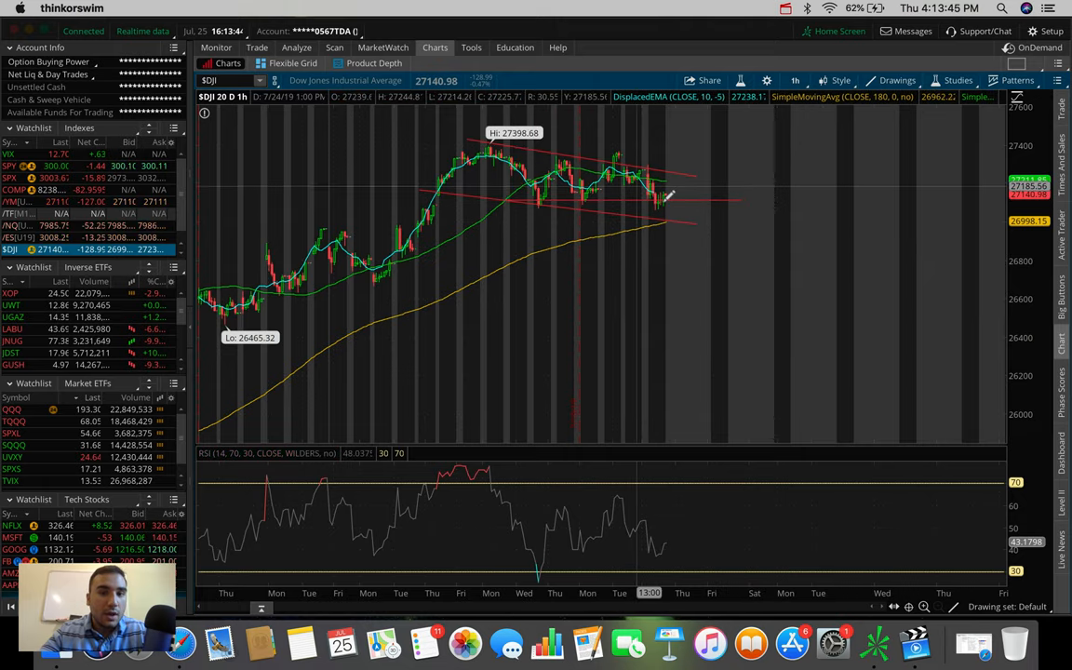
pyautogui.moveTo(666, 223)
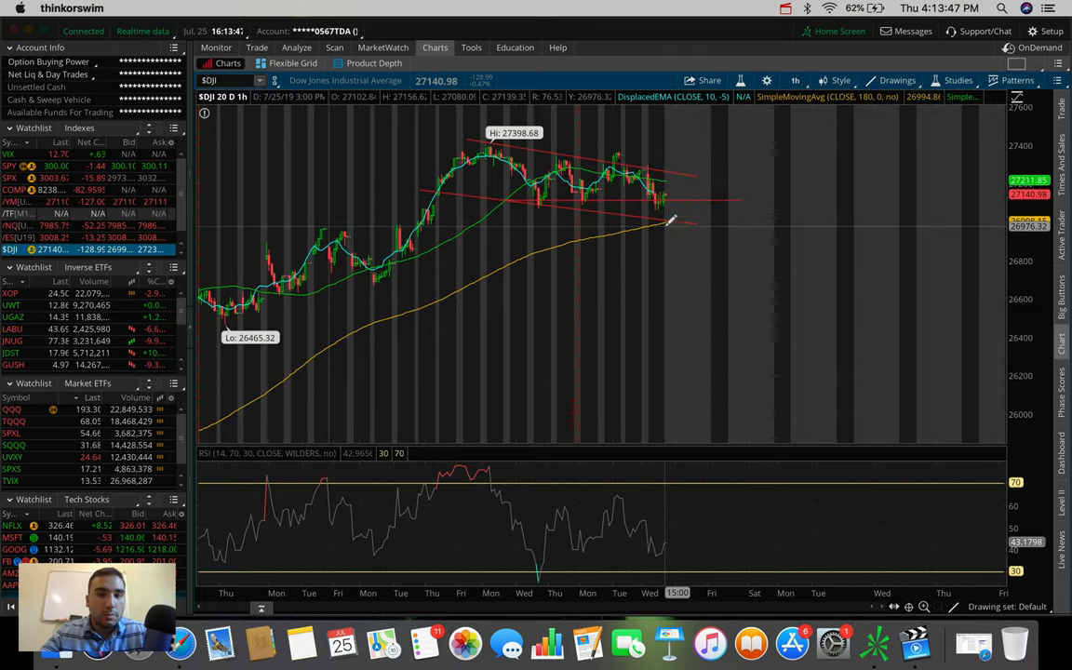
pyautogui.moveTo(666, 283)
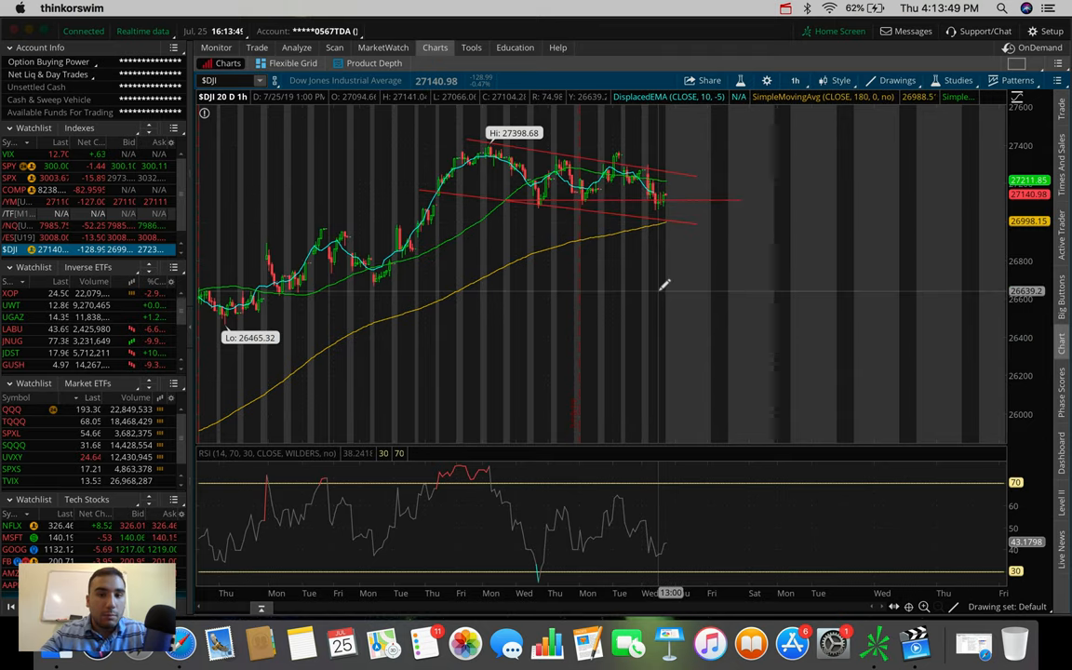
pyautogui.moveTo(655, 272)
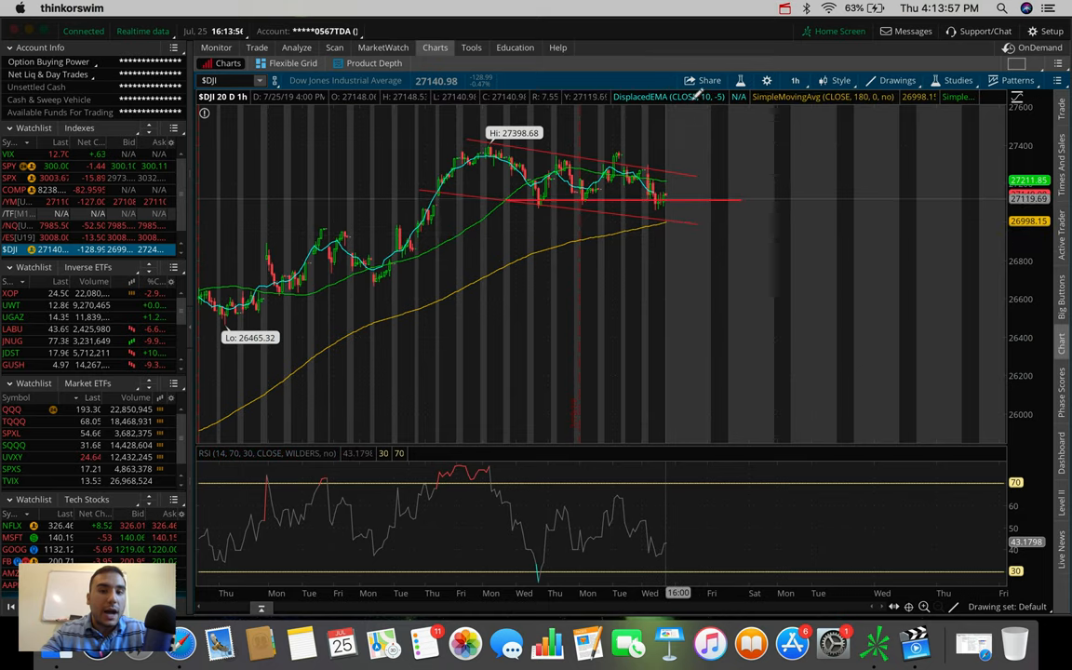
pyautogui.moveTo(629, 150)
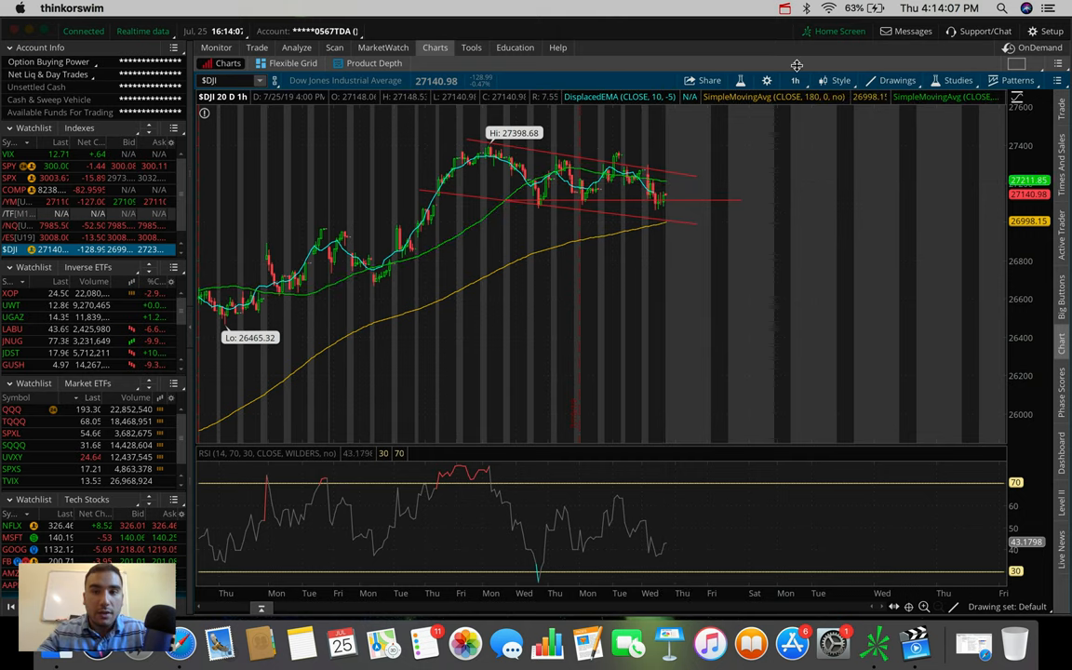
pyautogui.click(796, 80)
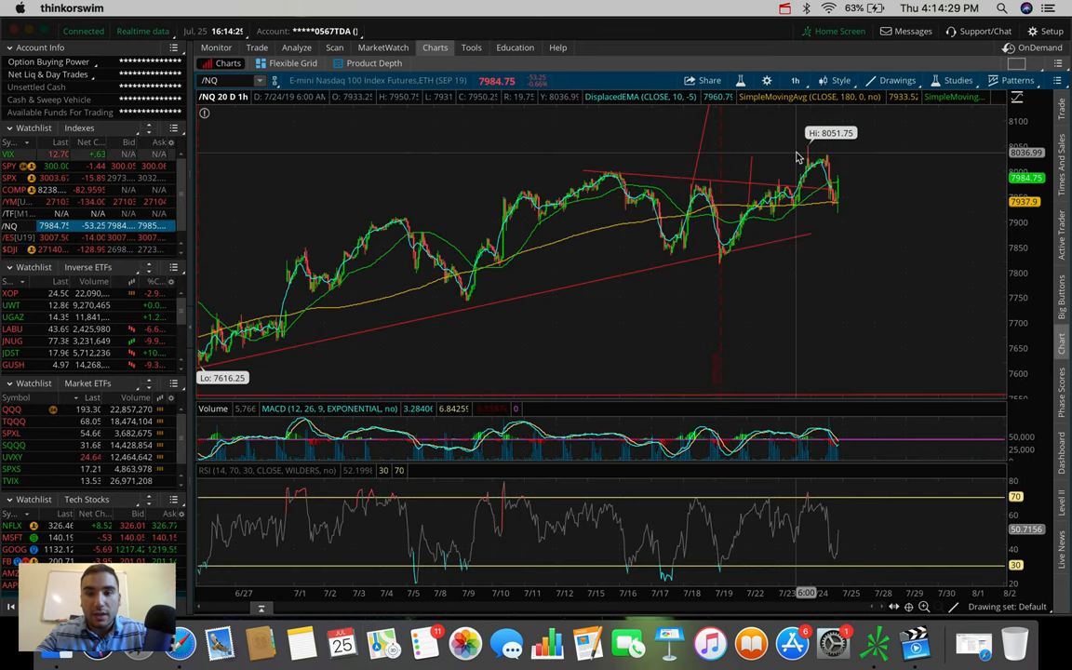
pyautogui.moveTo(837, 196)
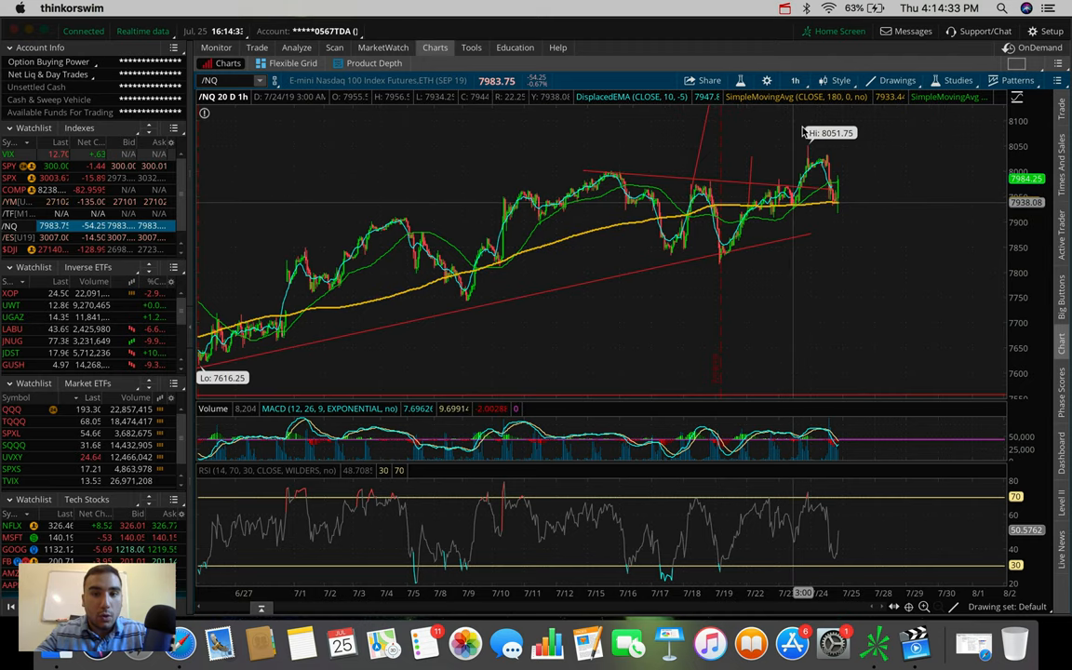
pyautogui.moveTo(562, 177)
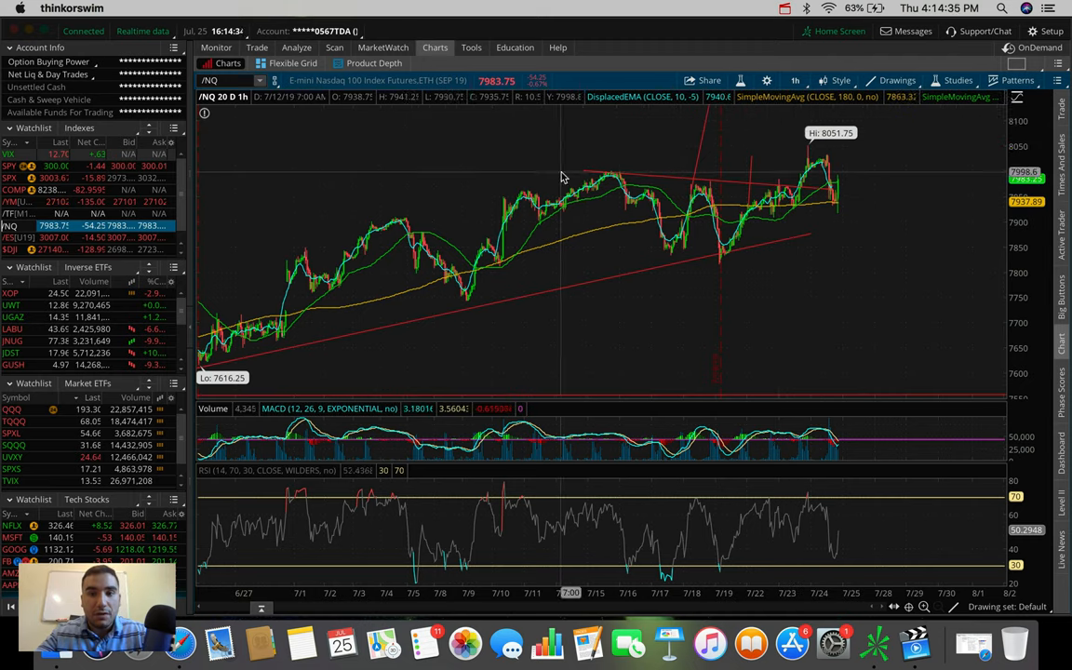
pyautogui.moveTo(655, 186)
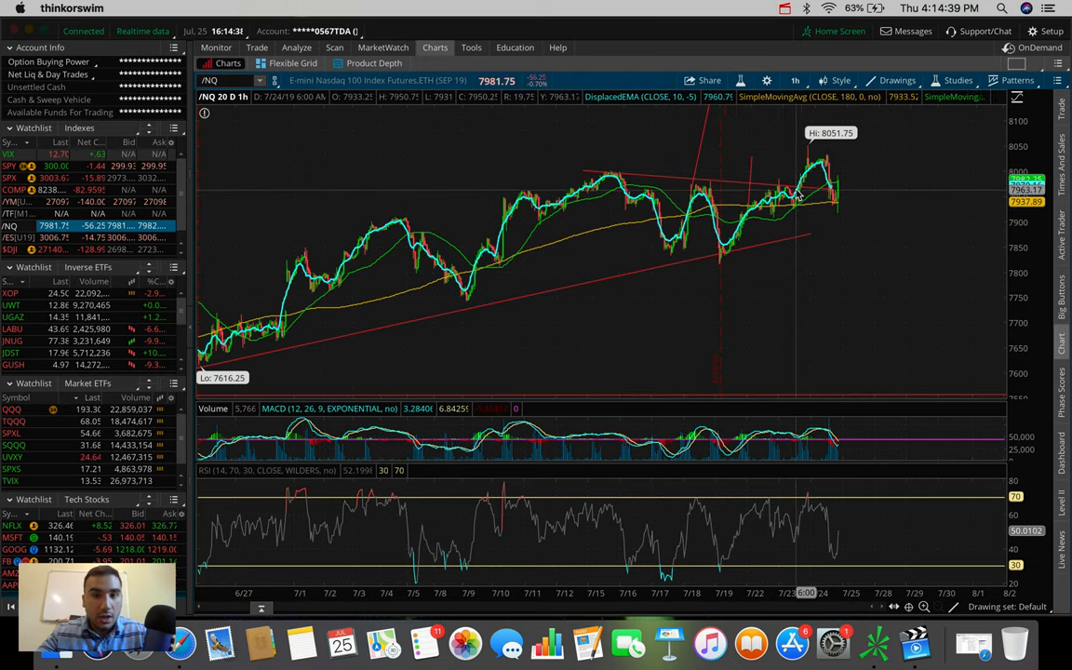
pyautogui.moveTo(809, 152)
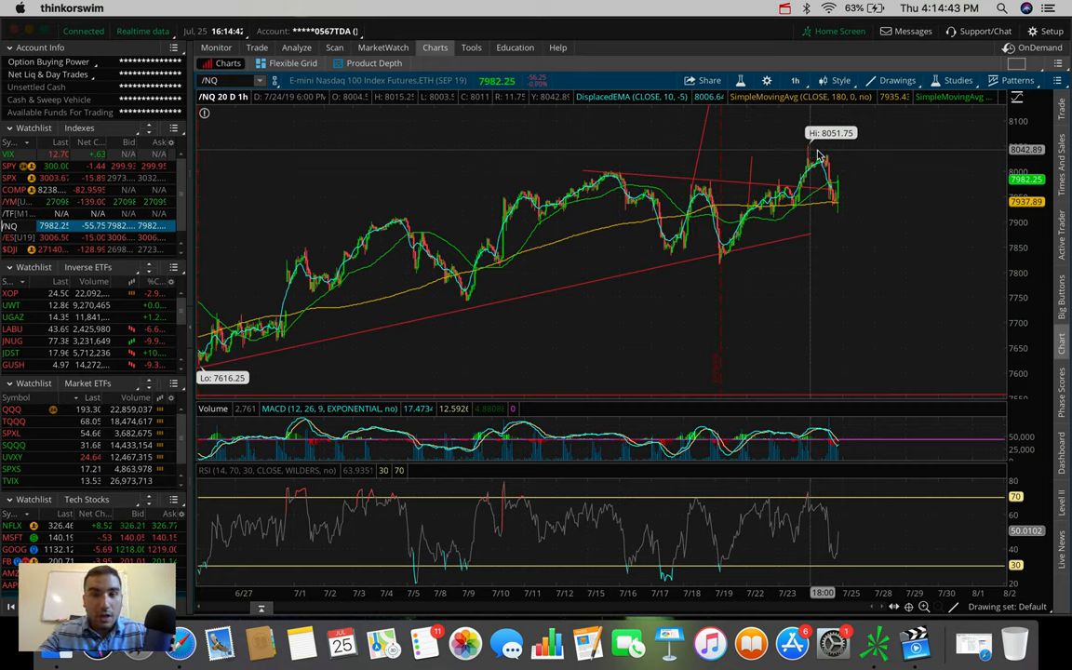
pyautogui.moveTo(828, 194)
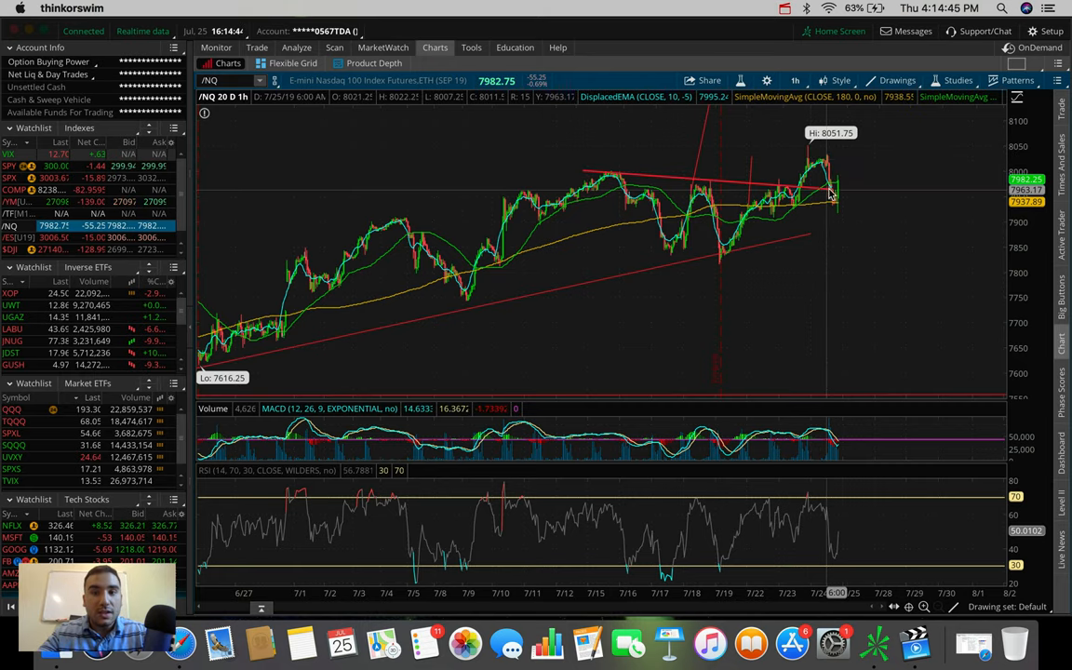
pyautogui.moveTo(842, 198)
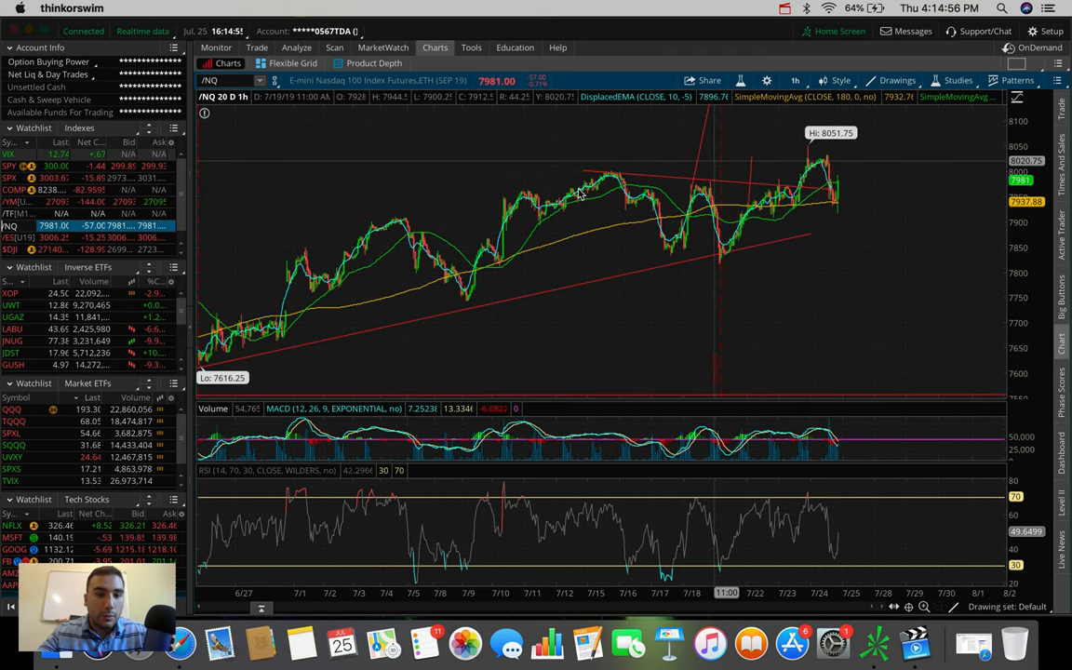
pyautogui.moveTo(834, 203)
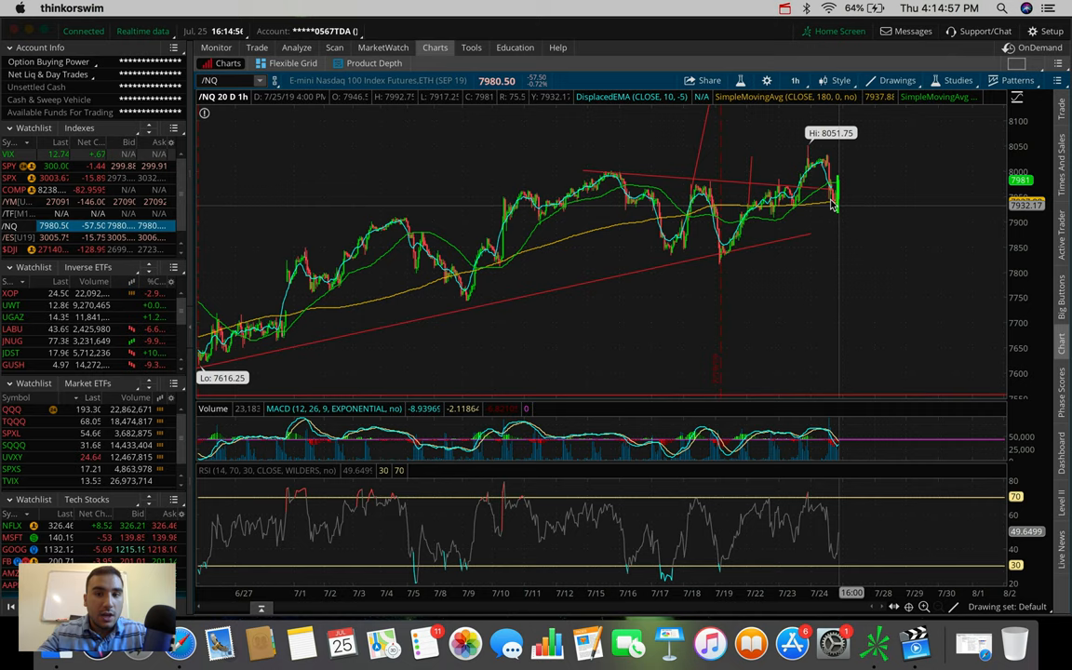
pyautogui.moveTo(718, 164)
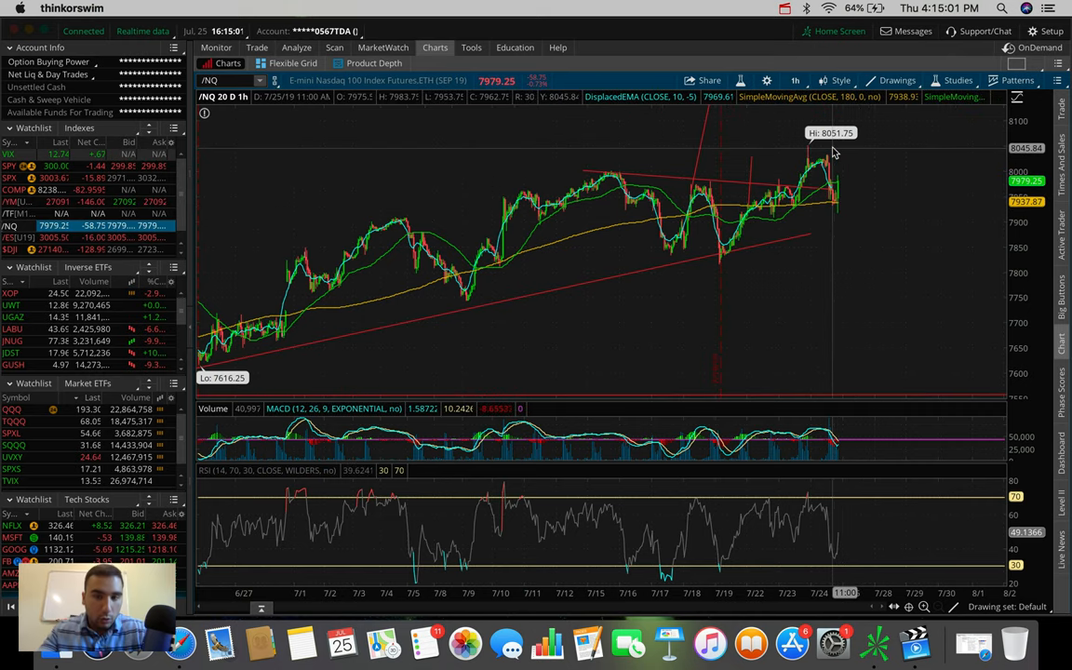
pyautogui.moveTo(845, 191)
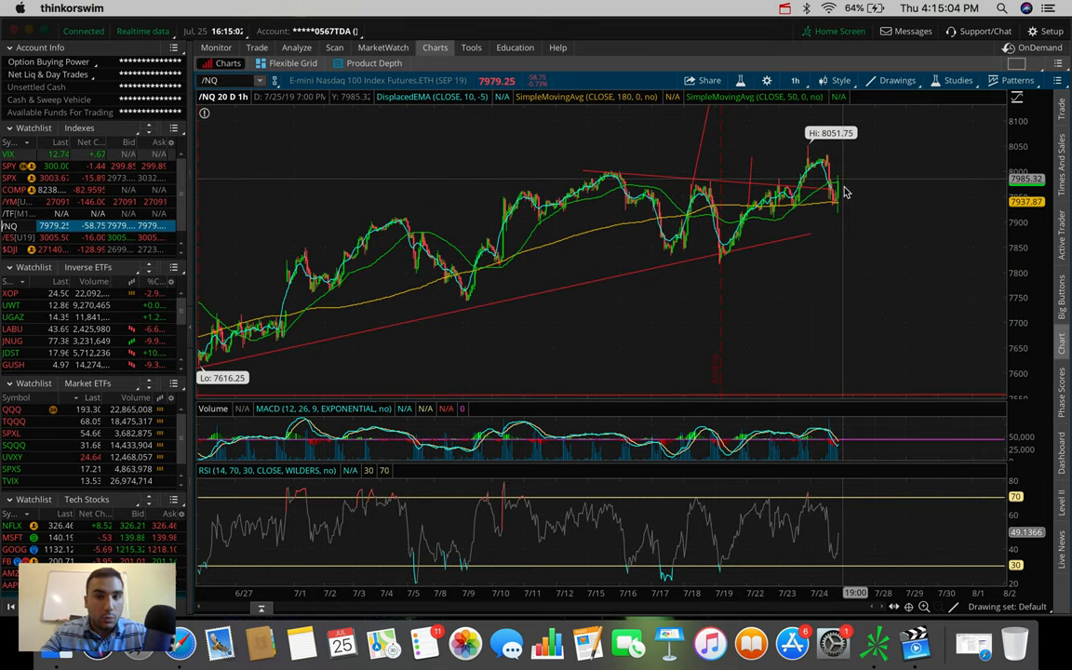
pyautogui.moveTo(841, 192)
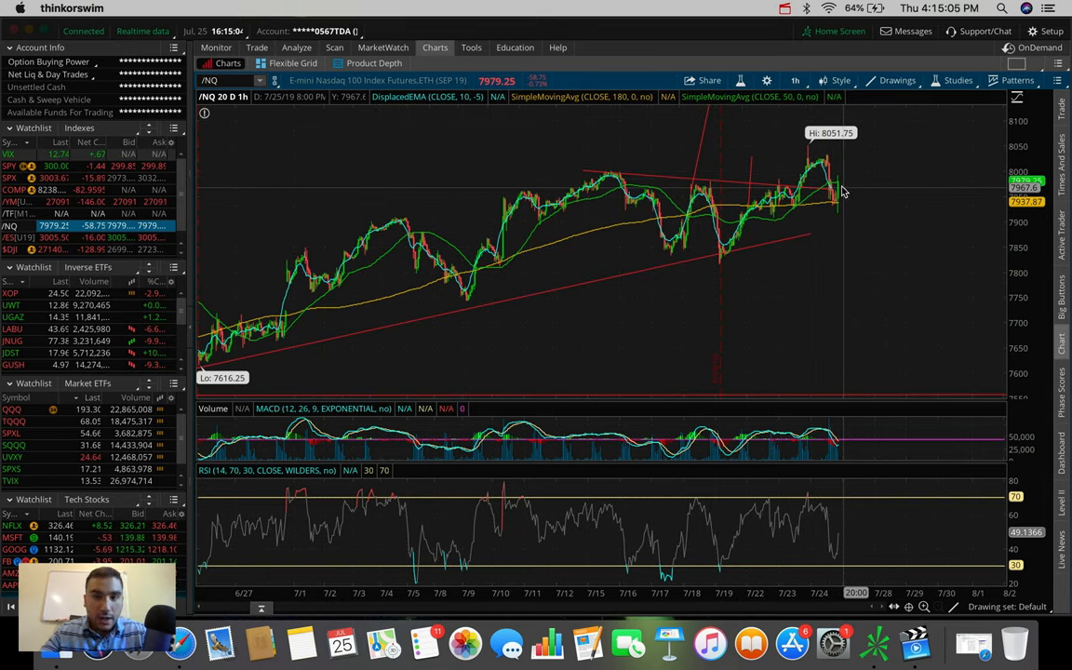
pyautogui.moveTo(884, 115)
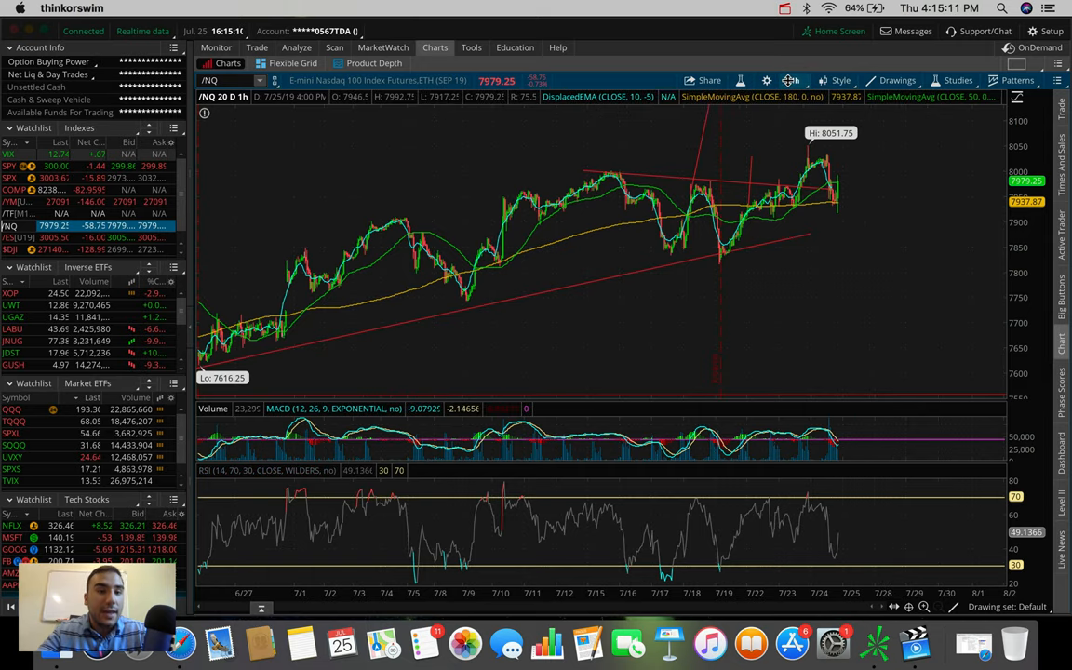
# Step: Switch the E-mini Nasdaq 100 futures chart to 180 days of four-hour bars
pyautogui.click(791, 80)
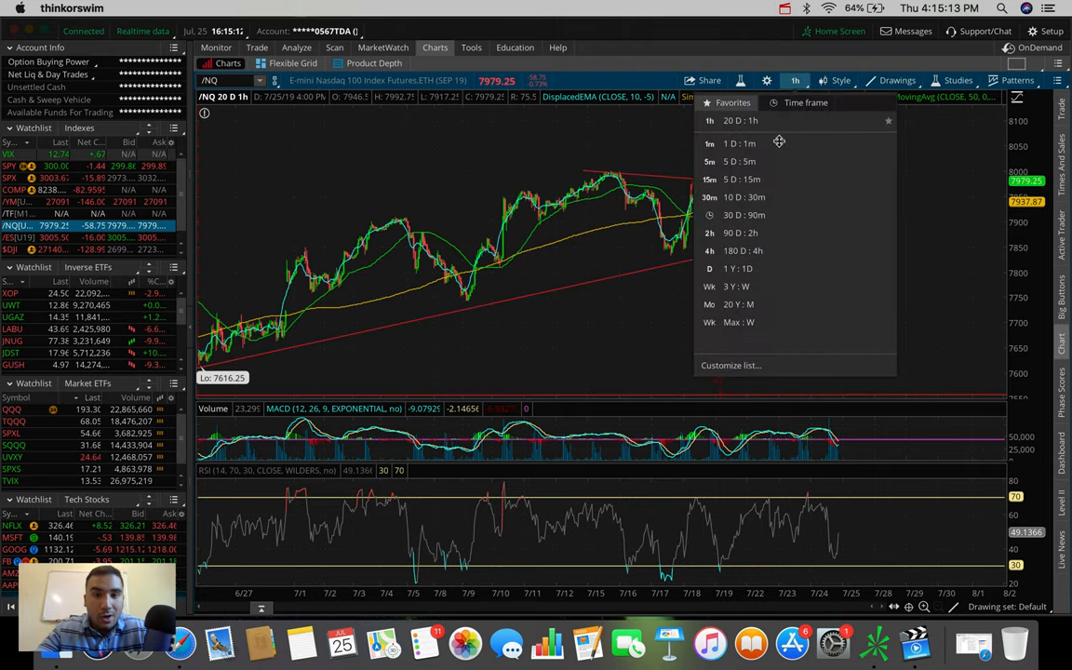
pyautogui.click(743, 250)
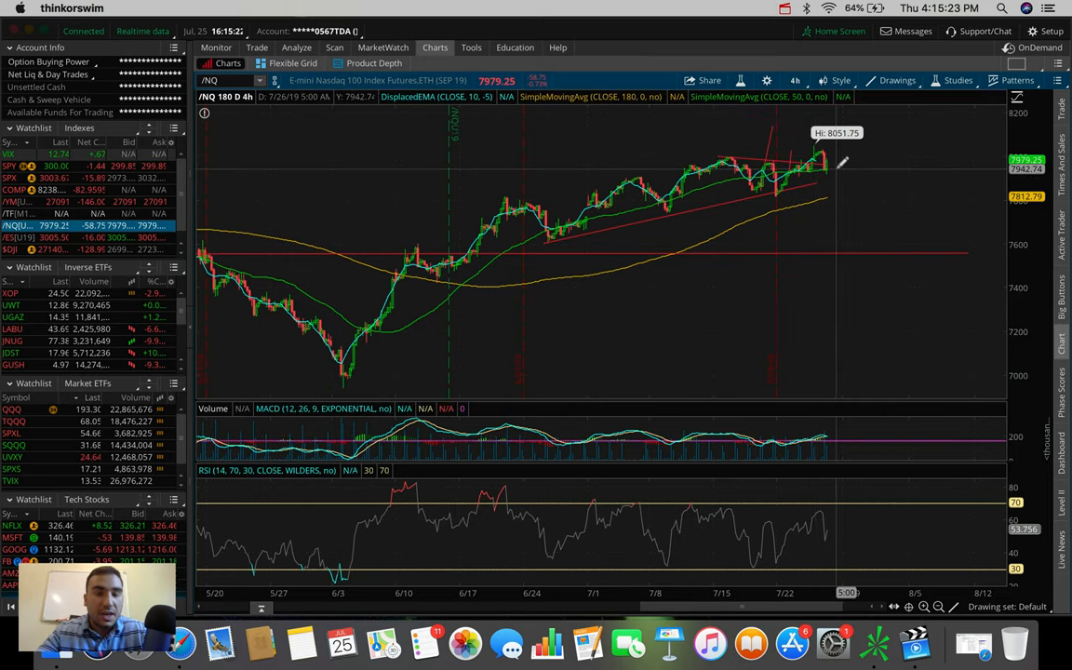
pyautogui.moveTo(826, 166)
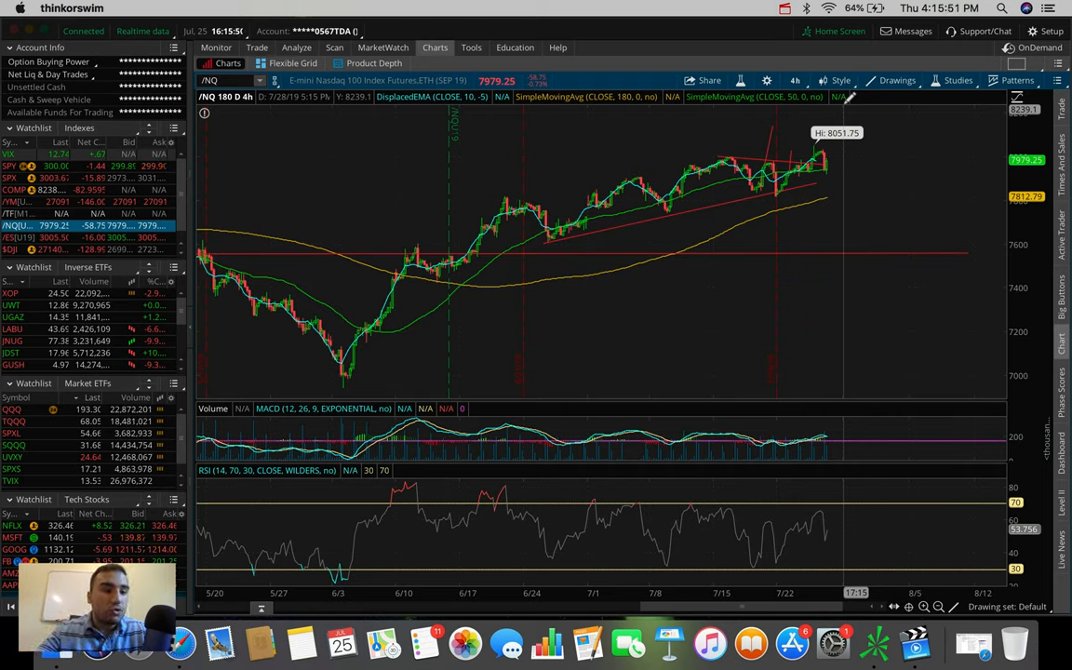
pyautogui.moveTo(430, 178)
pyautogui.write('FDX')
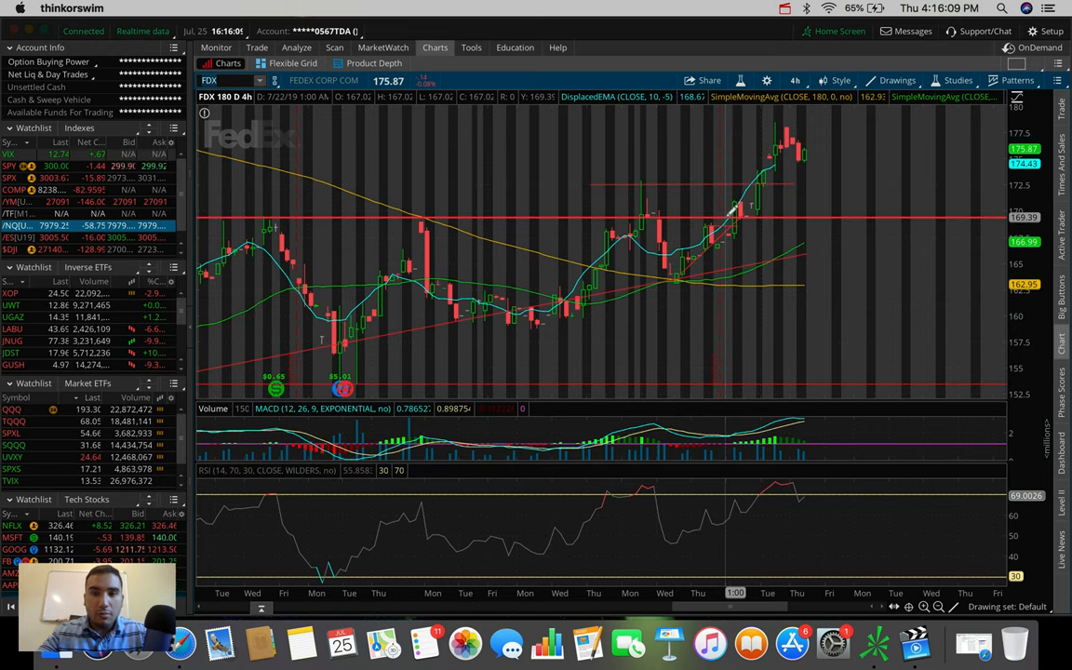
pyautogui.moveTo(744, 208)
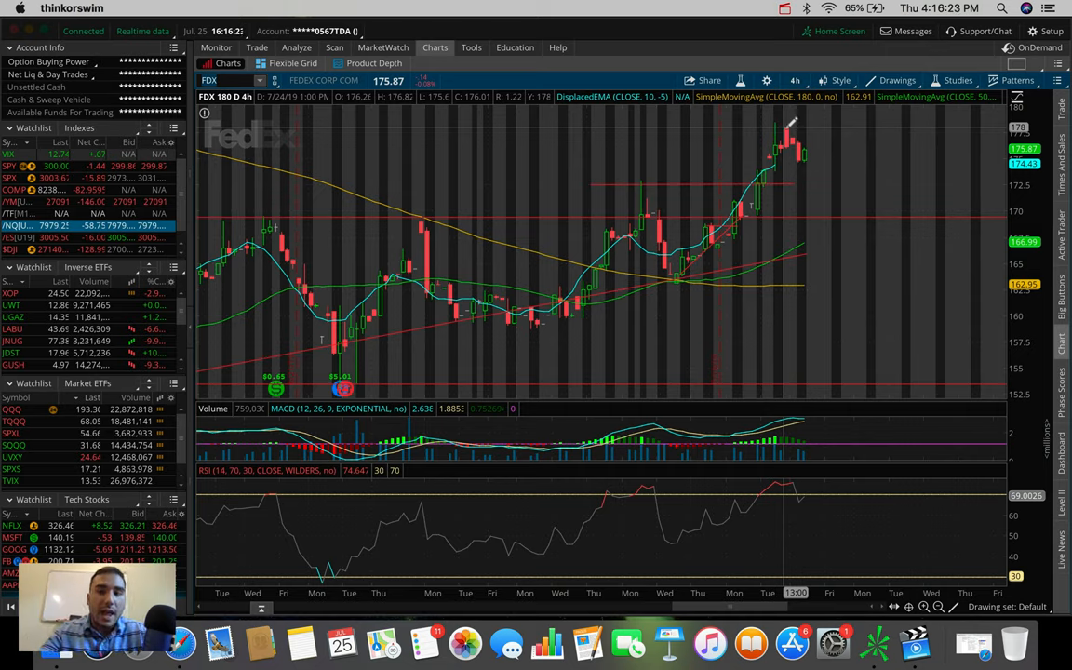
pyautogui.moveTo(798, 149)
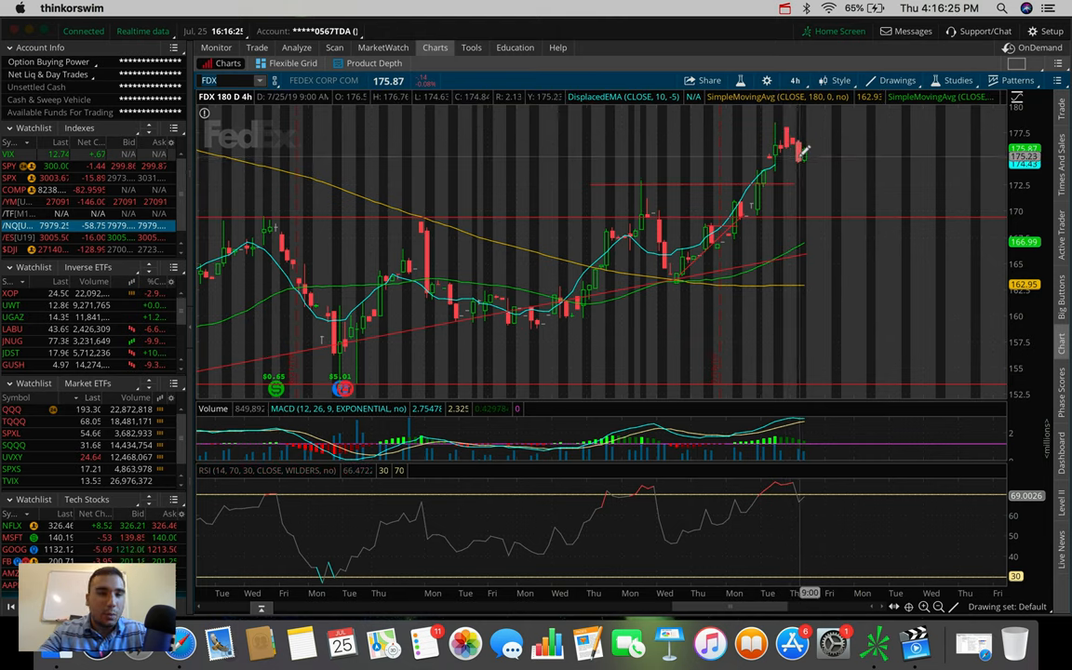
pyautogui.moveTo(797, 149)
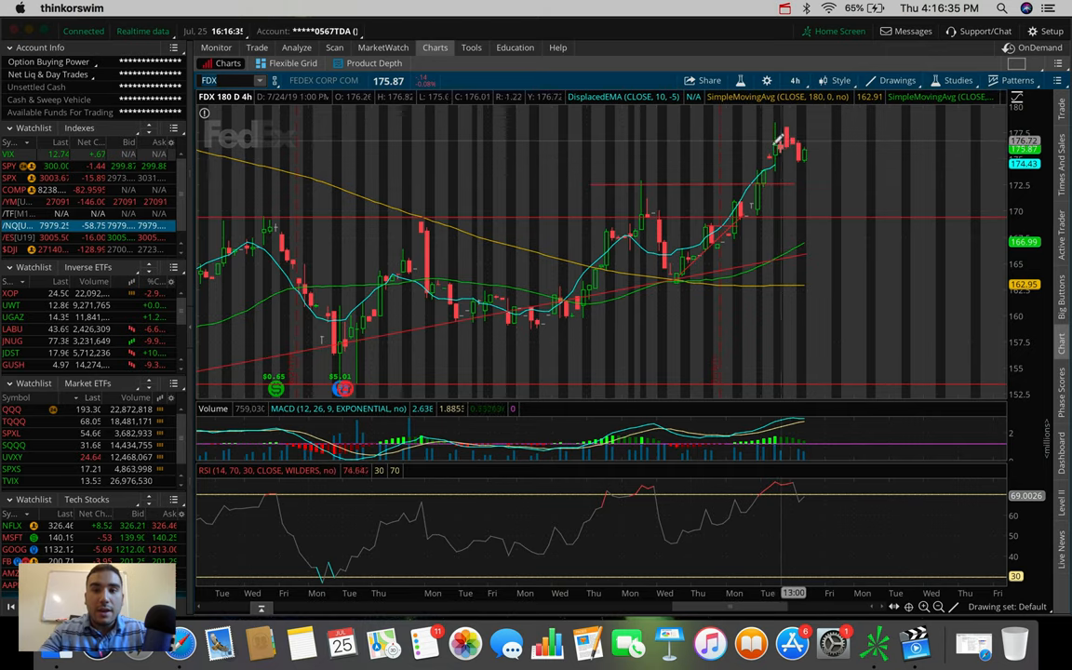
pyautogui.moveTo(797, 140)
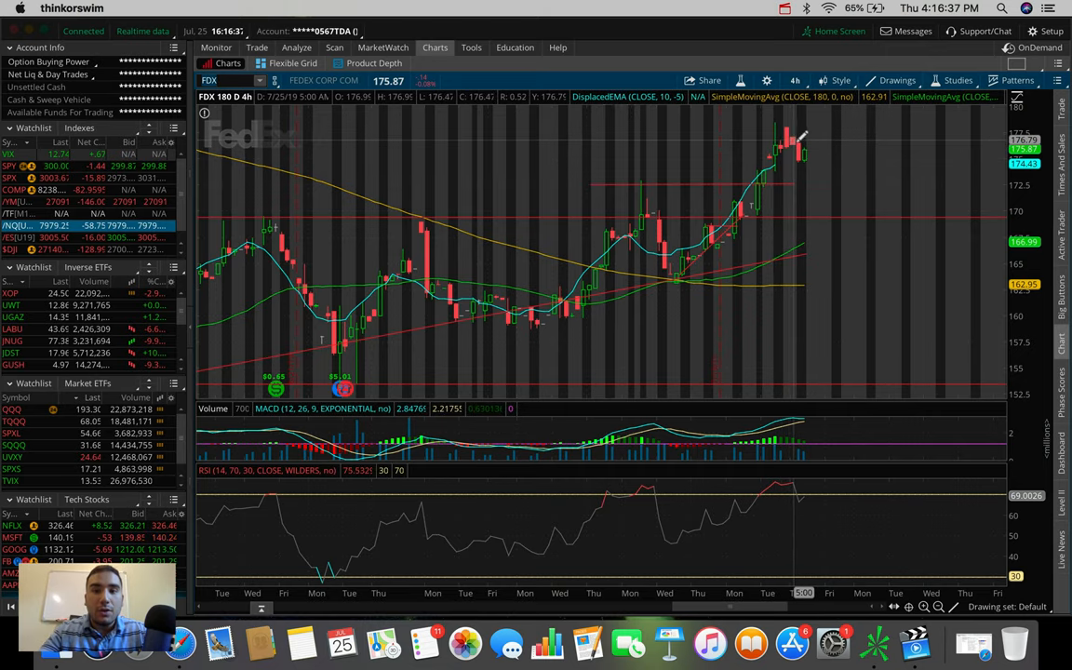
pyautogui.moveTo(798, 152)
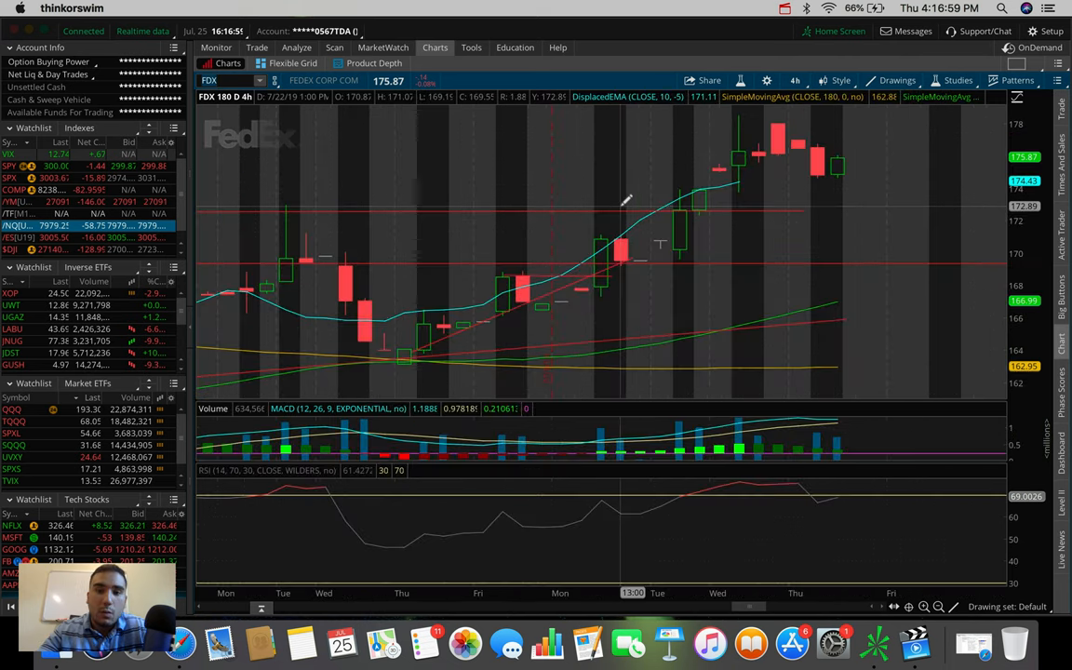
pyautogui.moveTo(648, 249)
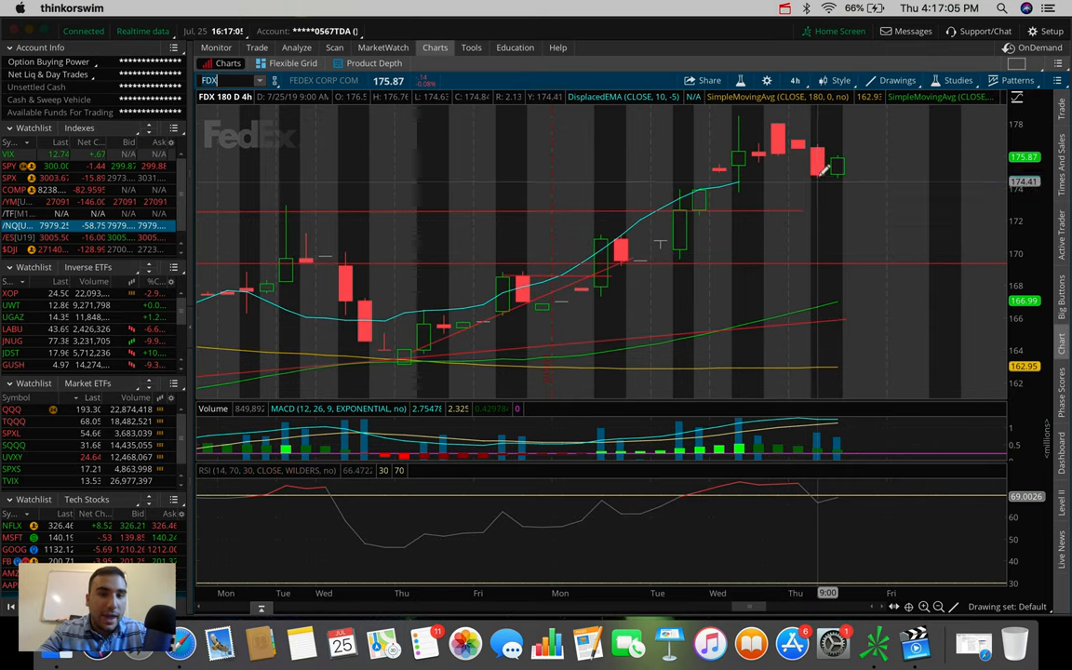
pyautogui.moveTo(819, 171)
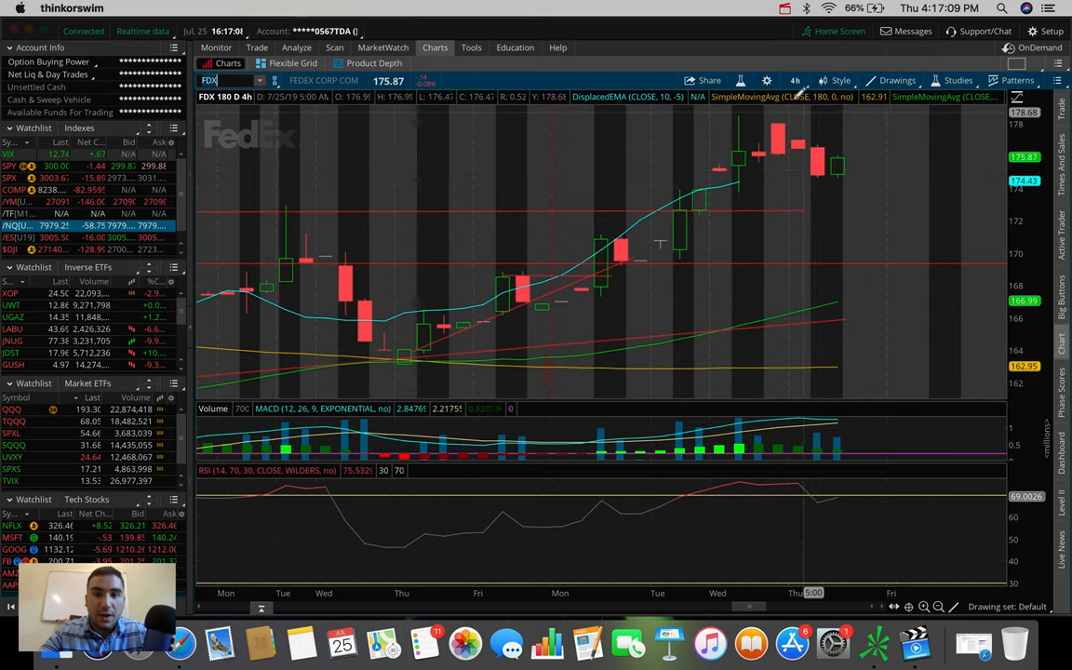
# Step: Switch the FedEx chart to one day of 1-minute bars from the Favorites list
pyautogui.click(796, 80)
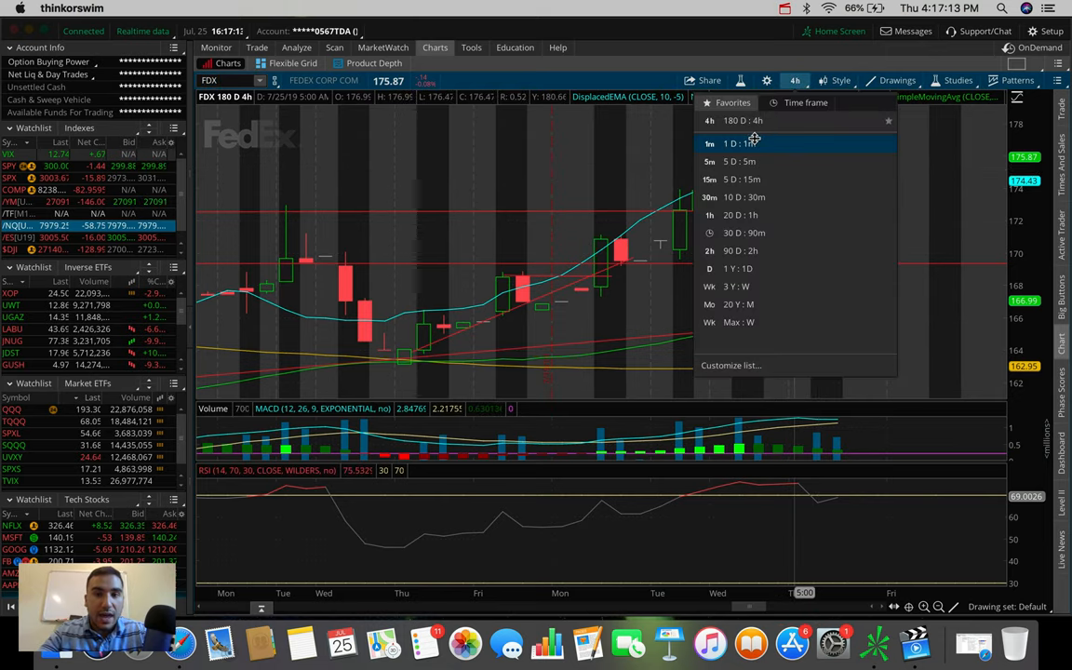
pyautogui.click(741, 143)
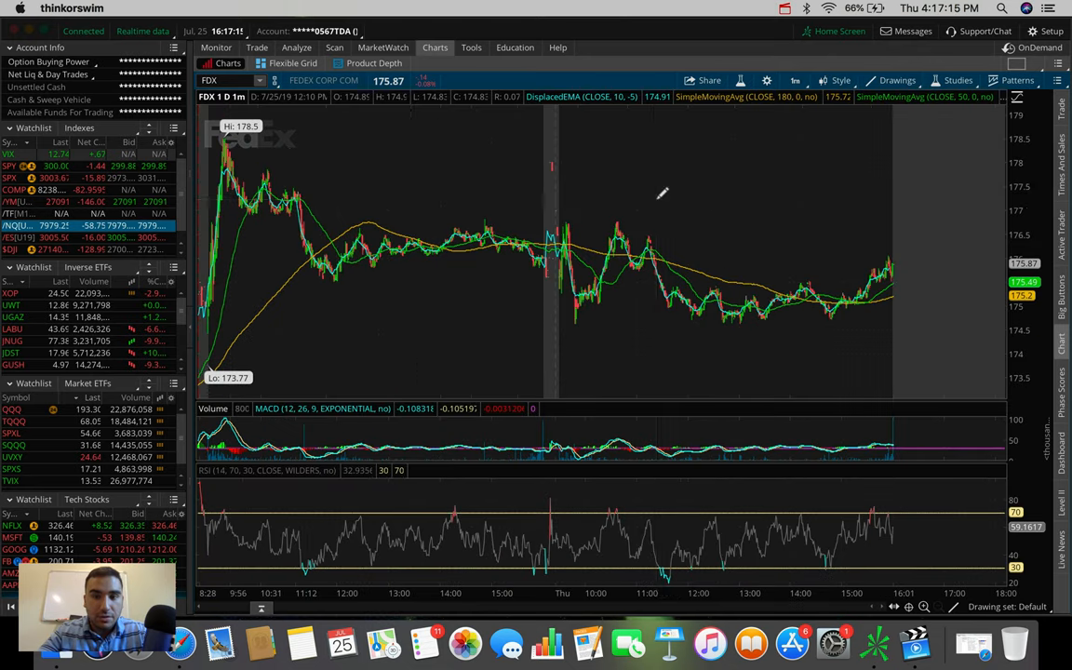
pyautogui.moveTo(610, 302)
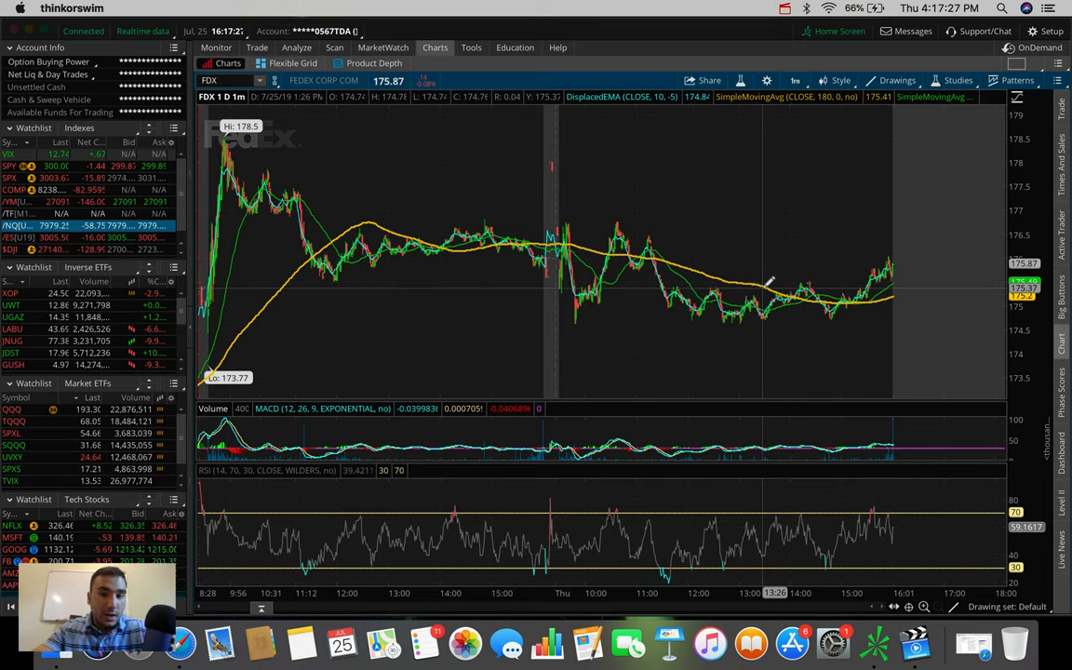
pyautogui.moveTo(986, 269)
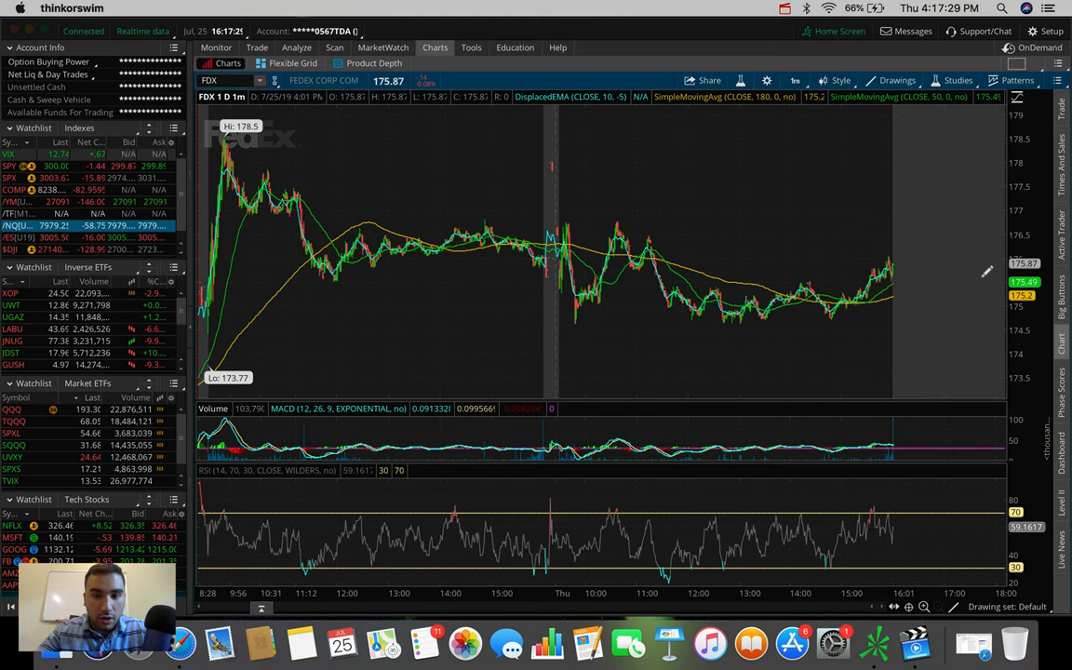
pyautogui.moveTo(927, 175)
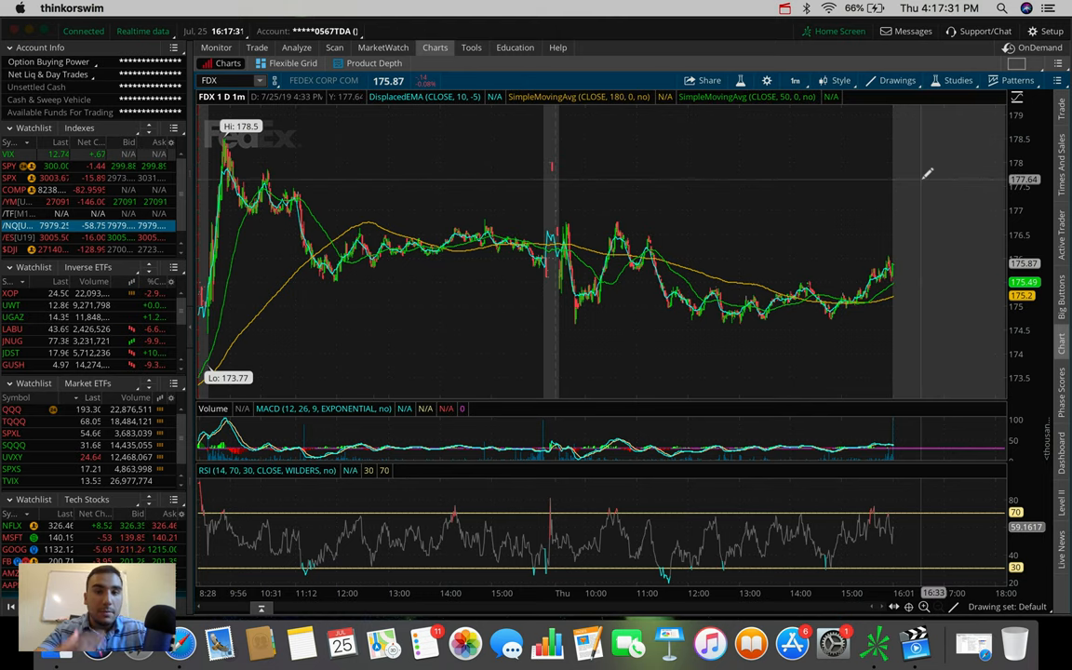
# Step: Show FedEx on 20 days of hourly bars, then settle on five days of 5-minute bars
pyautogui.click(793, 80)
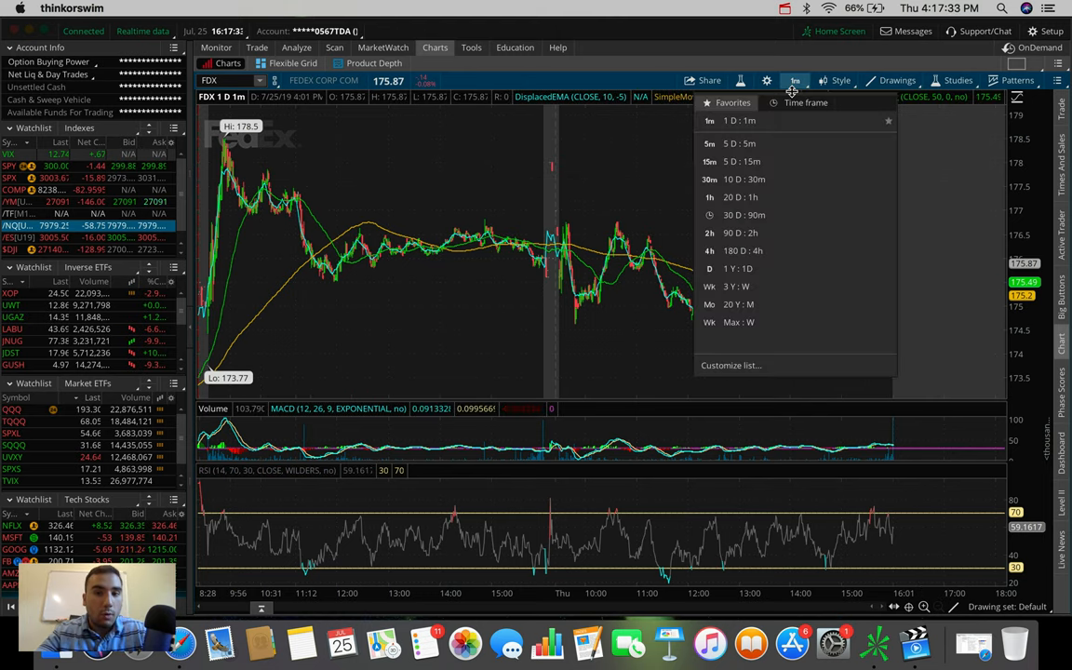
pyautogui.click(709, 198)
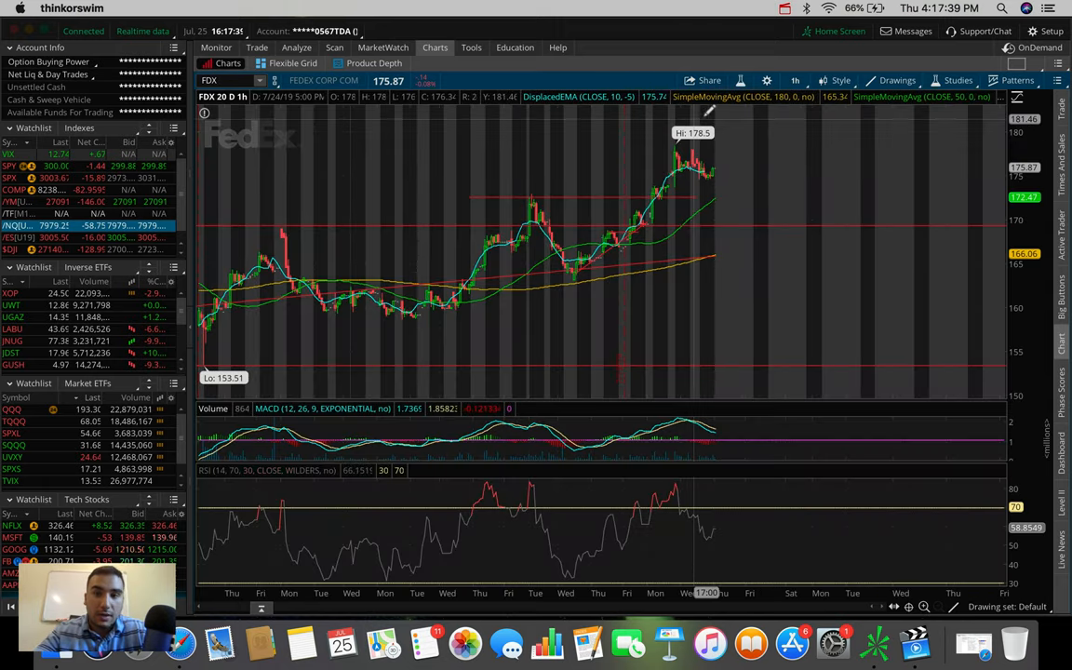
pyautogui.click(795, 80)
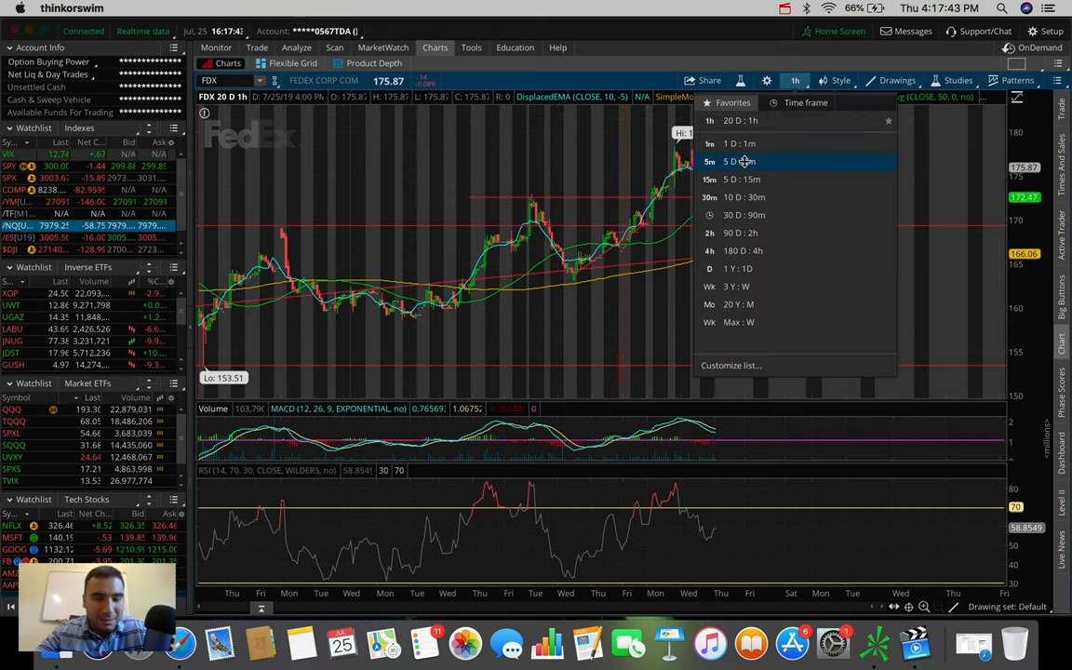
pyautogui.click(735, 160)
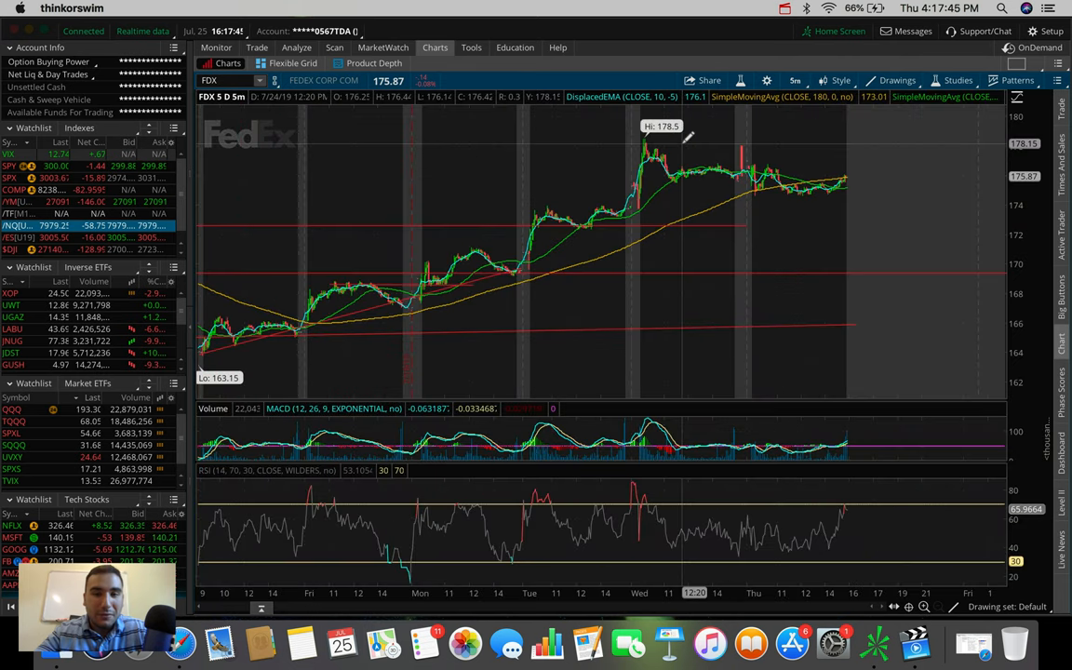
pyautogui.moveTo(279, 339)
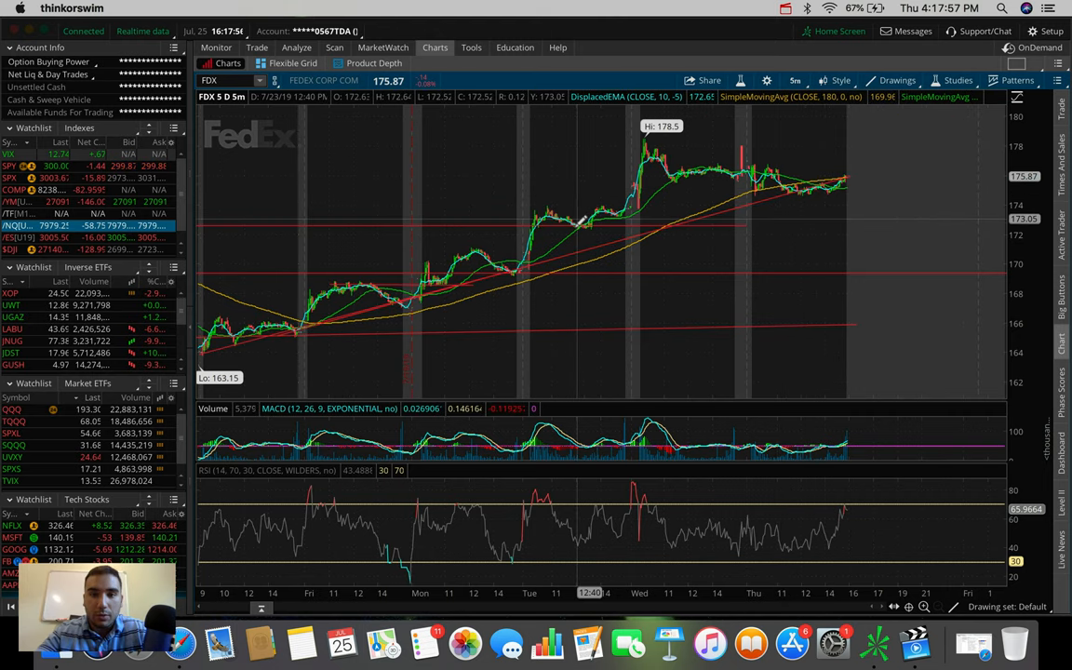
pyautogui.moveTo(855, 158)
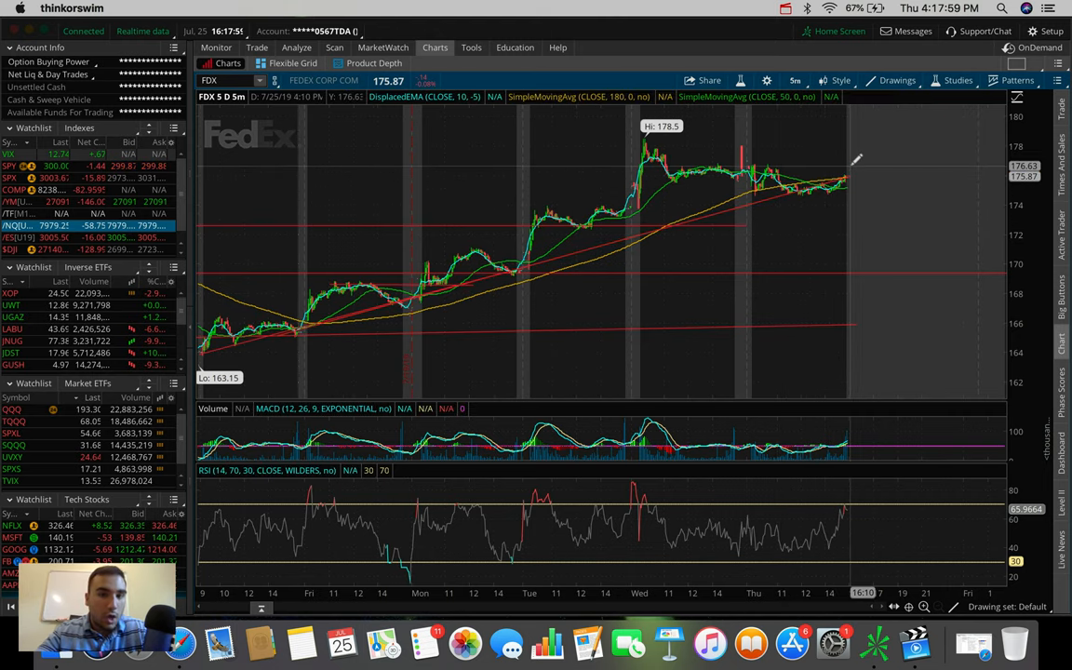
pyautogui.moveTo(837, 175)
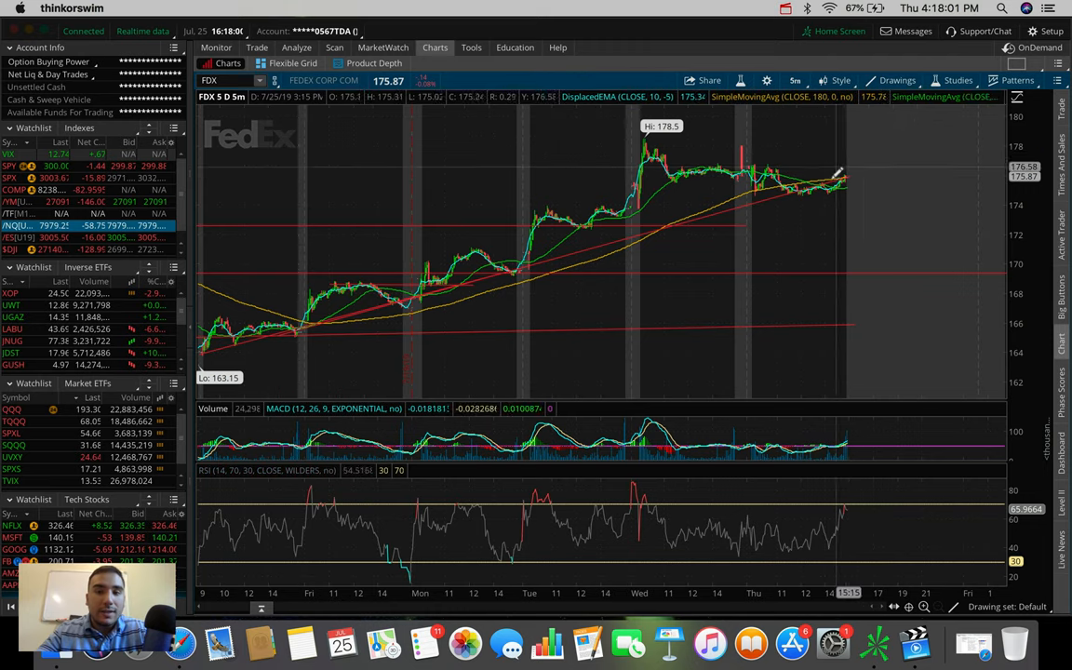
pyautogui.moveTo(844, 171)
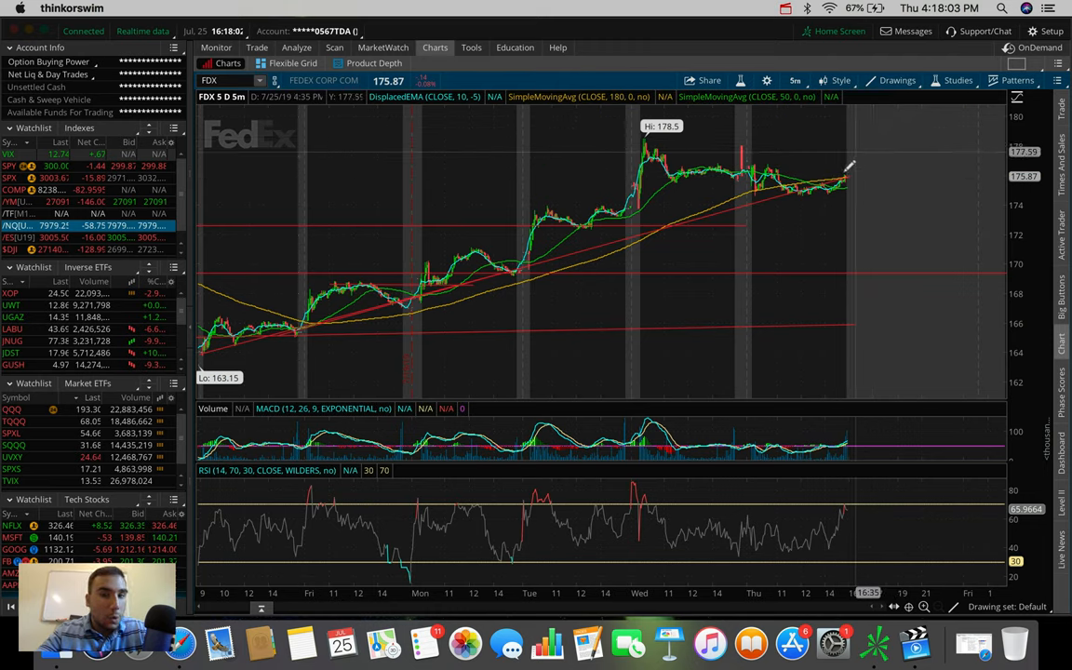
pyautogui.moveTo(856, 149)
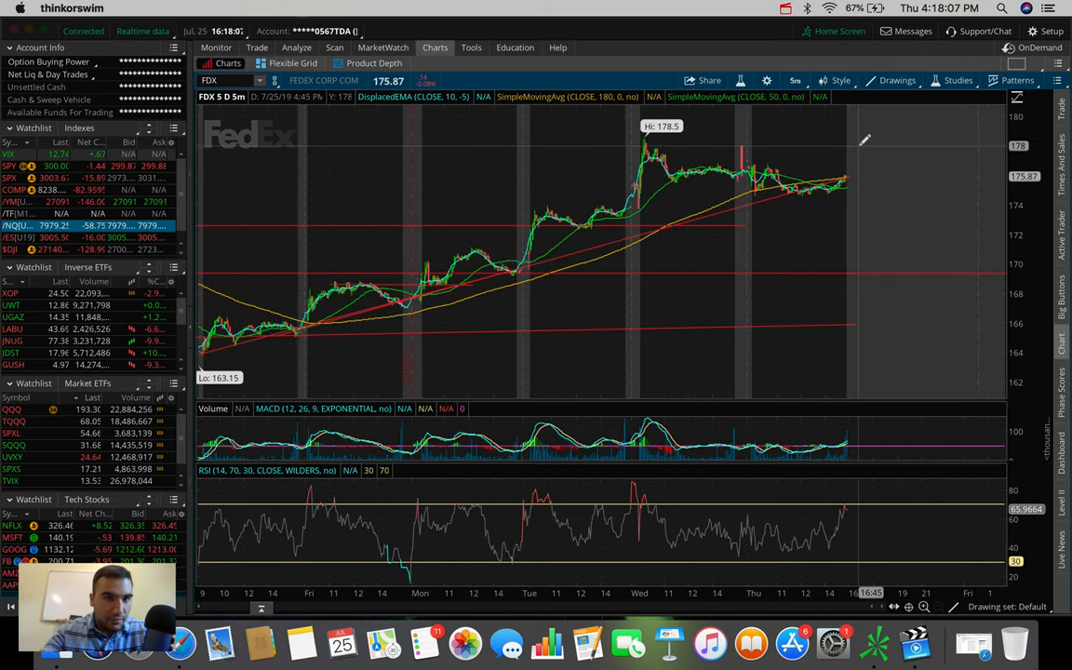
pyautogui.moveTo(838, 177)
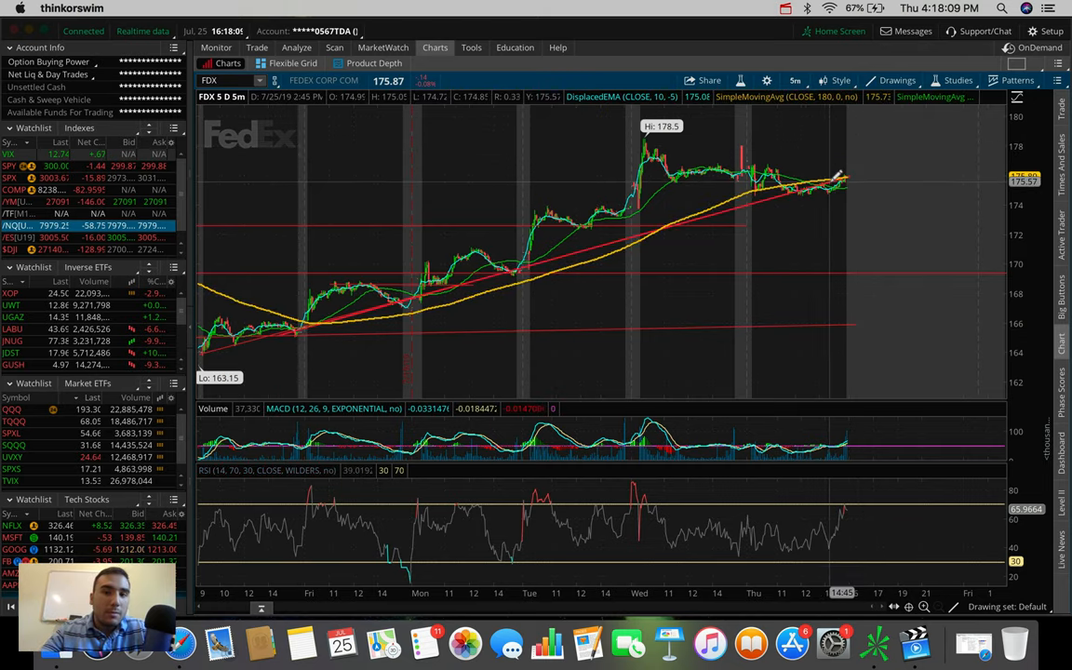
pyautogui.moveTo(878, 171)
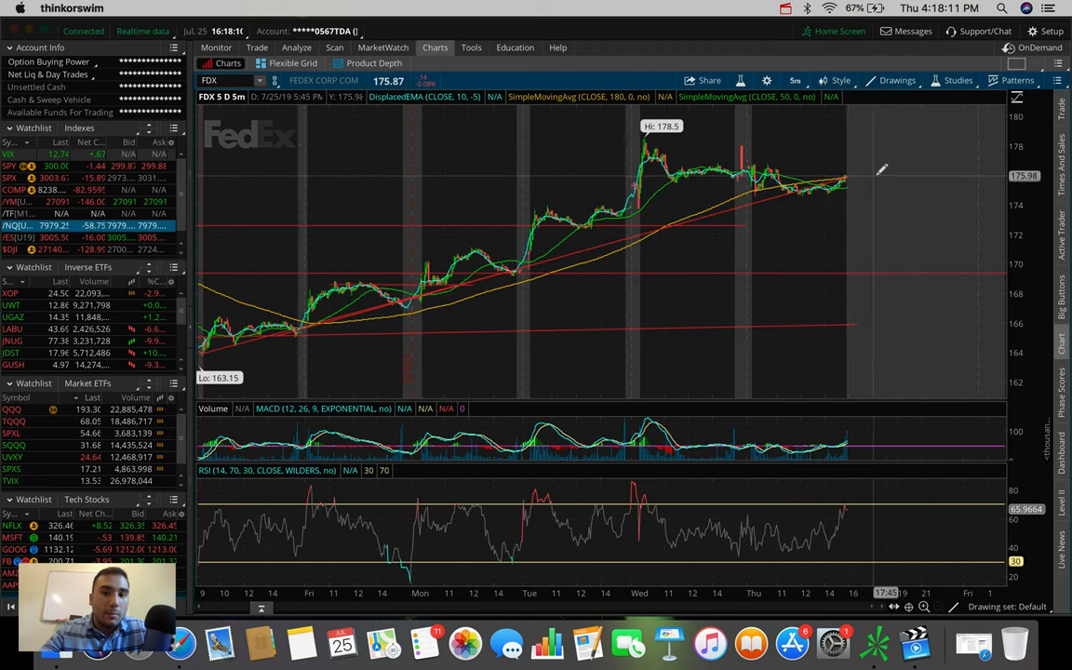
pyautogui.moveTo(886, 161)
pyautogui.write('JNUG')
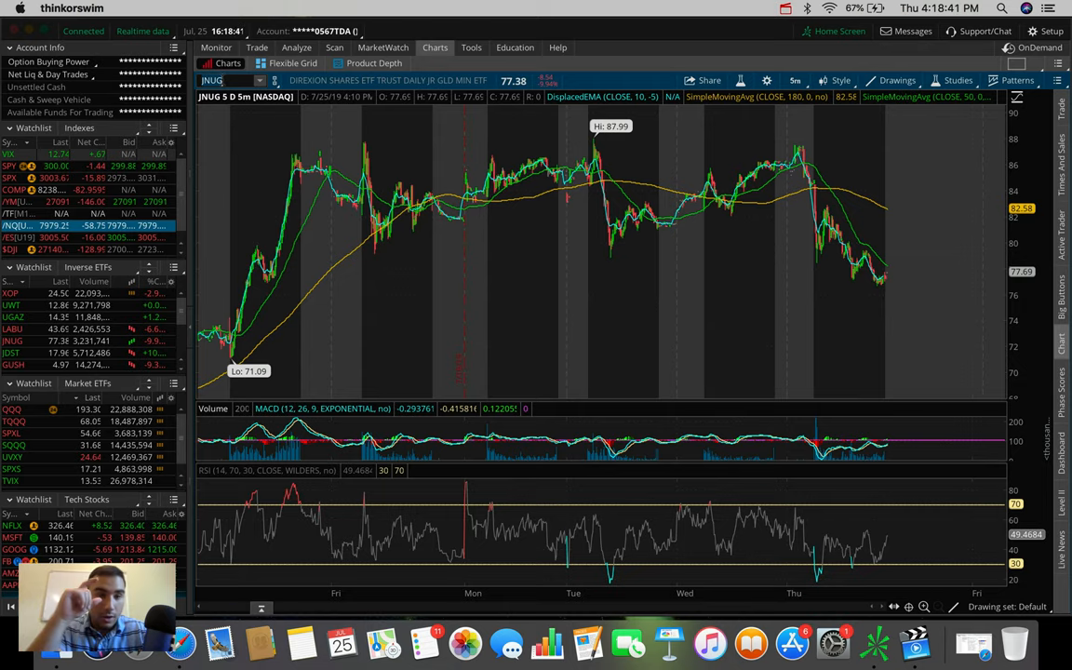
pyautogui.moveTo(625, 148)
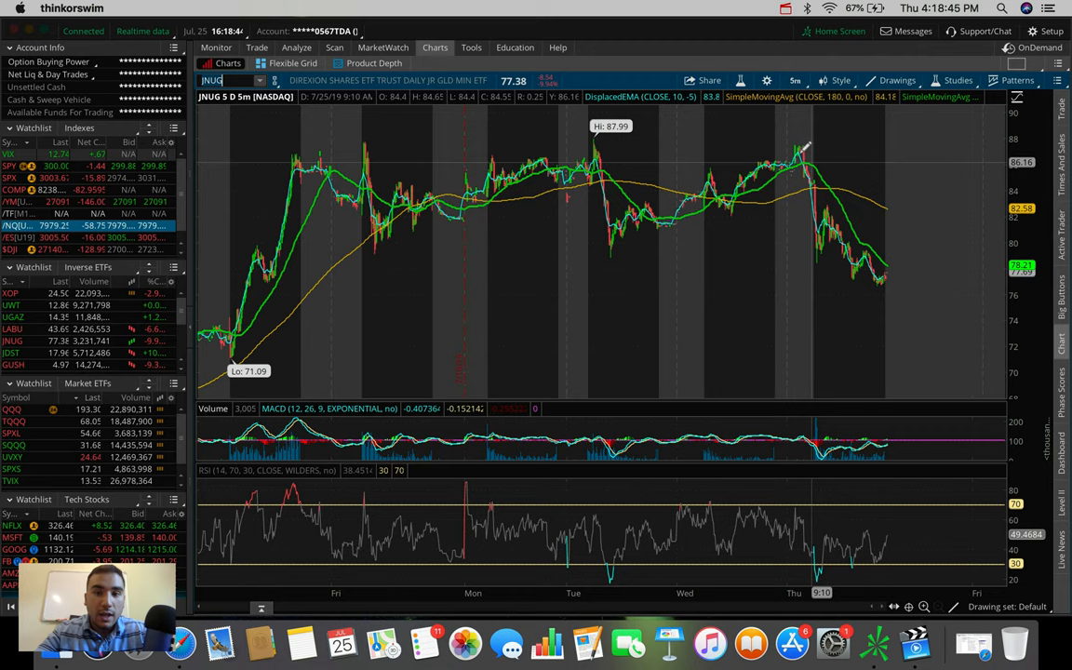
pyautogui.moveTo(566, 326)
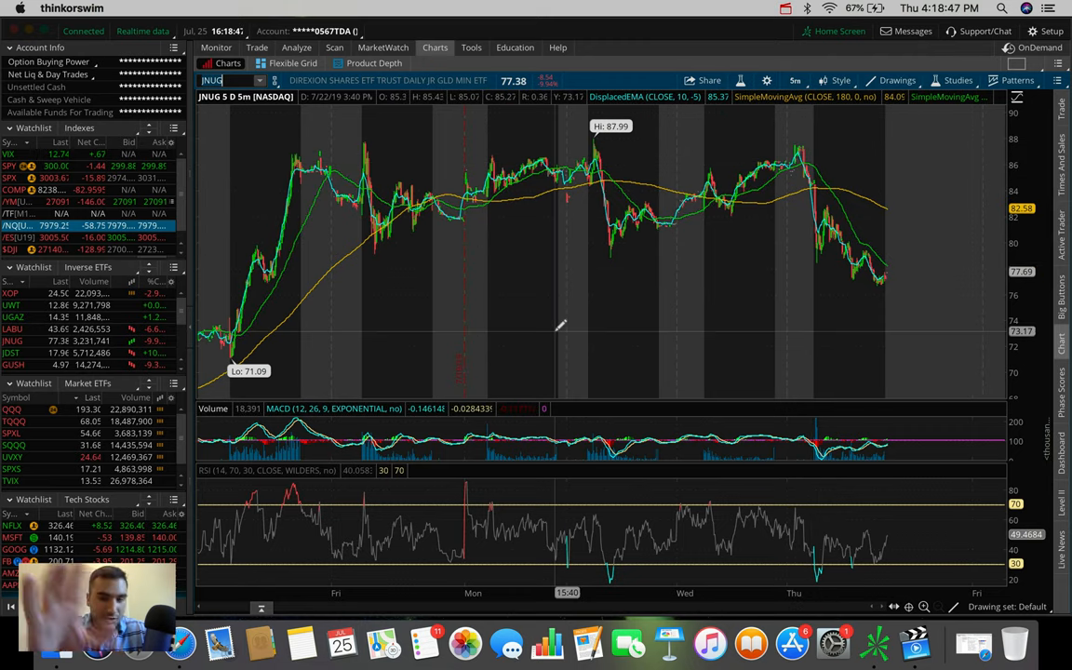
pyautogui.moveTo(845, 175)
pyautogui.write('/GC')
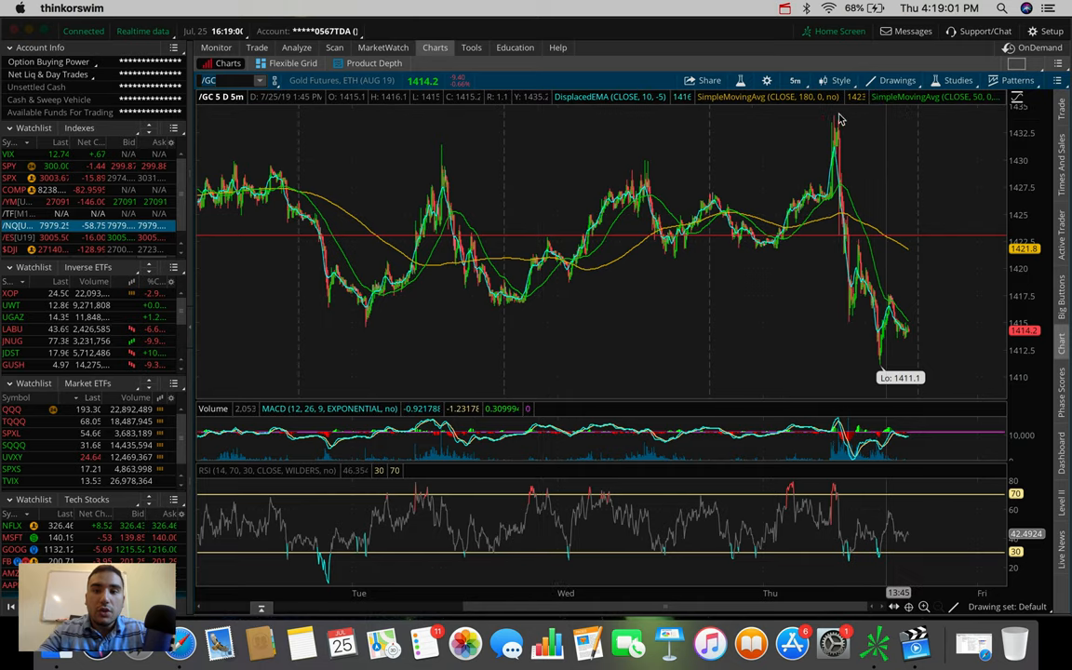
# Step: Show gold futures on 180 days of 4-hour bars, then as a single day of minute bars
pyautogui.click(795, 80)
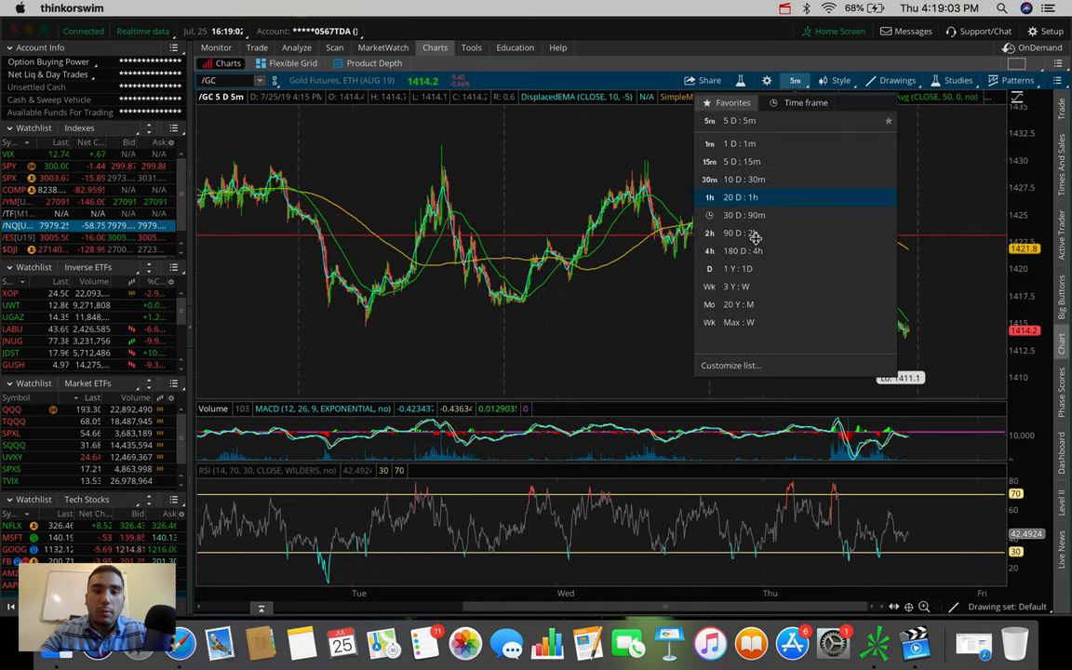
pyautogui.click(740, 249)
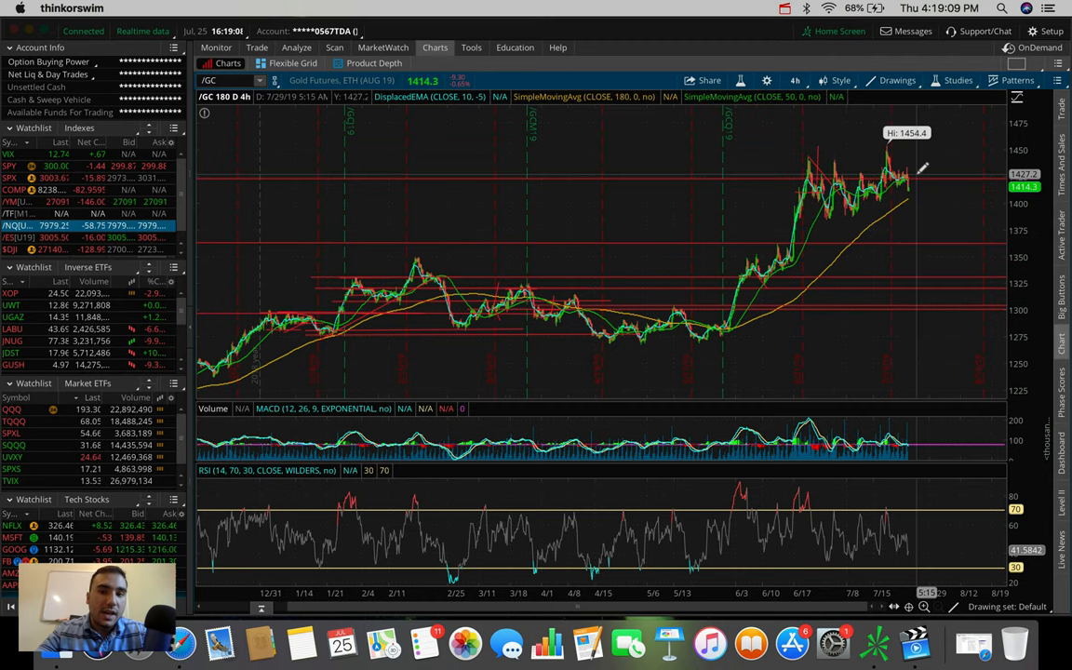
pyautogui.moveTo(897, 167)
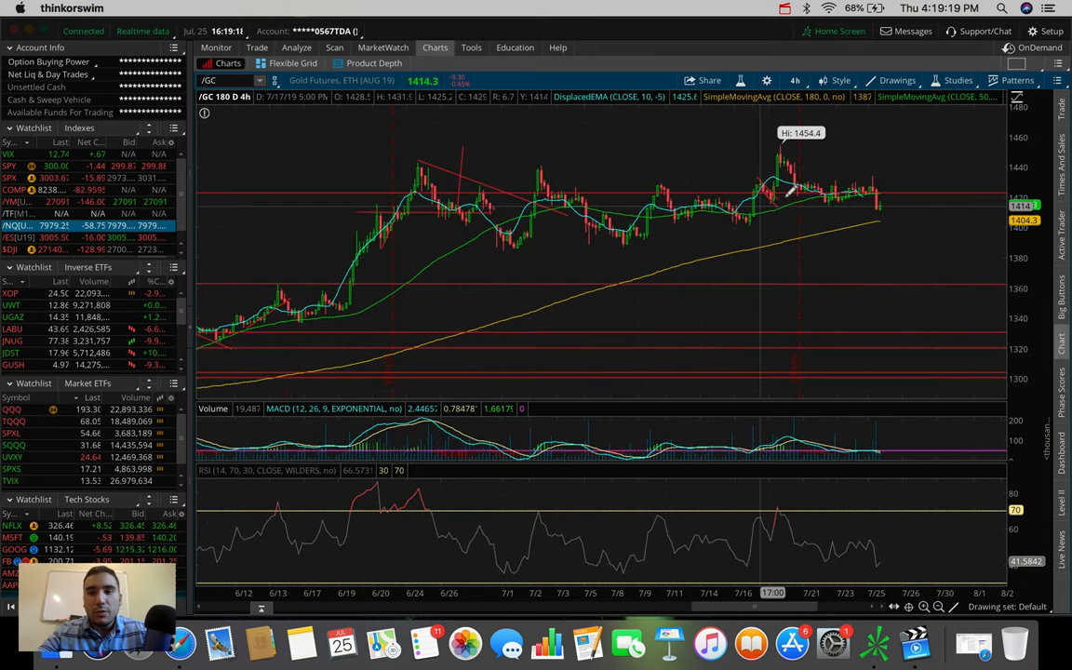
pyautogui.moveTo(879, 201)
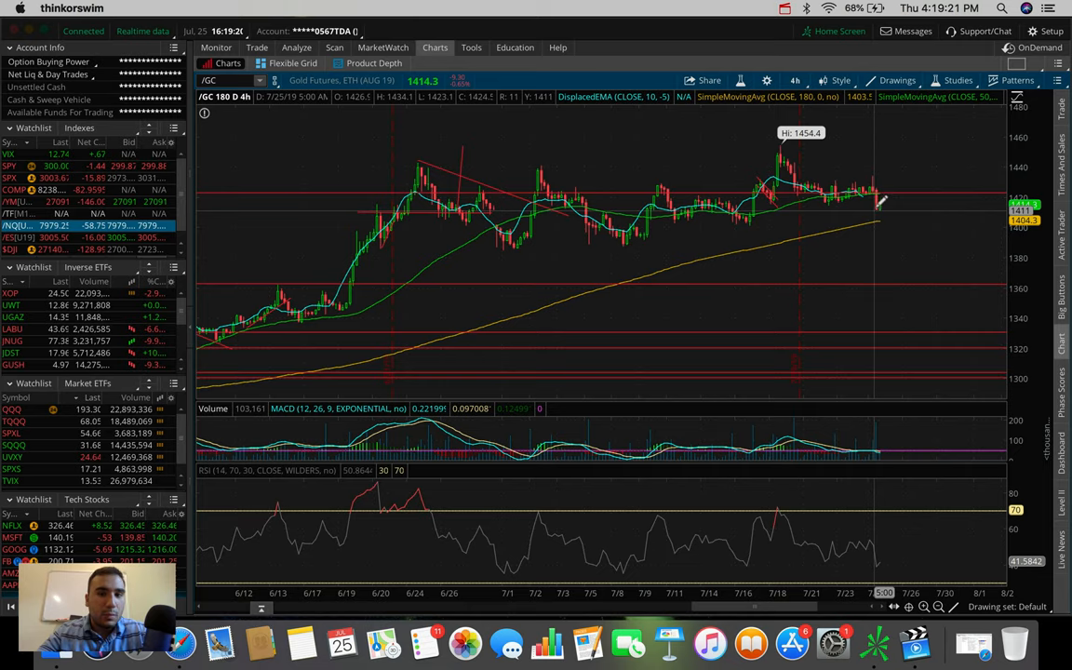
pyautogui.moveTo(874, 201)
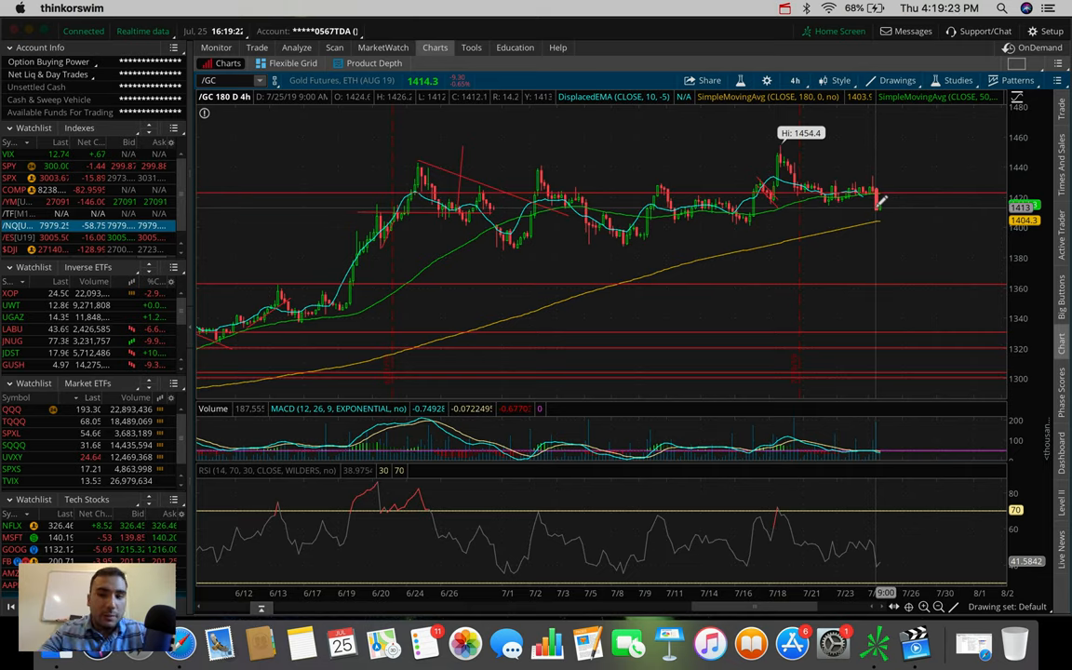
pyautogui.moveTo(841, 208)
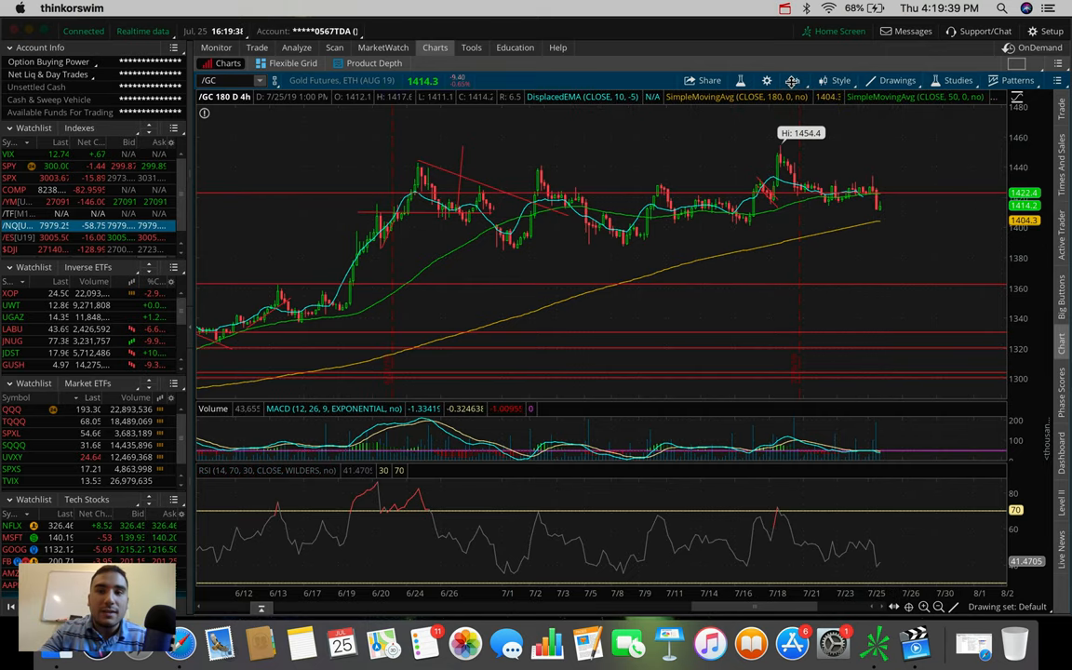
pyautogui.click(793, 80)
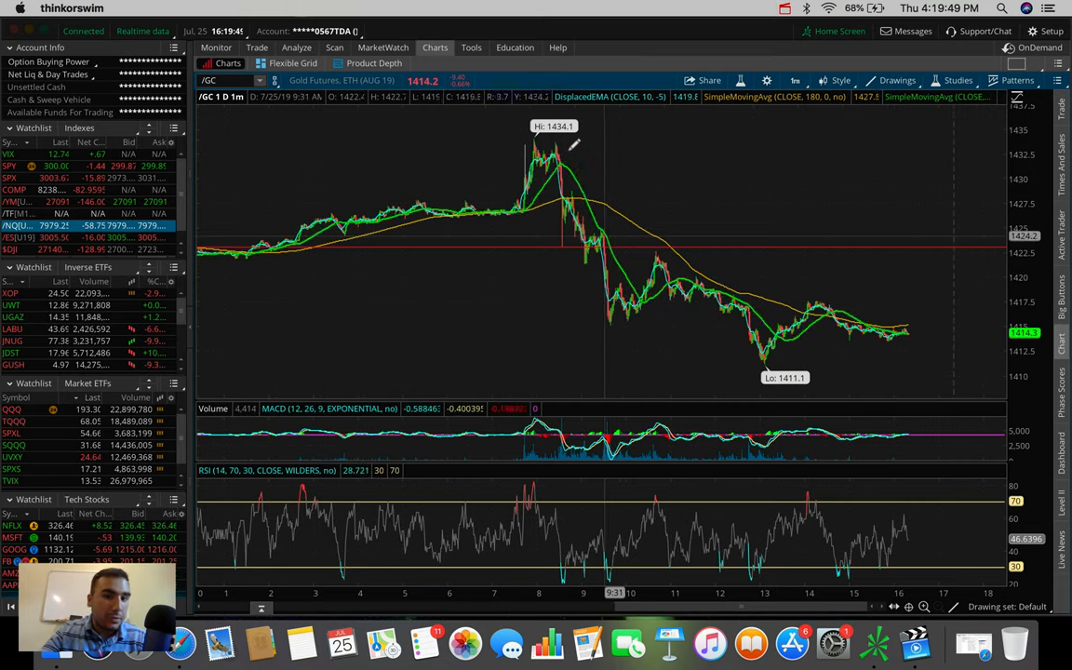
pyautogui.moveTo(536, 145)
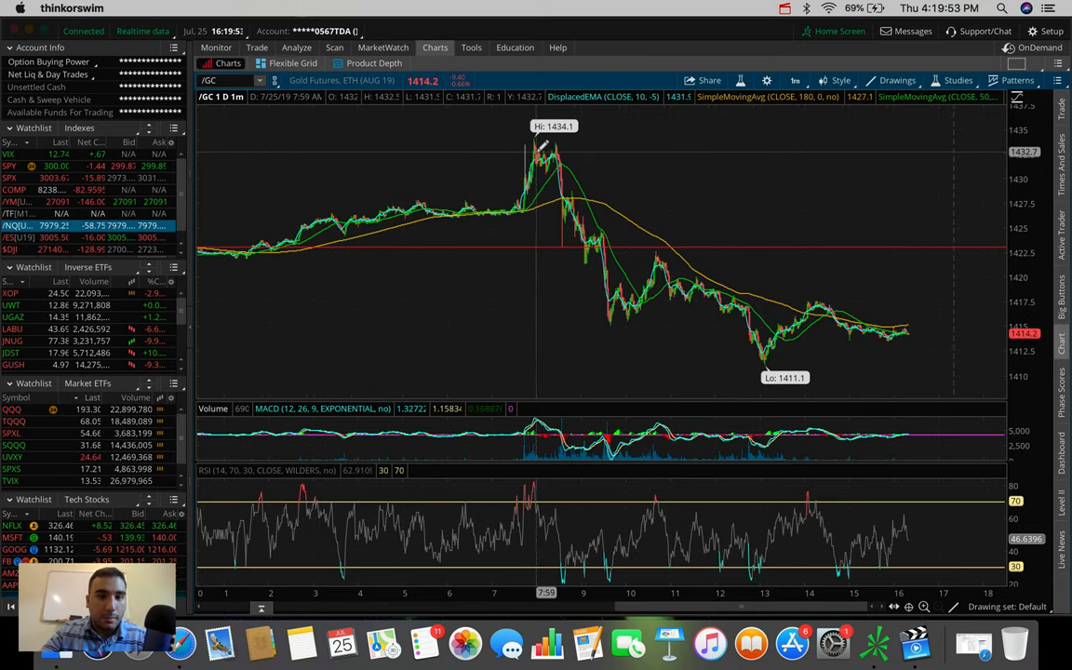
pyautogui.moveTo(618, 317)
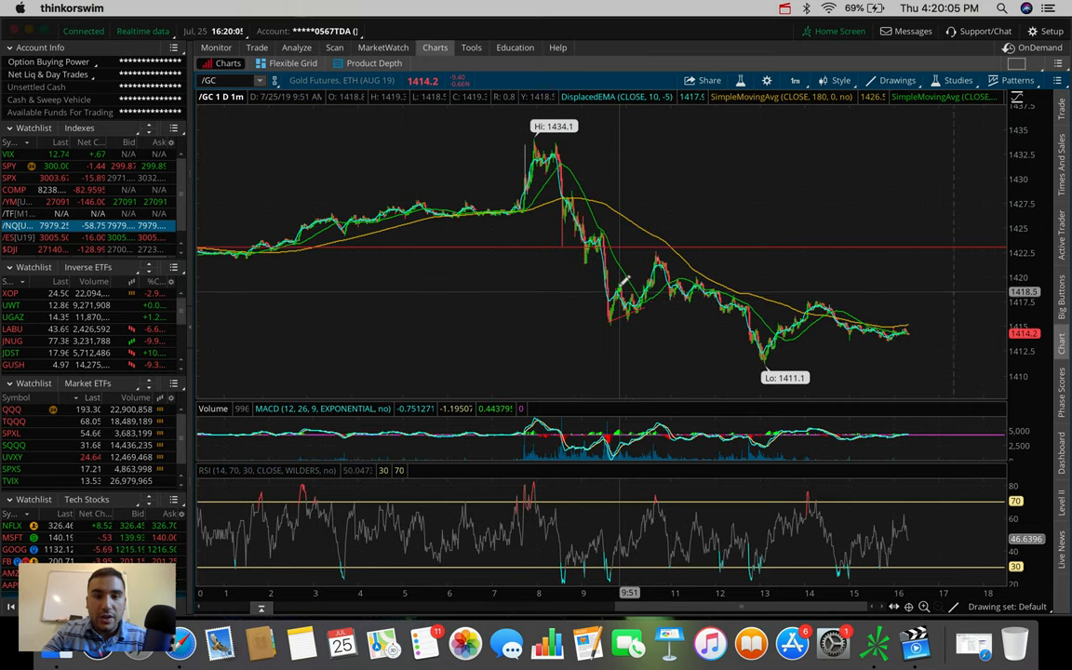
pyautogui.moveTo(623, 279)
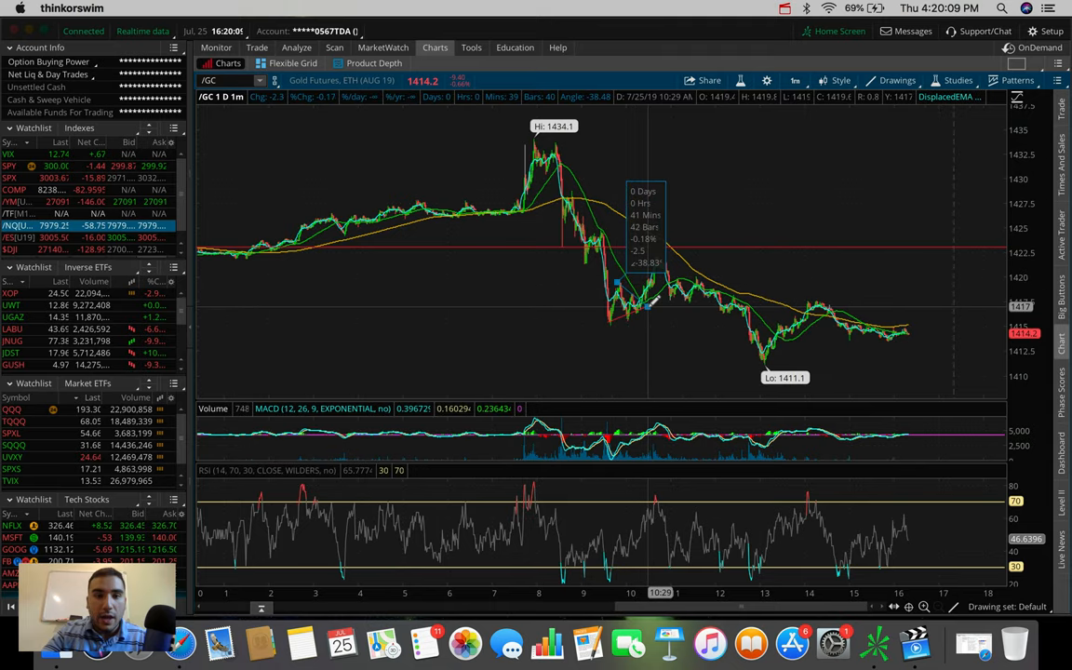
pyautogui.moveTo(648, 298)
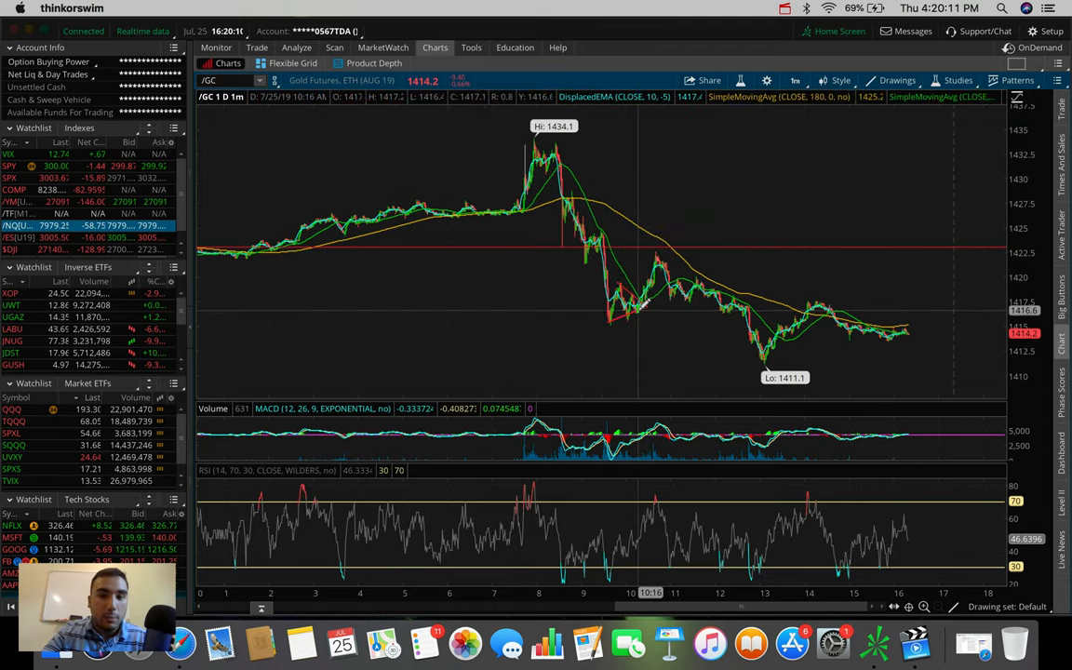
pyautogui.moveTo(621, 275)
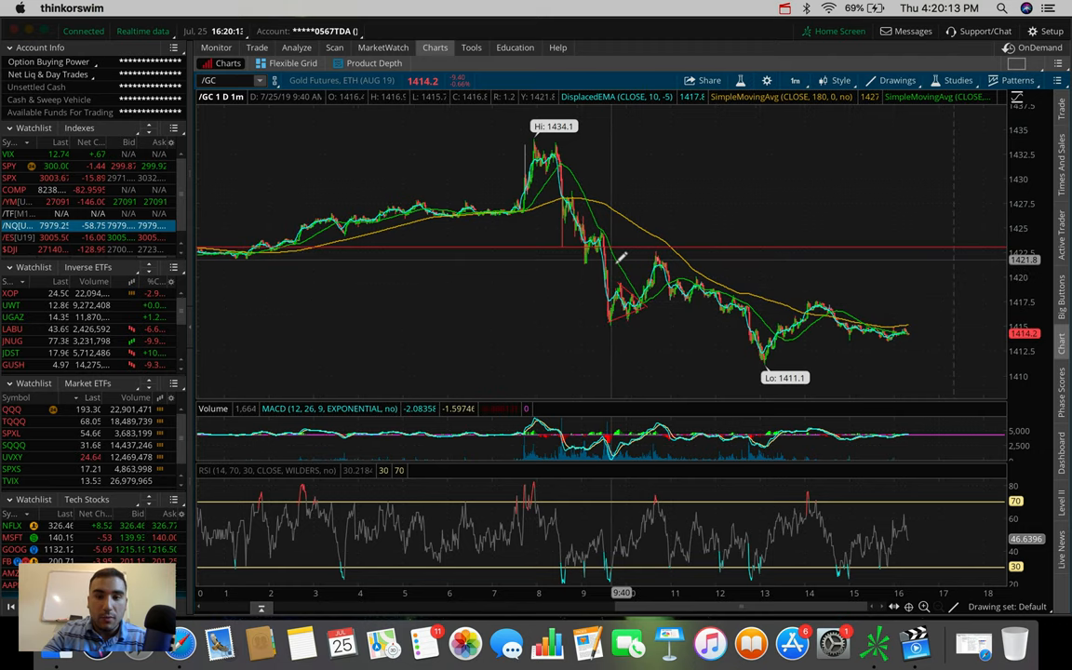
pyautogui.moveTo(636, 272)
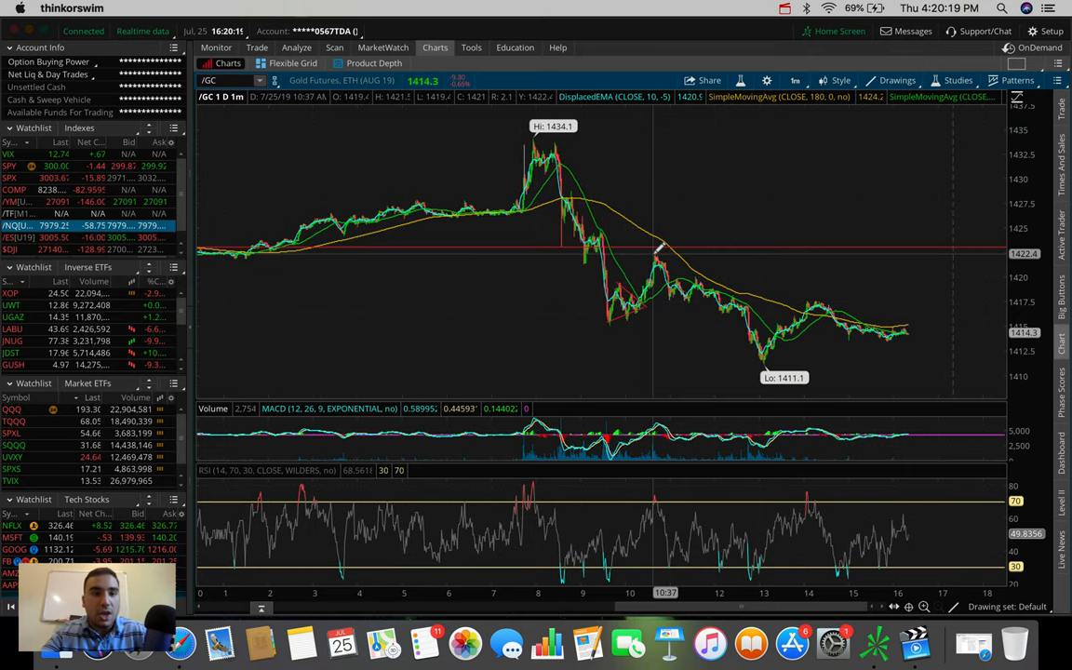
pyautogui.moveTo(624, 279)
pyautogui.write('JNUG')
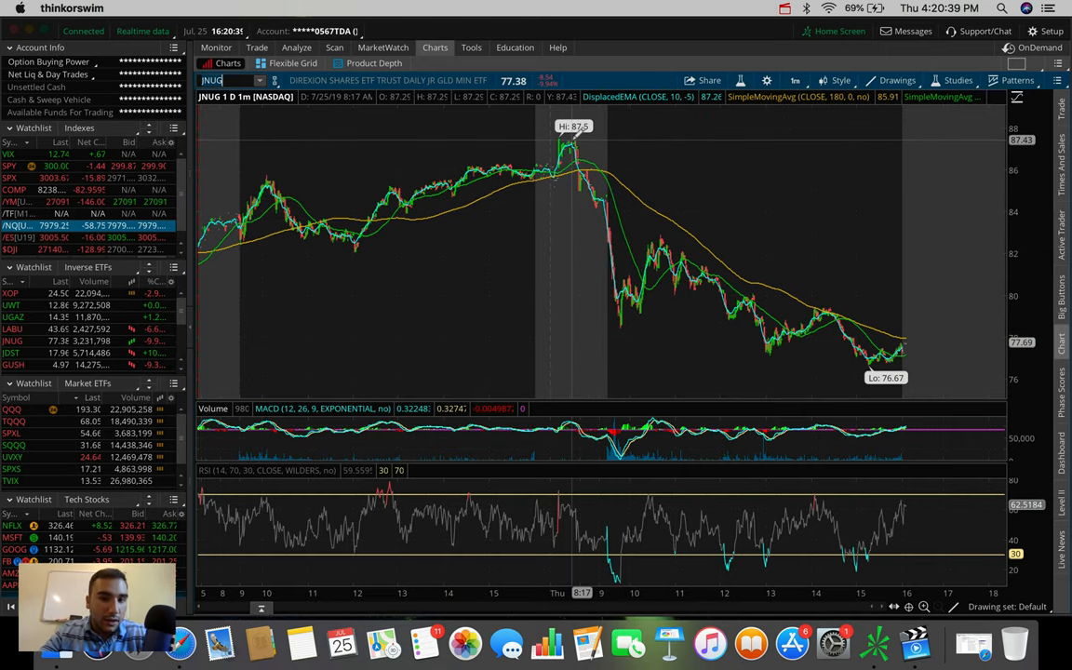
pyautogui.moveTo(625, 320)
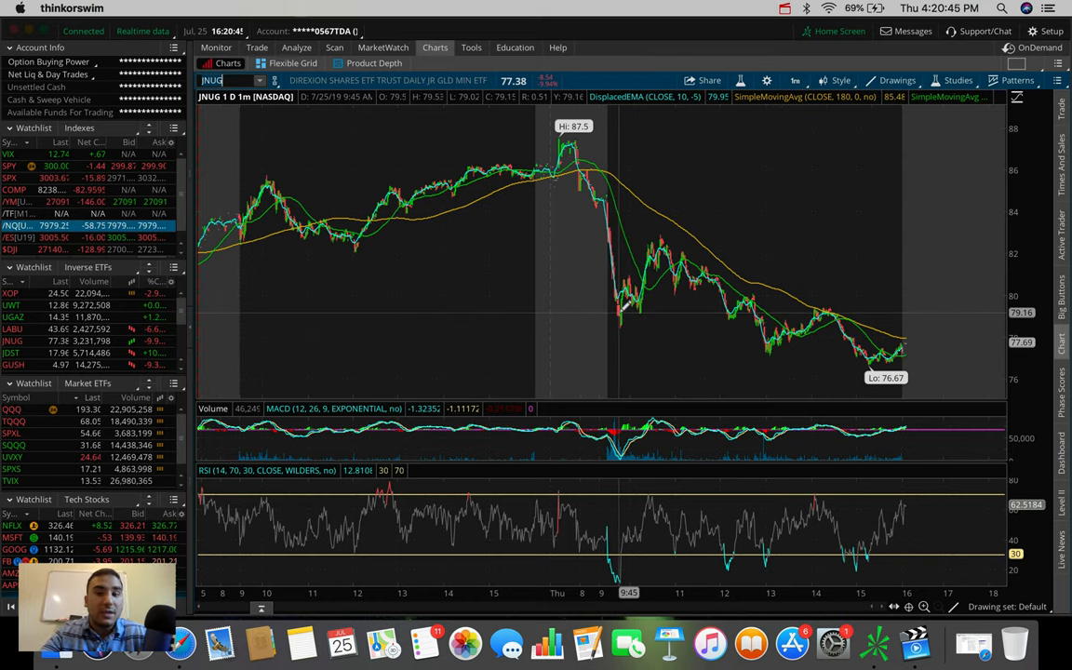
pyautogui.moveTo(624, 316)
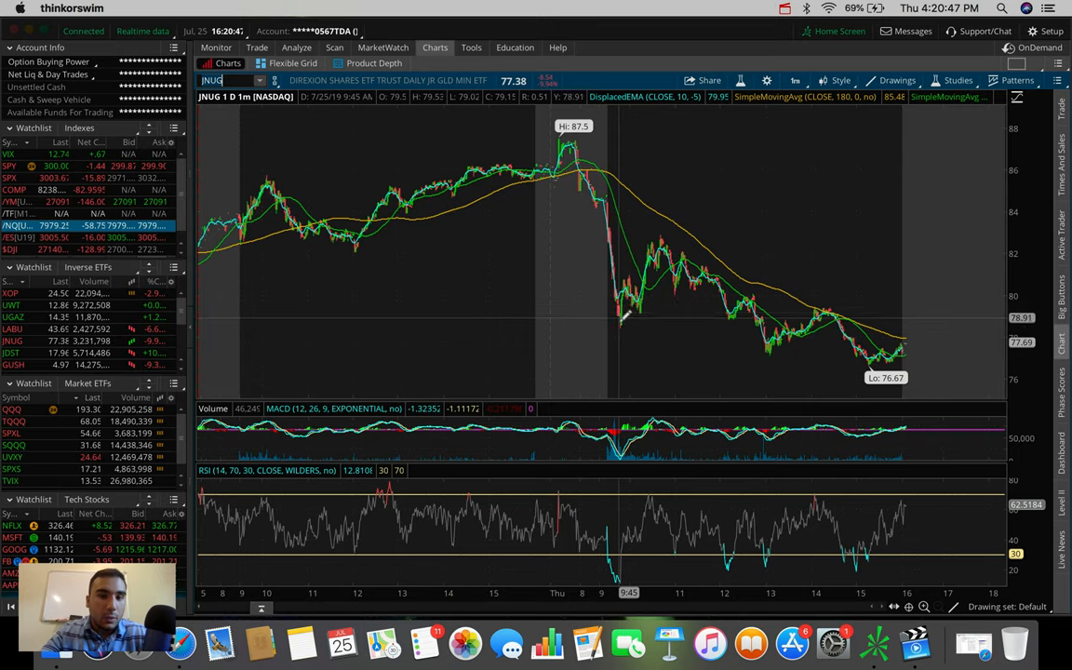
pyautogui.moveTo(623, 283)
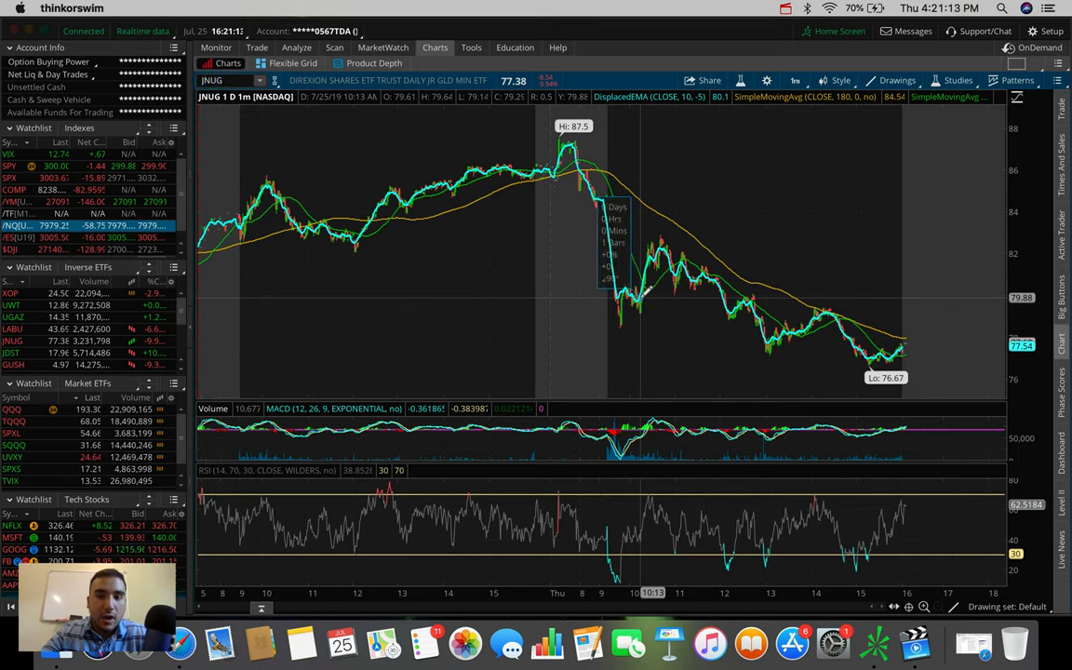
pyautogui.moveTo(642, 270)
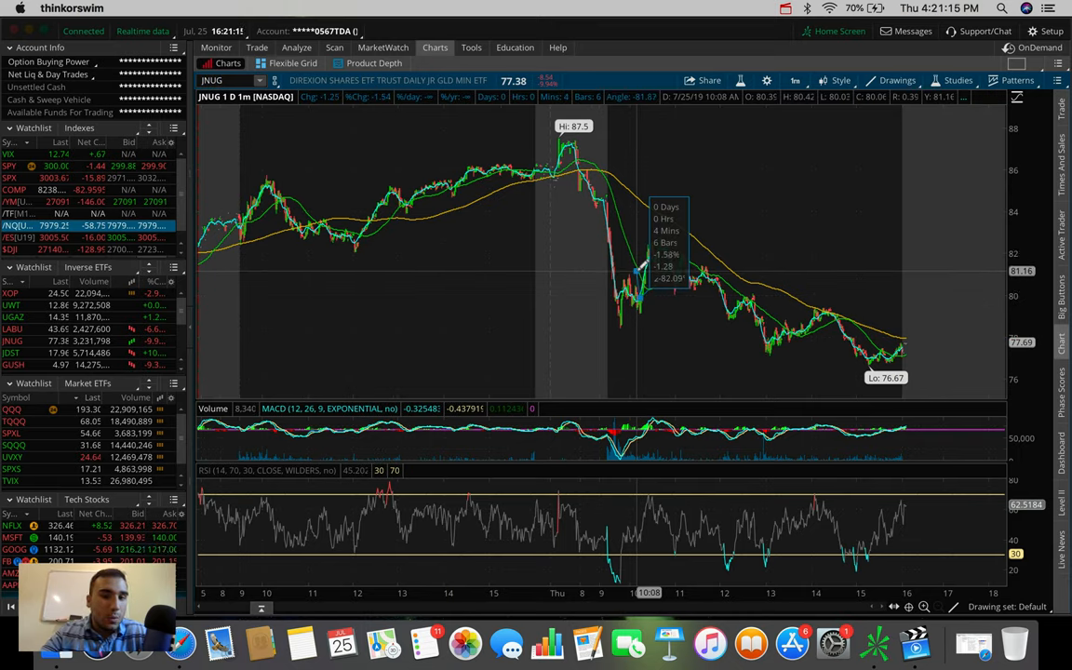
pyautogui.moveTo(641, 275)
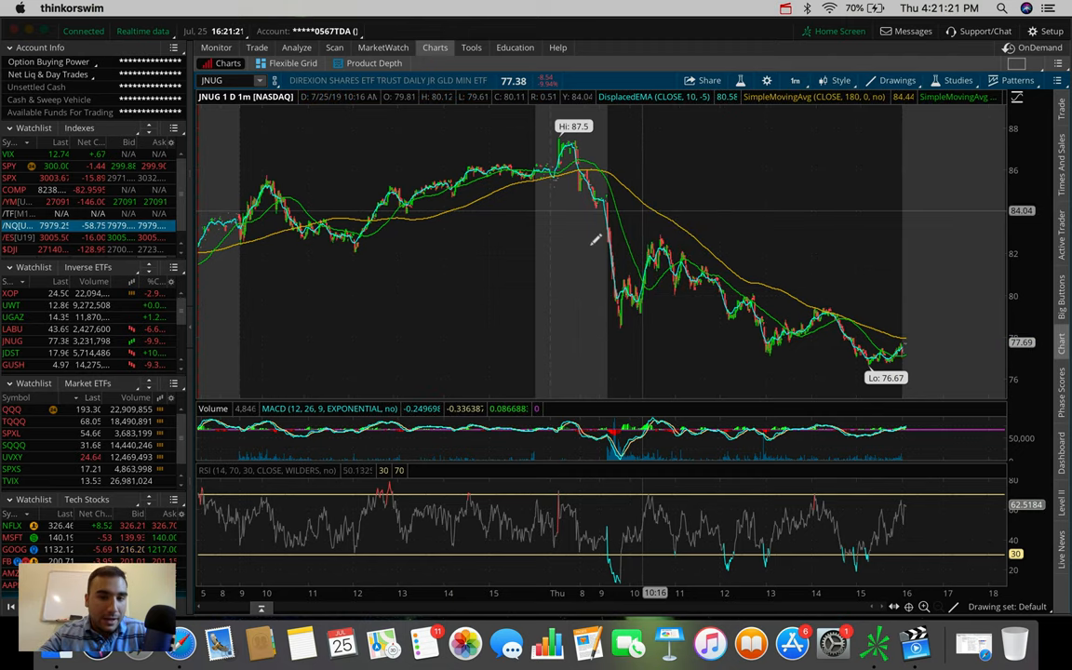
pyautogui.moveTo(648, 240)
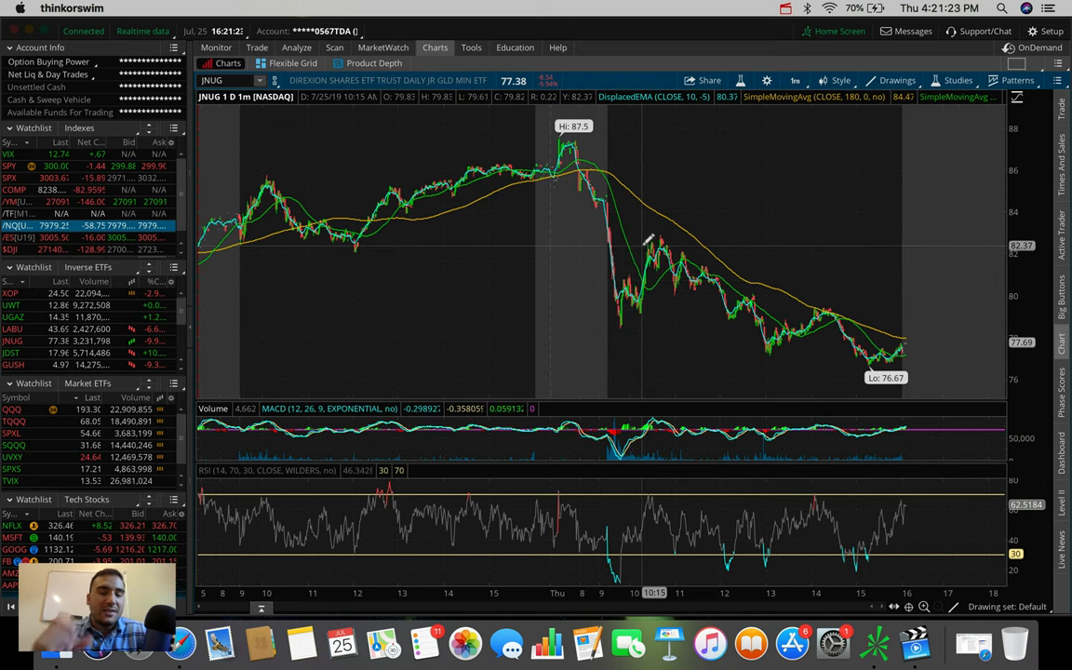
pyautogui.moveTo(716, 260)
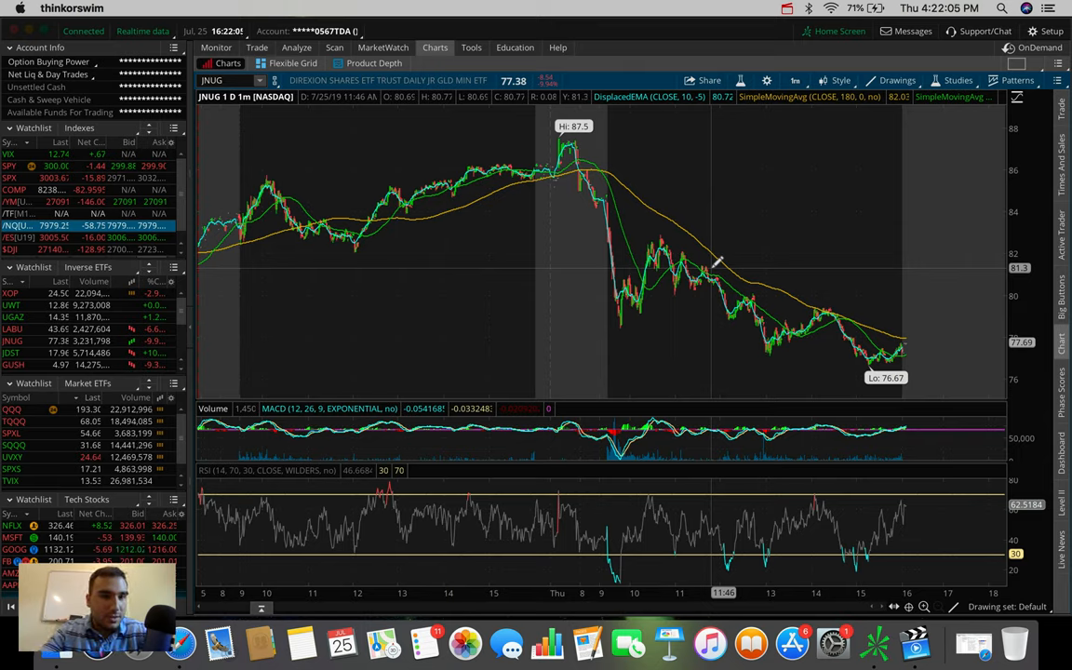
pyautogui.moveTo(605, 260)
pyautogui.write('SBUX')
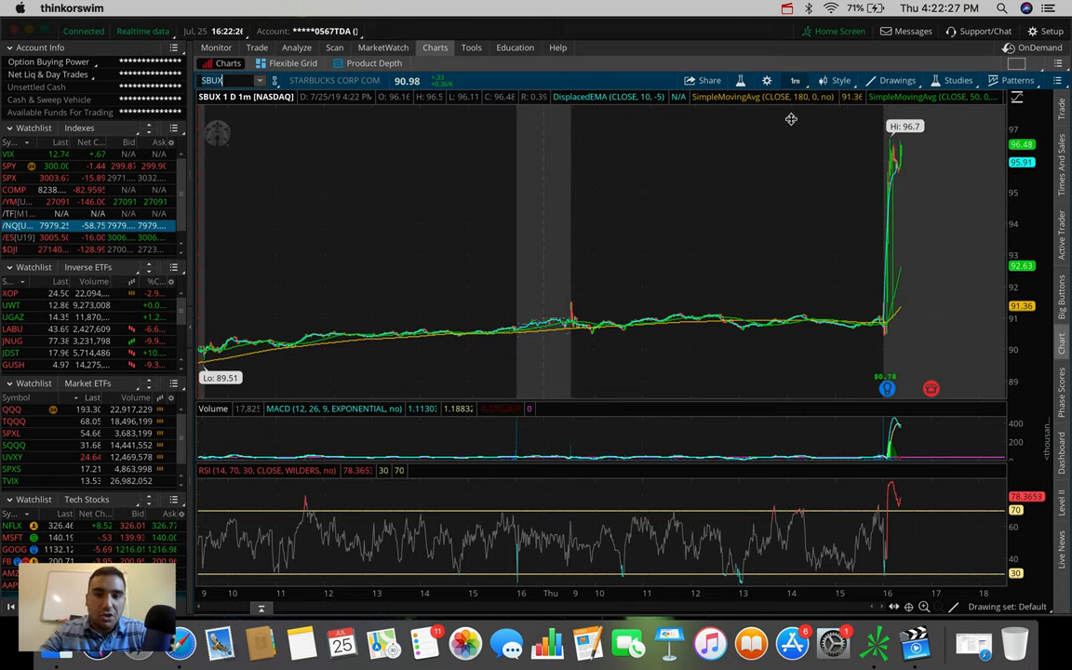
# Step: Show Starbucks over 180 days of four-hour bars before bringing up the 3M chart
pyautogui.click(797, 81)
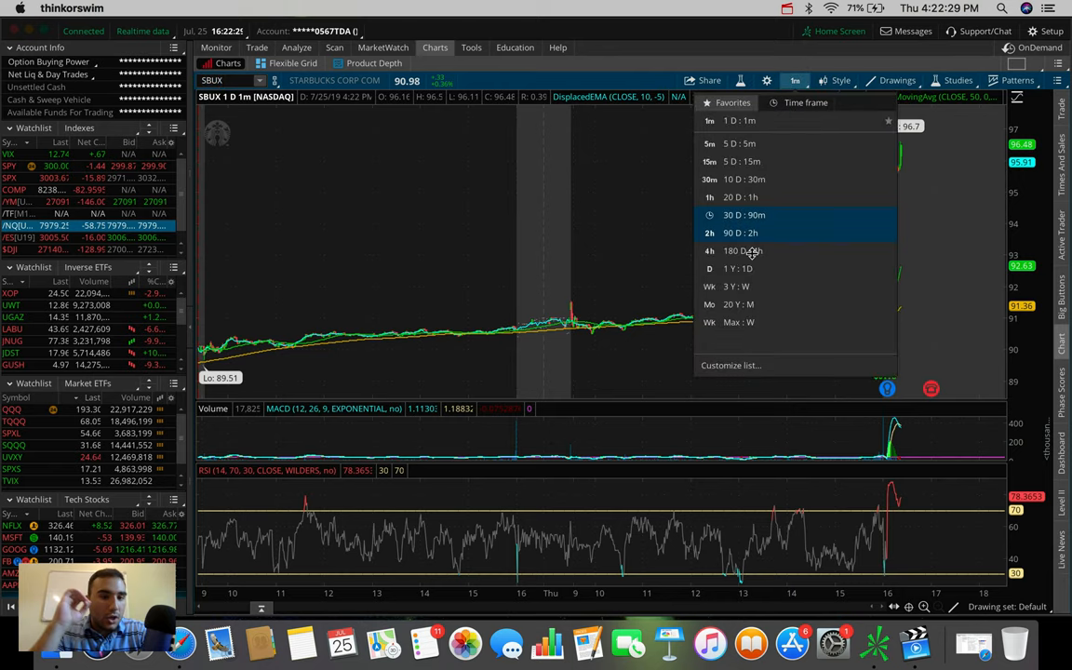
pyautogui.click(735, 250)
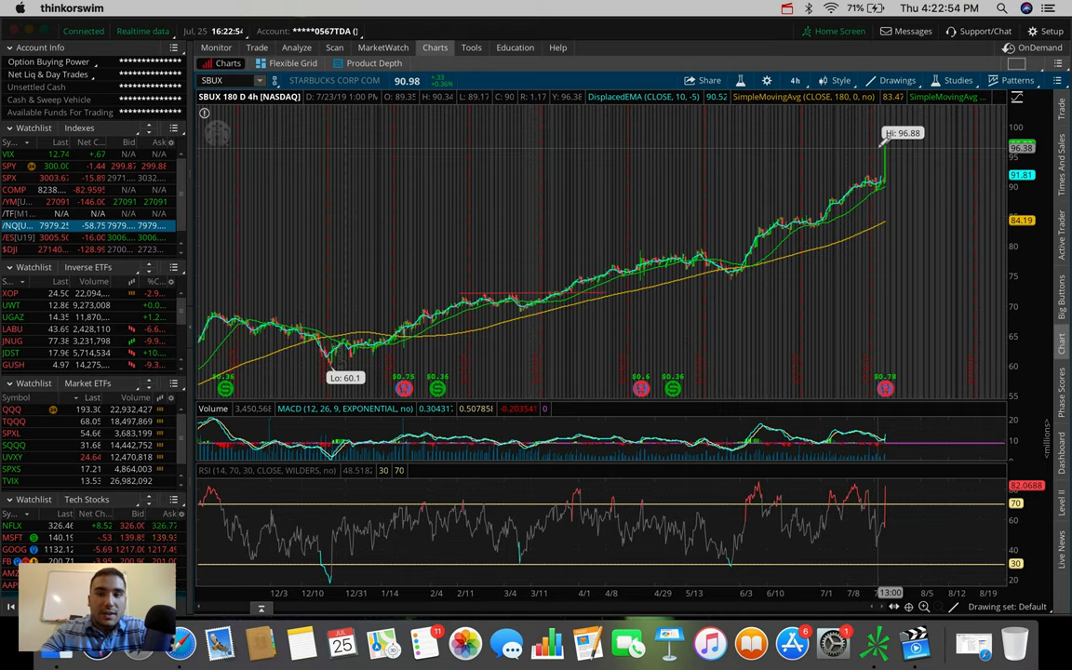
pyautogui.moveTo(893, 149)
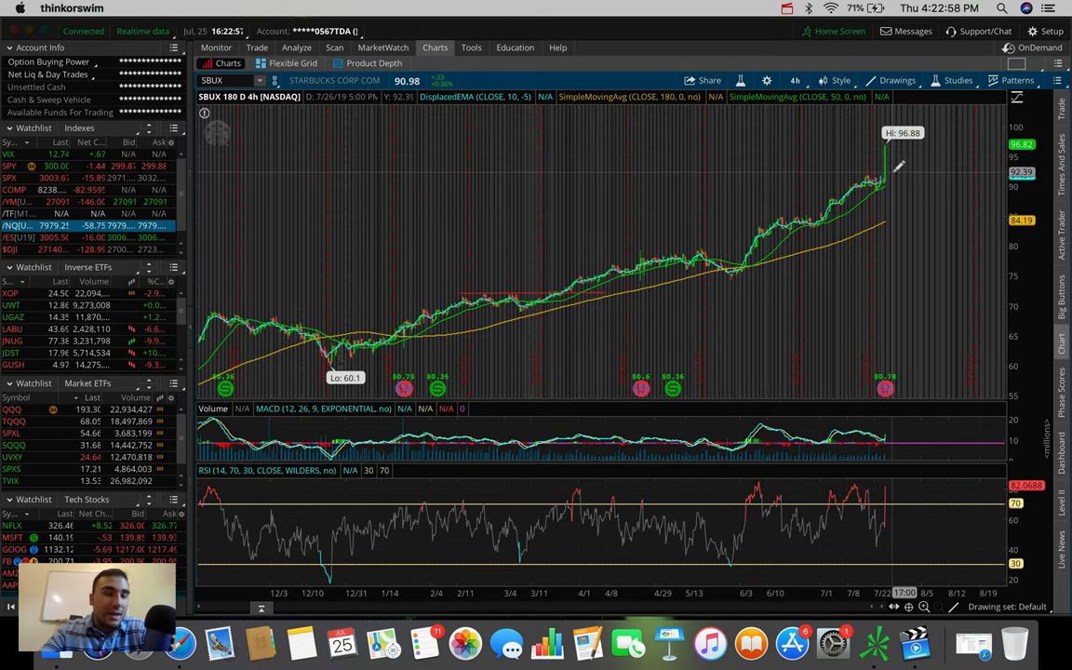
pyautogui.moveTo(882, 182)
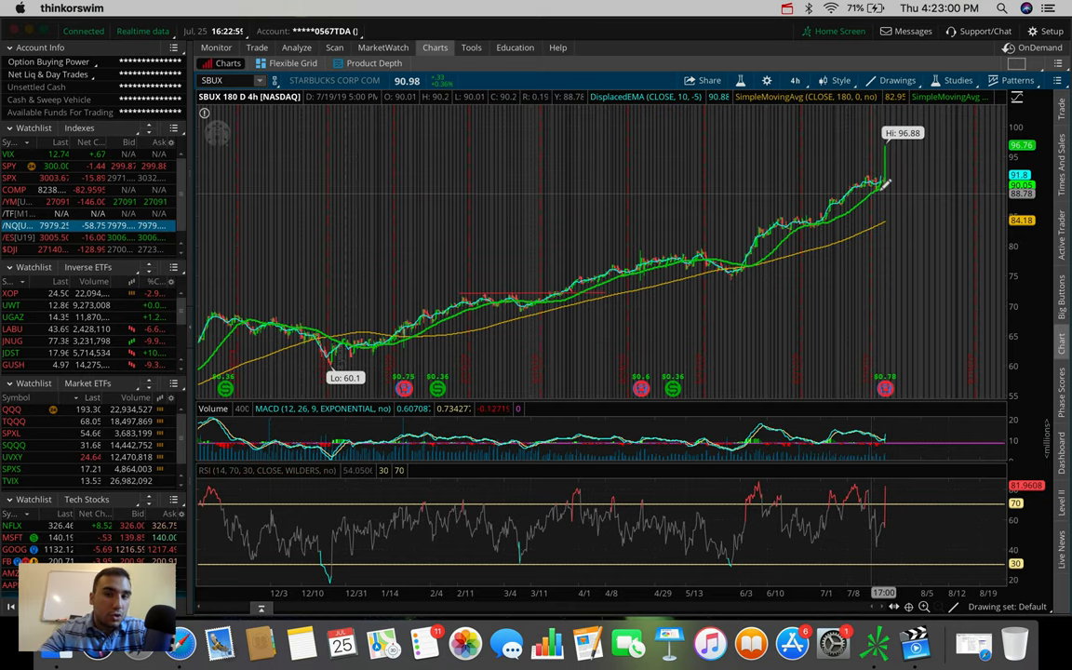
pyautogui.moveTo(890, 172)
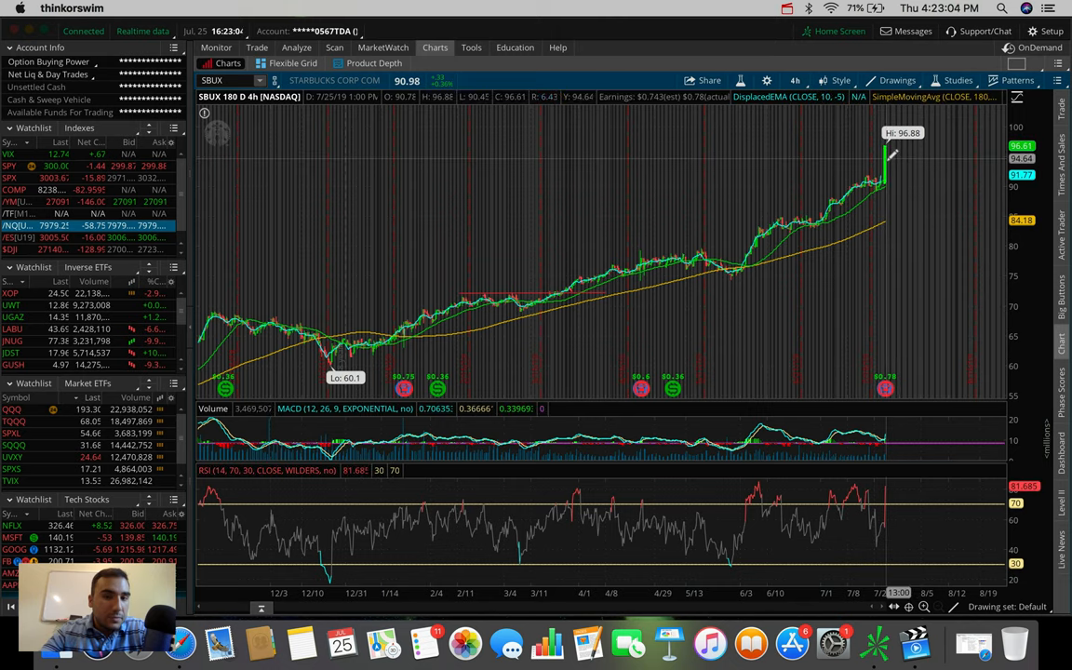
pyautogui.moveTo(350, 313)
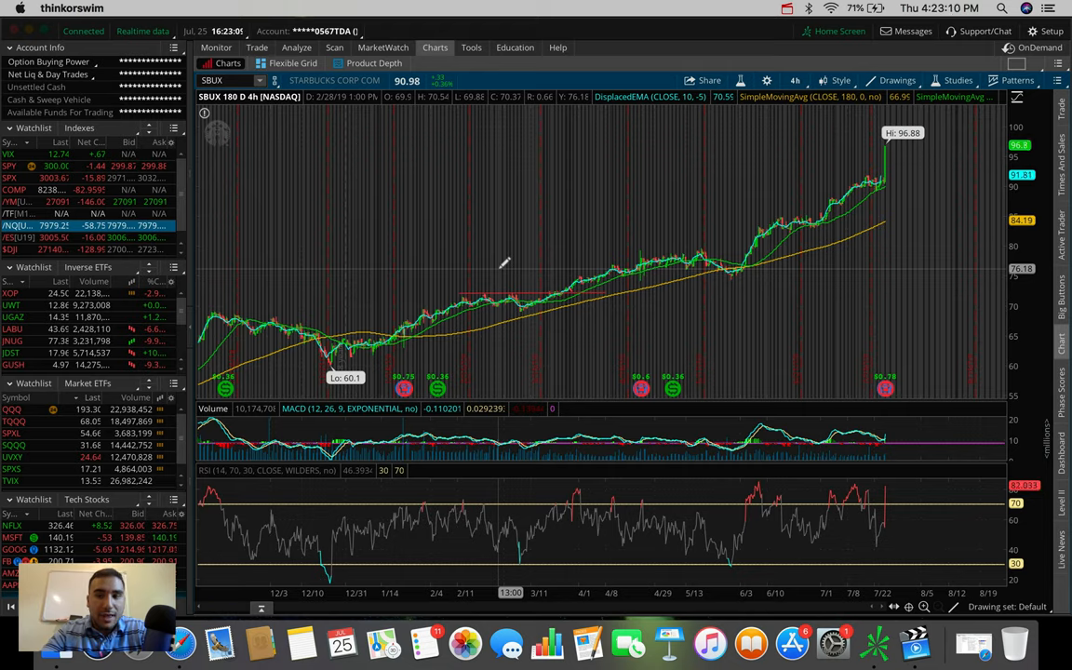
pyautogui.moveTo(893, 156)
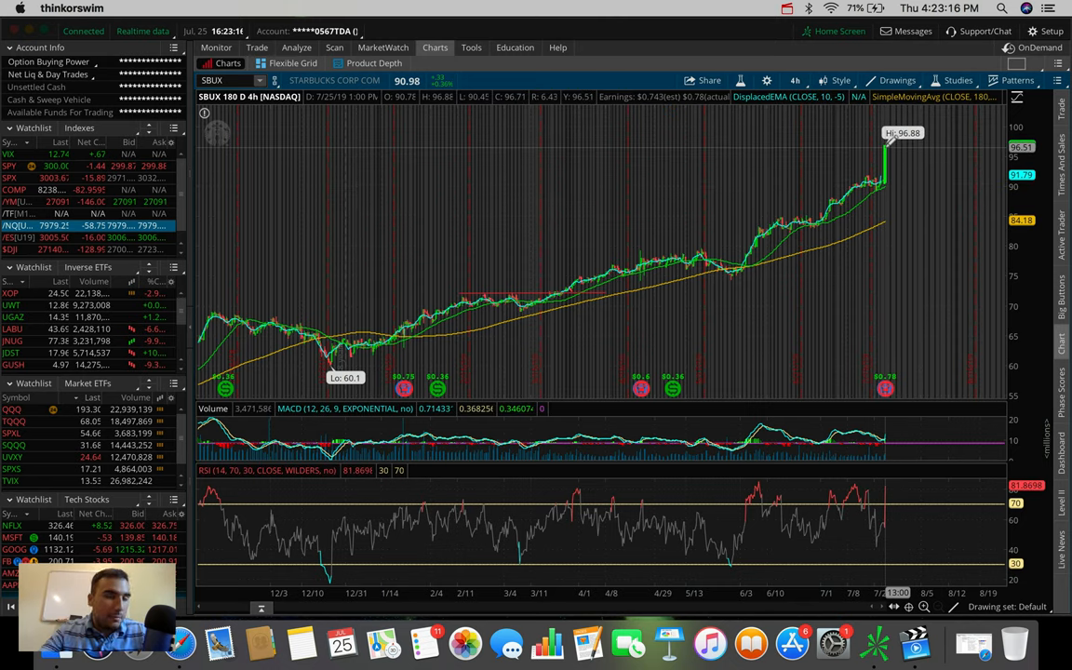
pyautogui.moveTo(890, 177)
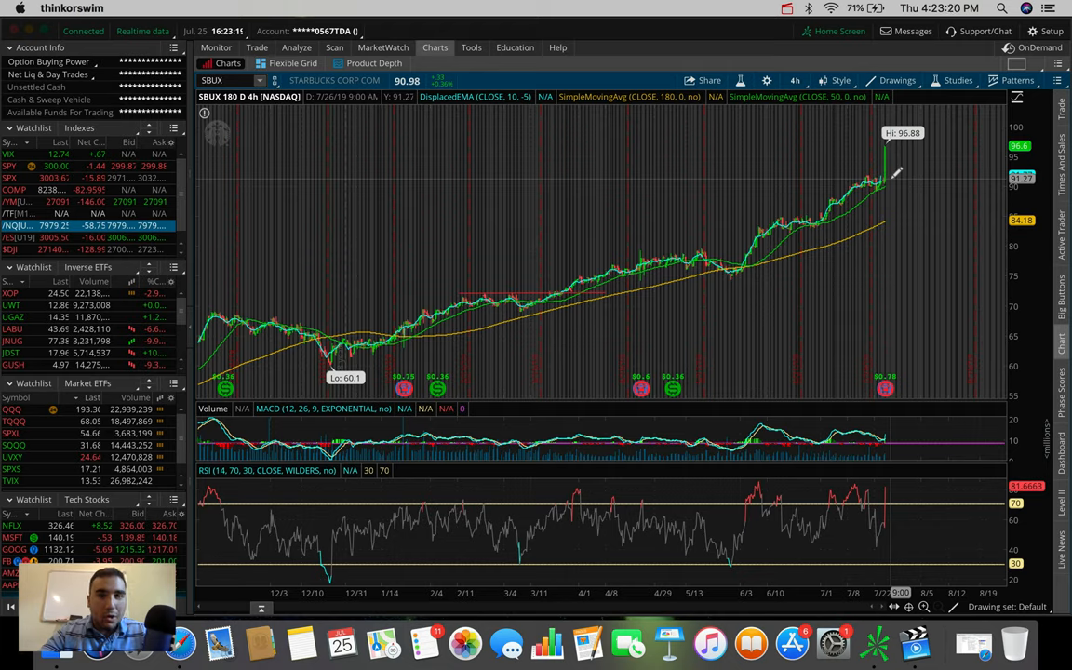
pyautogui.moveTo(890, 167)
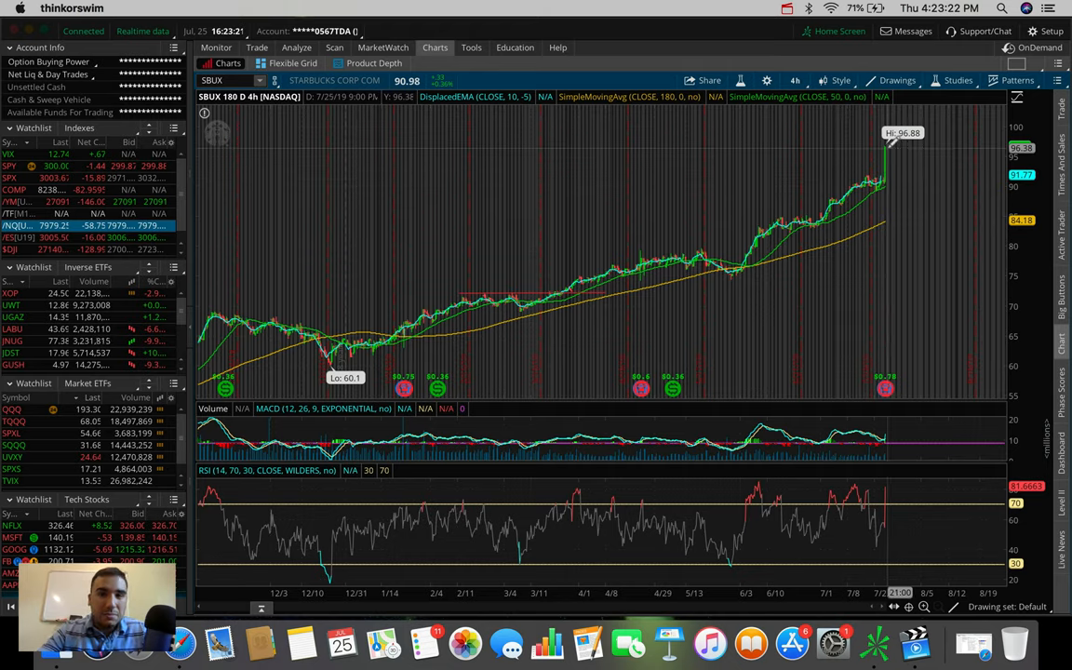
pyautogui.moveTo(884, 177)
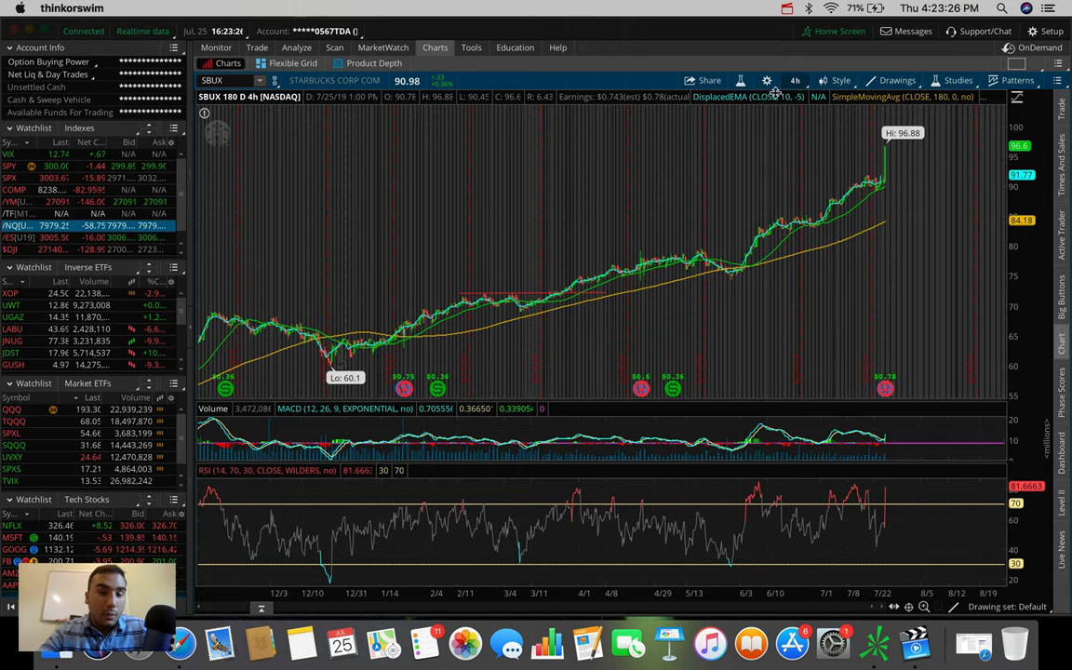
pyautogui.click(794, 80)
pyautogui.write('MMM')
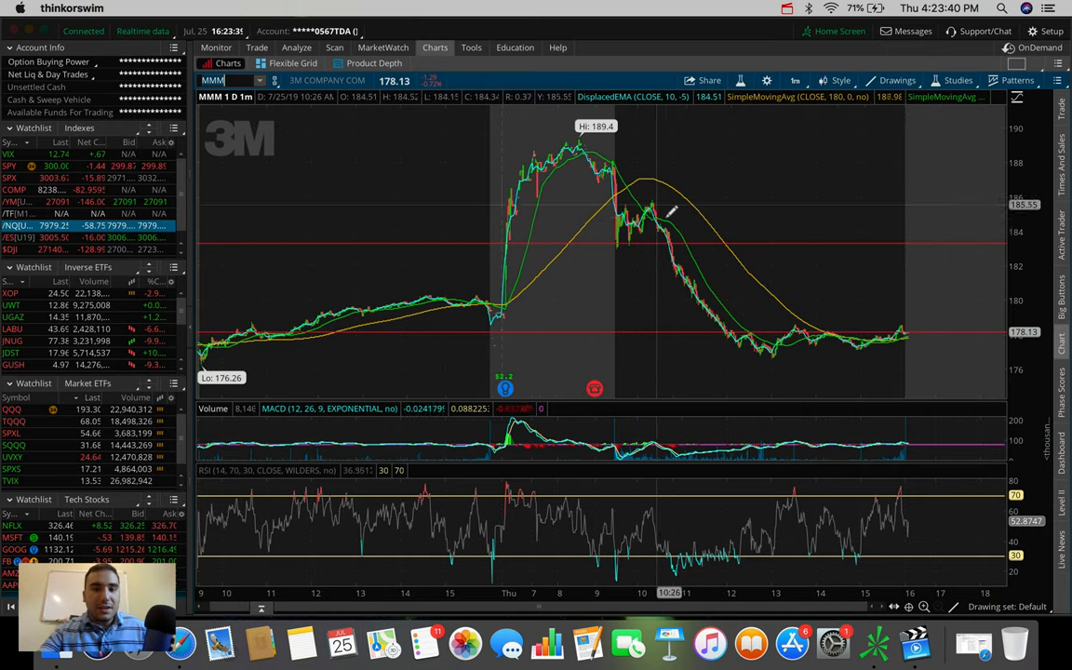
pyautogui.moveTo(723, 320)
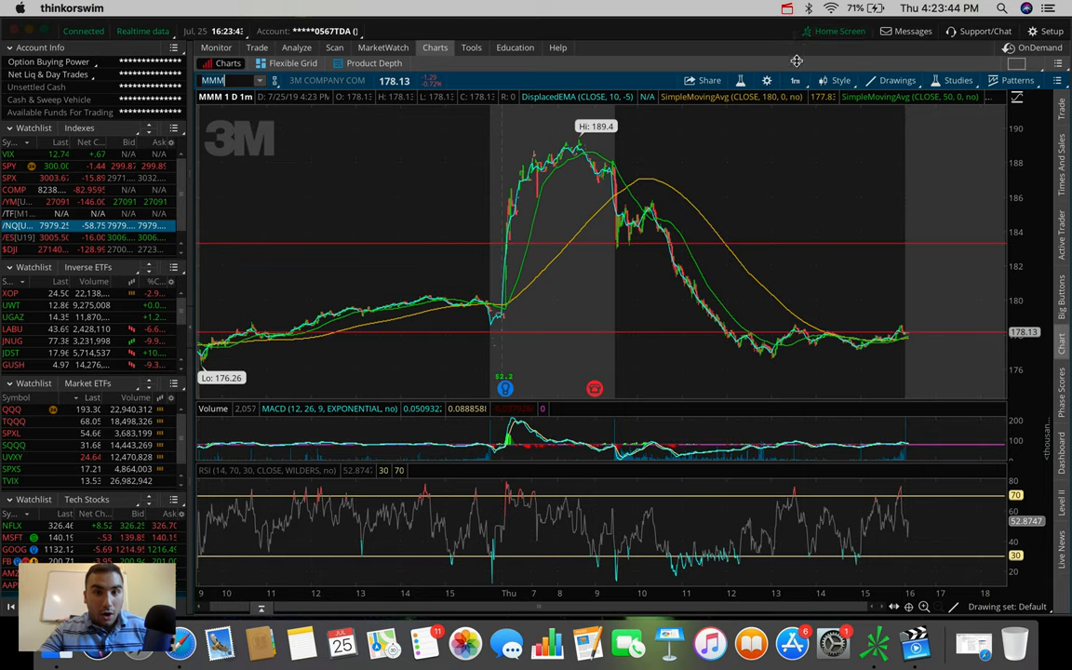
# Step: Bring up the time frame list above the 3M intraday chart
pyautogui.click(795, 80)
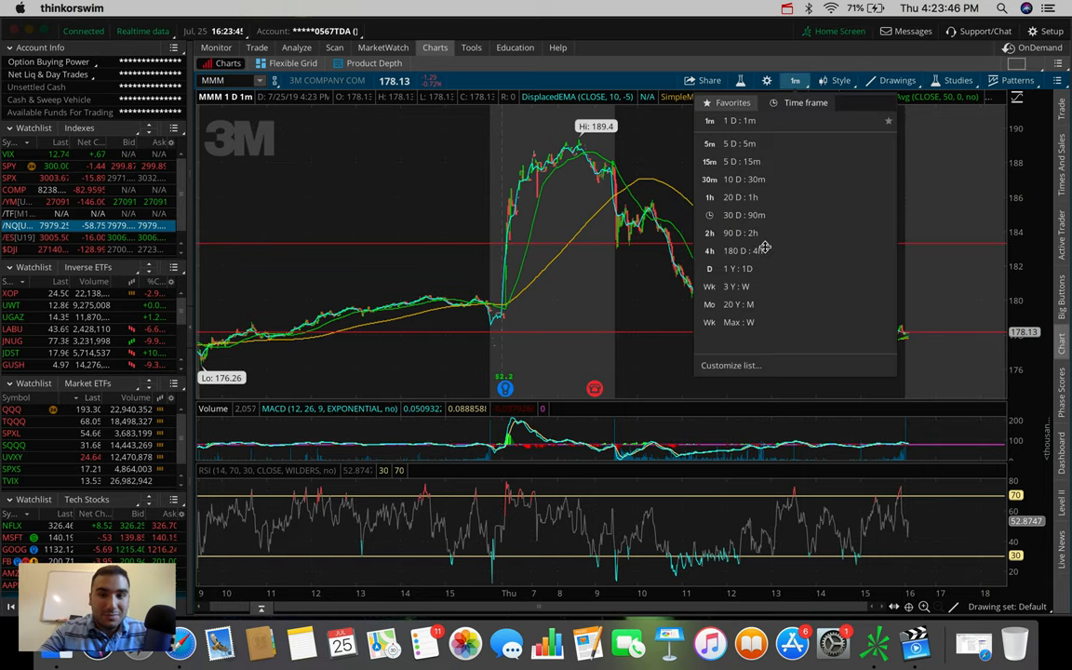
# Step: Show 3M over 180 days of 4-hour candles to examine the earnings spike
pyautogui.click(735, 249)
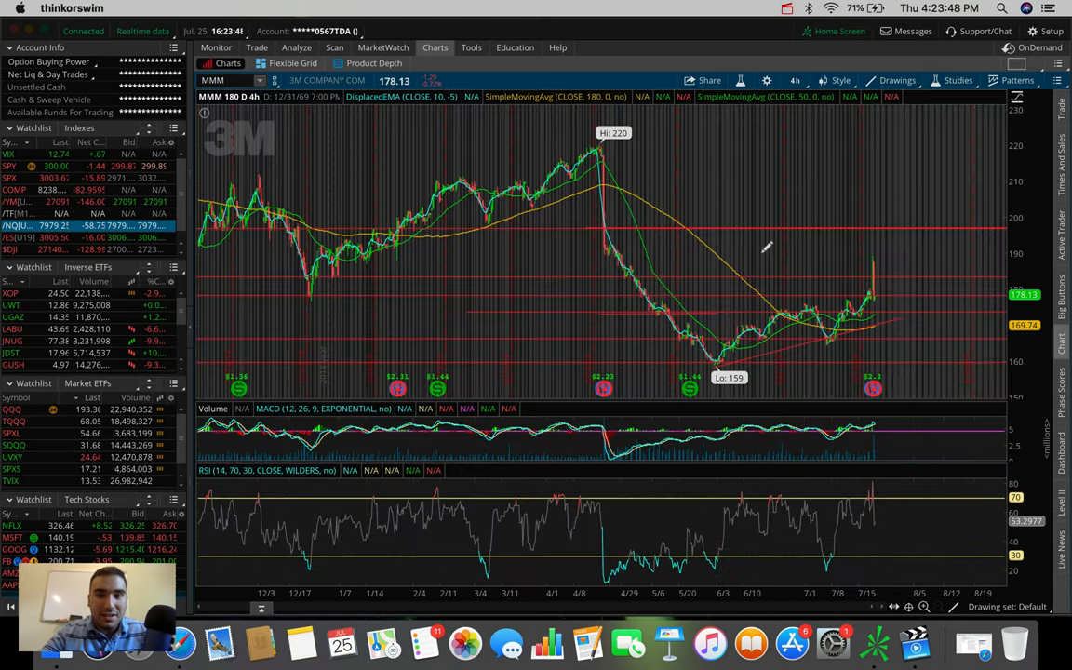
pyautogui.moveTo(845, 252)
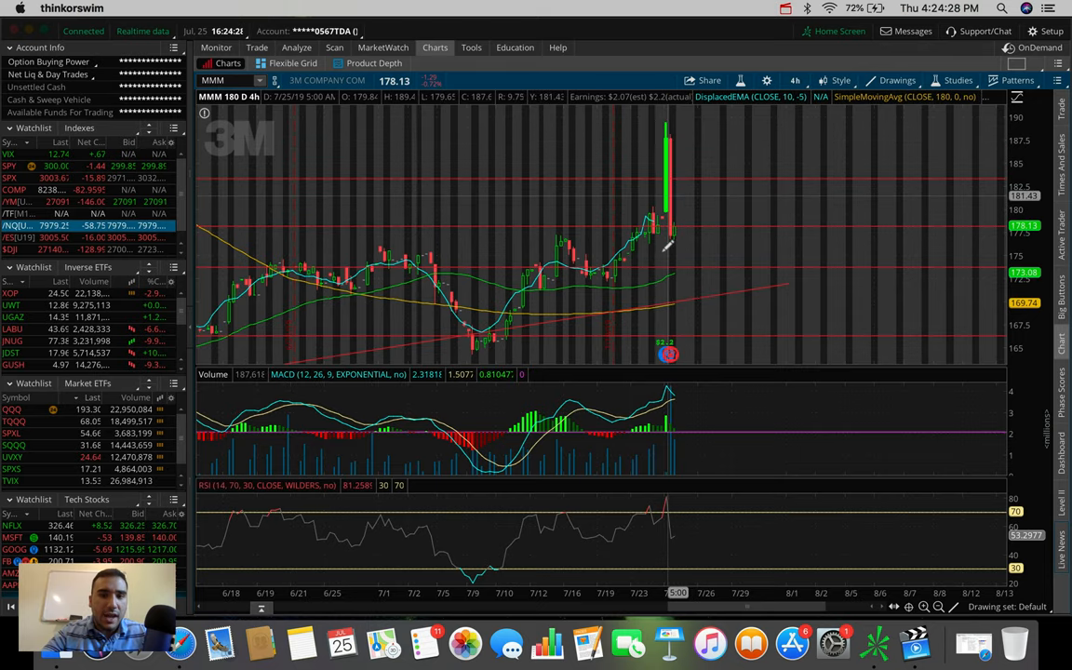
pyautogui.moveTo(670, 223)
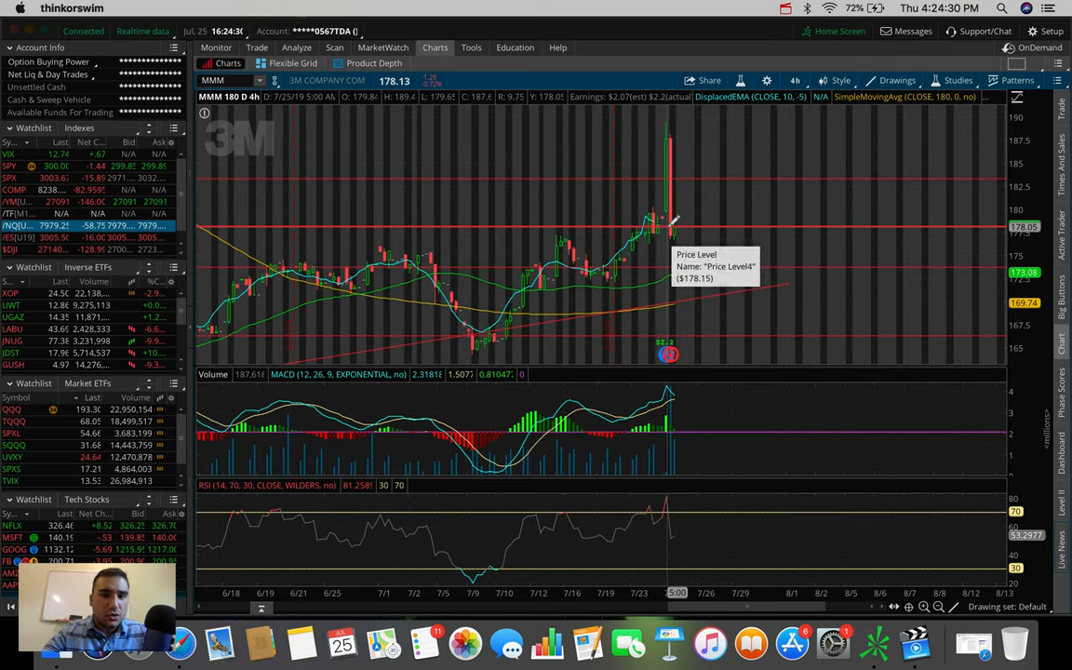
pyautogui.moveTo(641, 227)
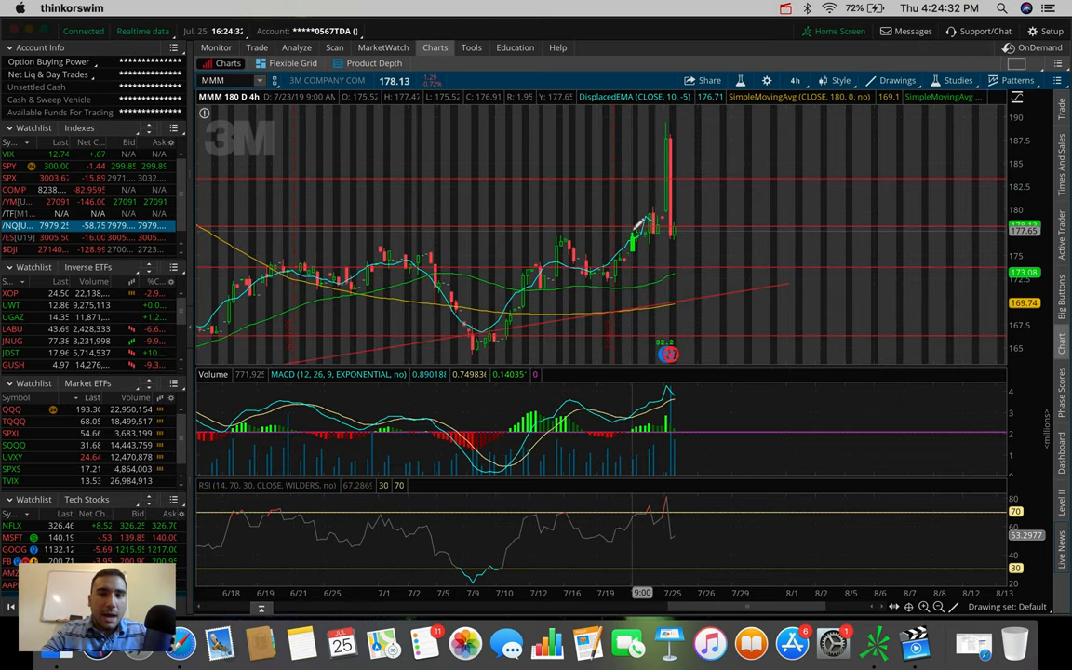
pyautogui.moveTo(667, 224)
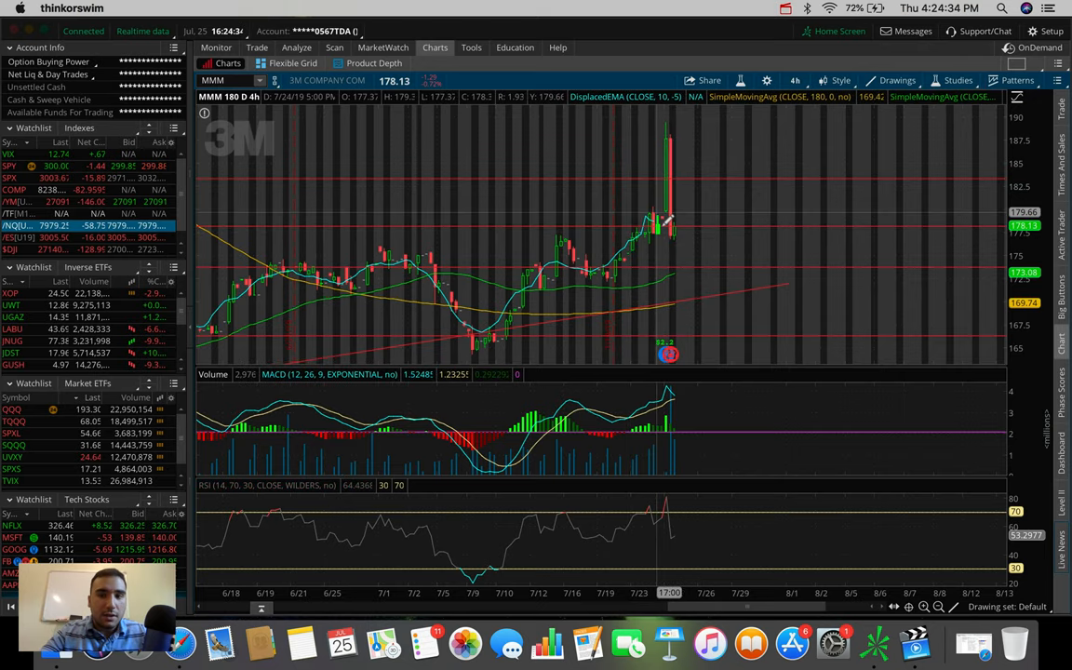
pyautogui.moveTo(698, 171)
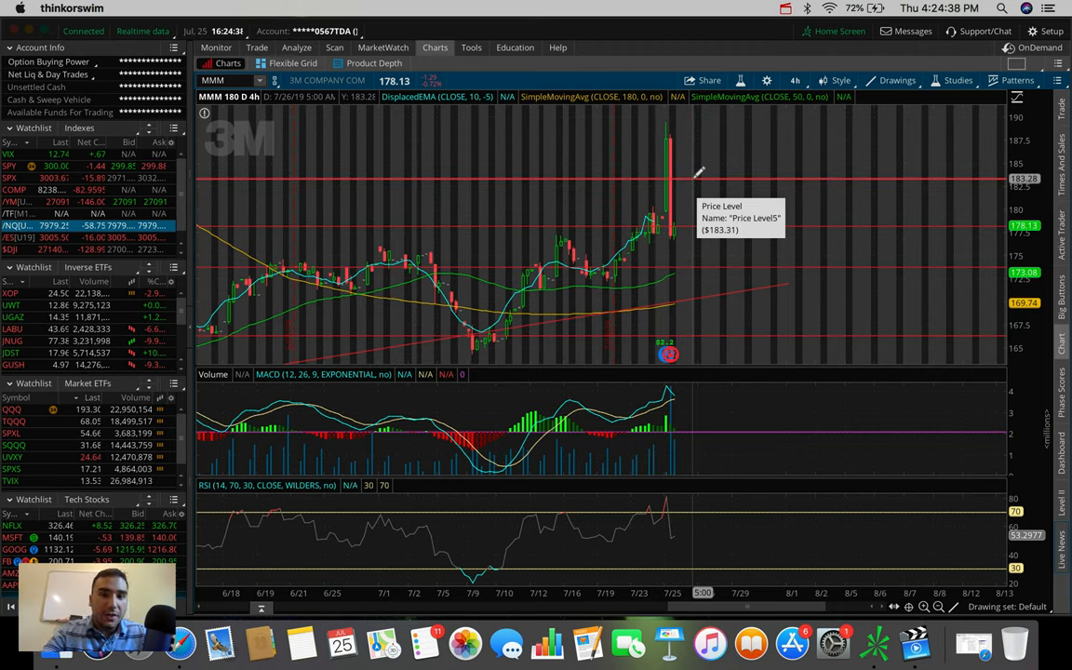
pyautogui.moveTo(685, 140)
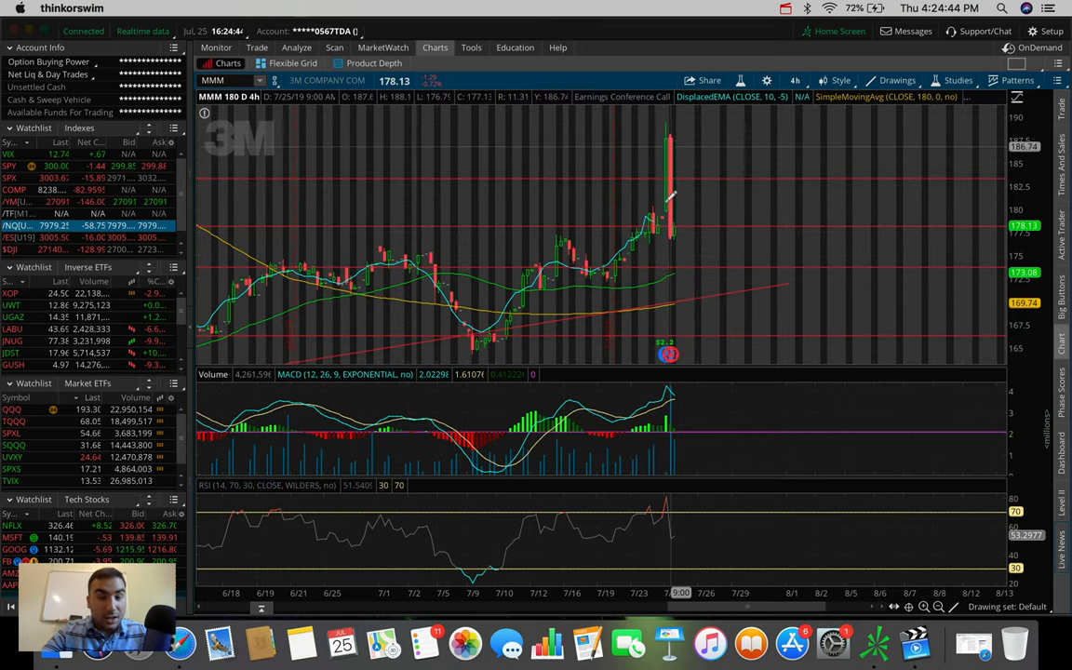
pyautogui.moveTo(674, 223)
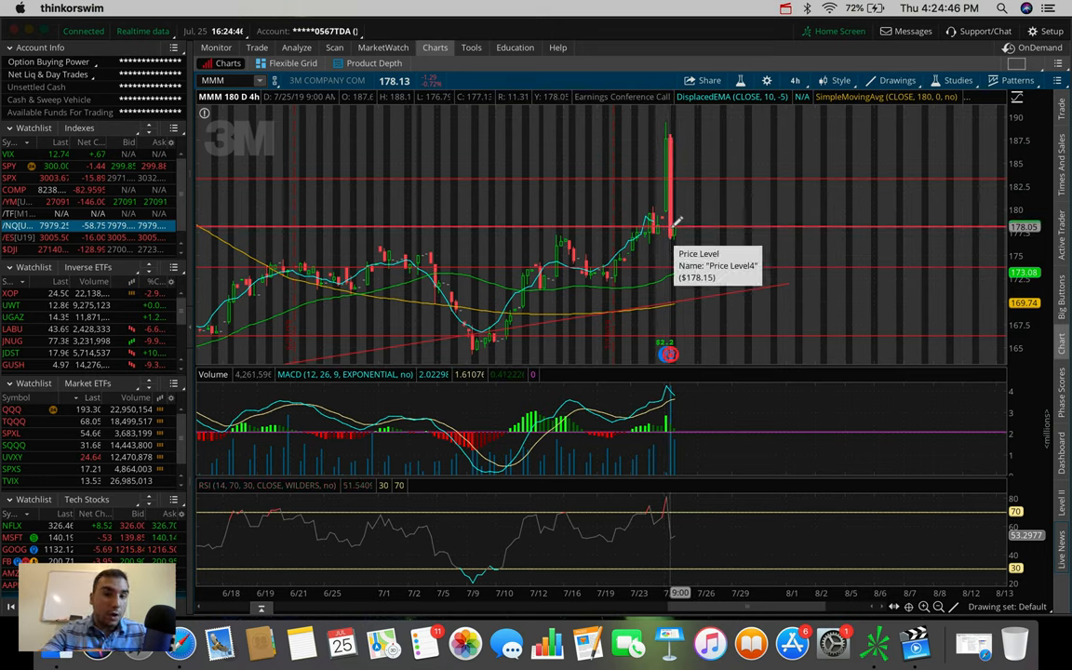
pyautogui.moveTo(670, 227)
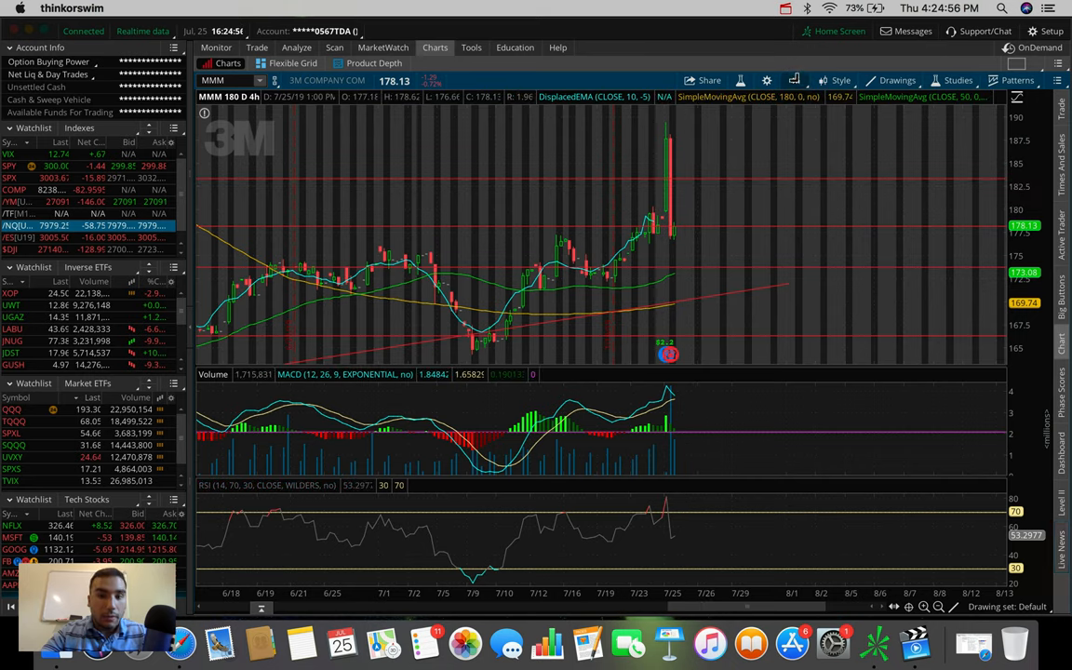
# Step: Zoom the 3M 4-hour chart back out to the full 180-day range
pyautogui.click(795, 80)
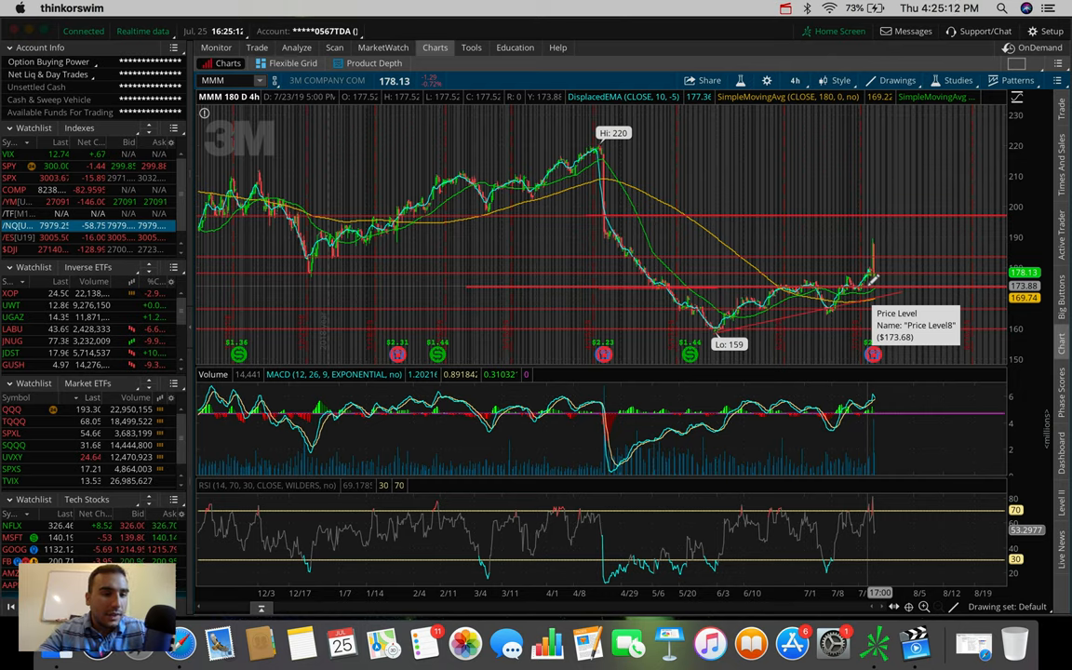
pyautogui.moveTo(458, 230)
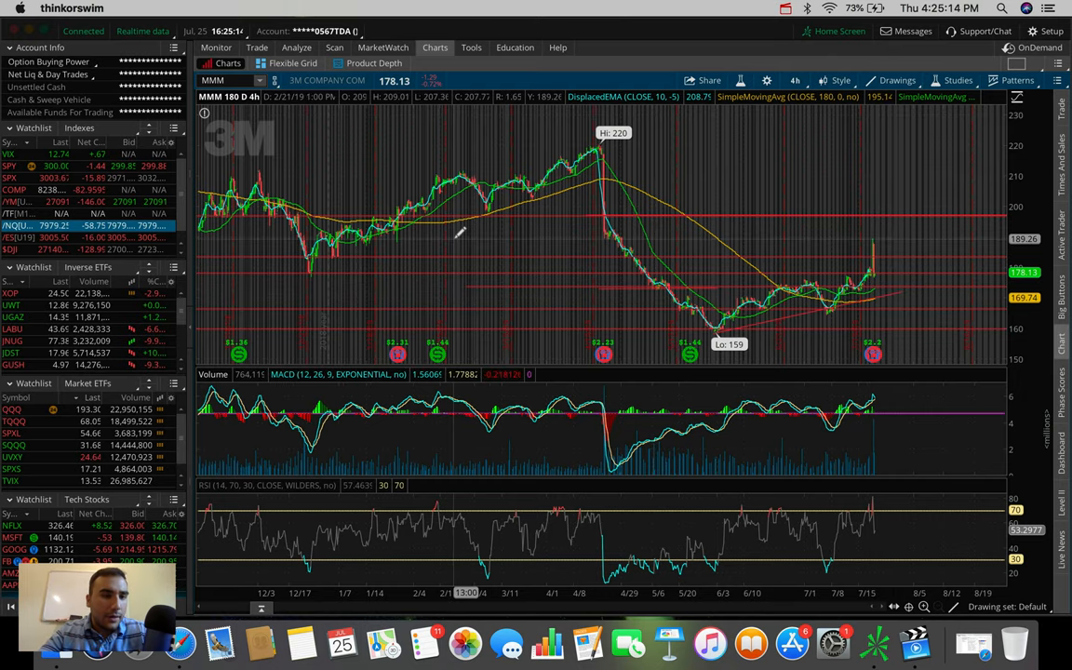
pyautogui.moveTo(246, 312)
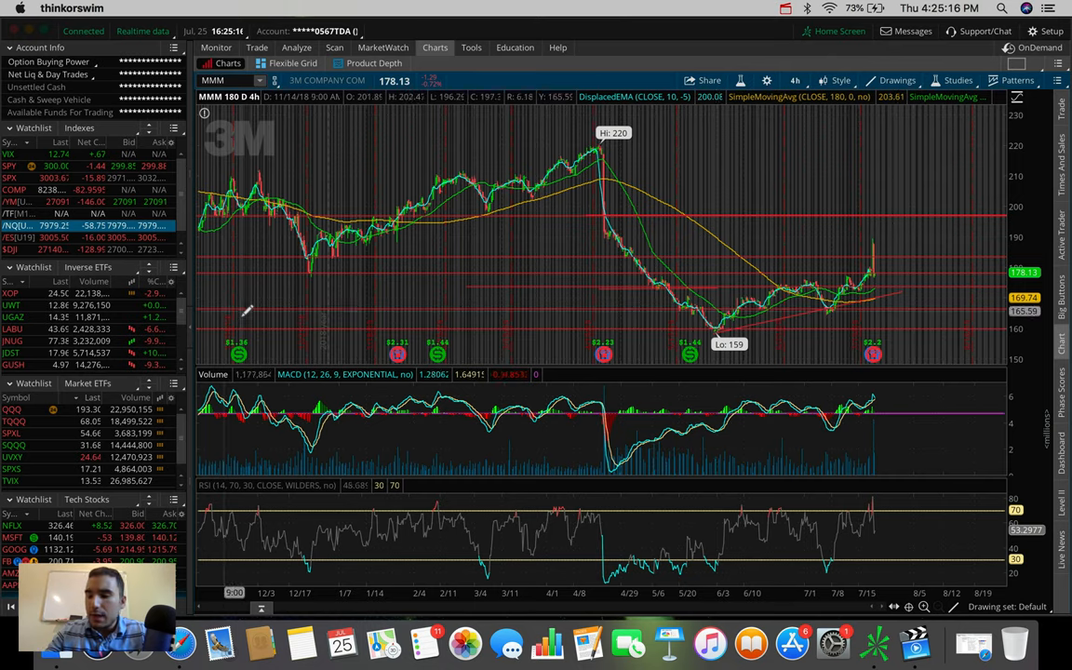
pyautogui.moveTo(130, 305)
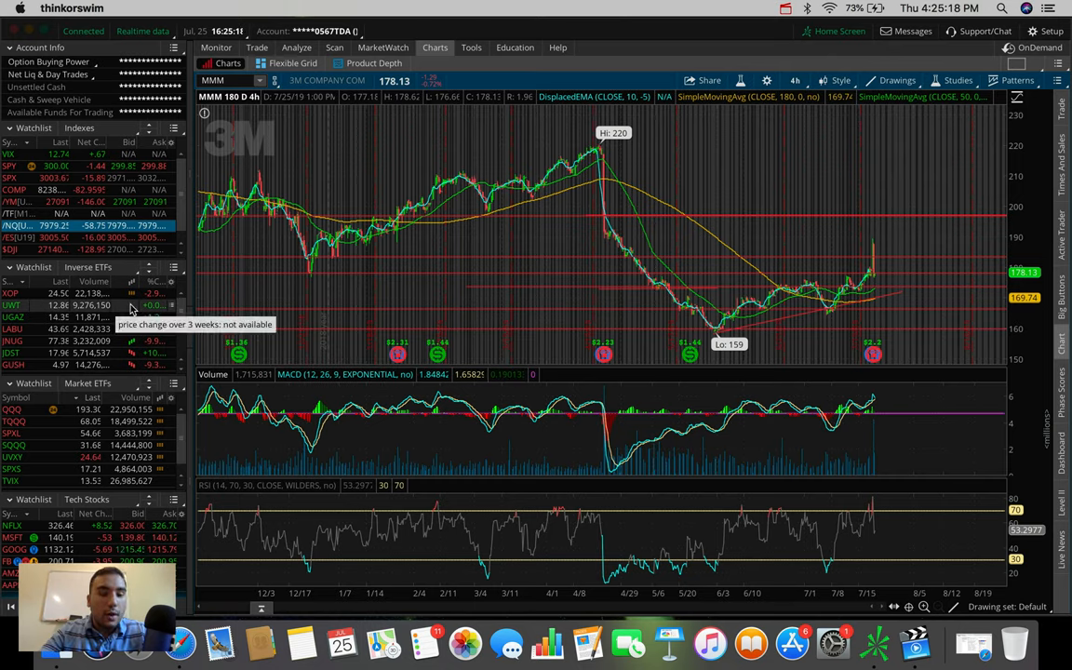
pyautogui.moveTo(145, 138)
pyautogui.write('SNAP')
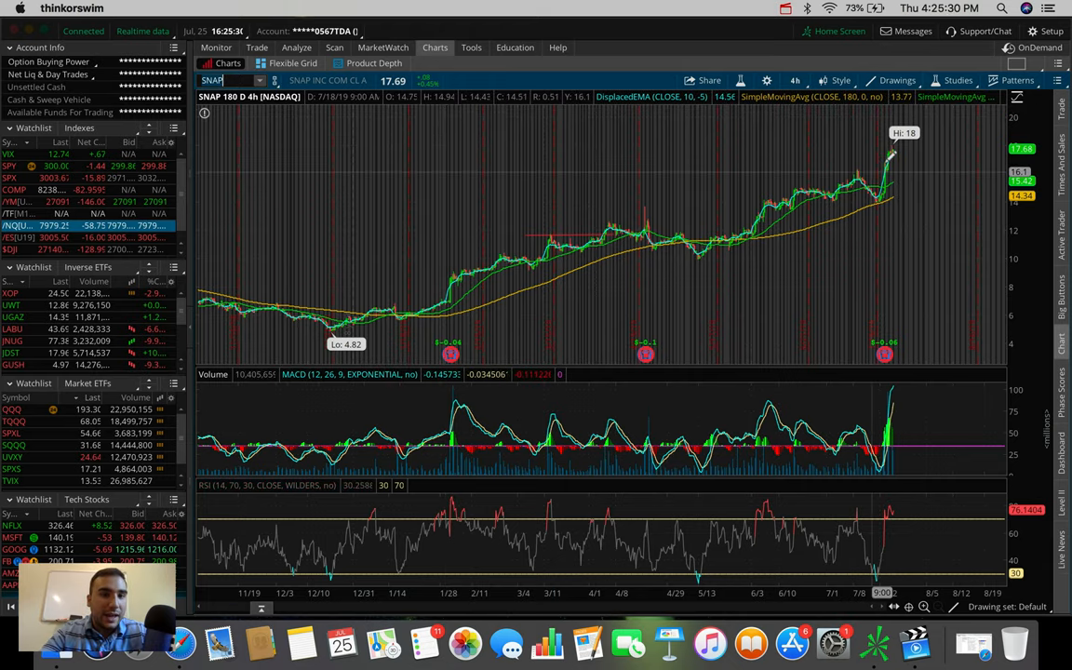
pyautogui.moveTo(893, 156)
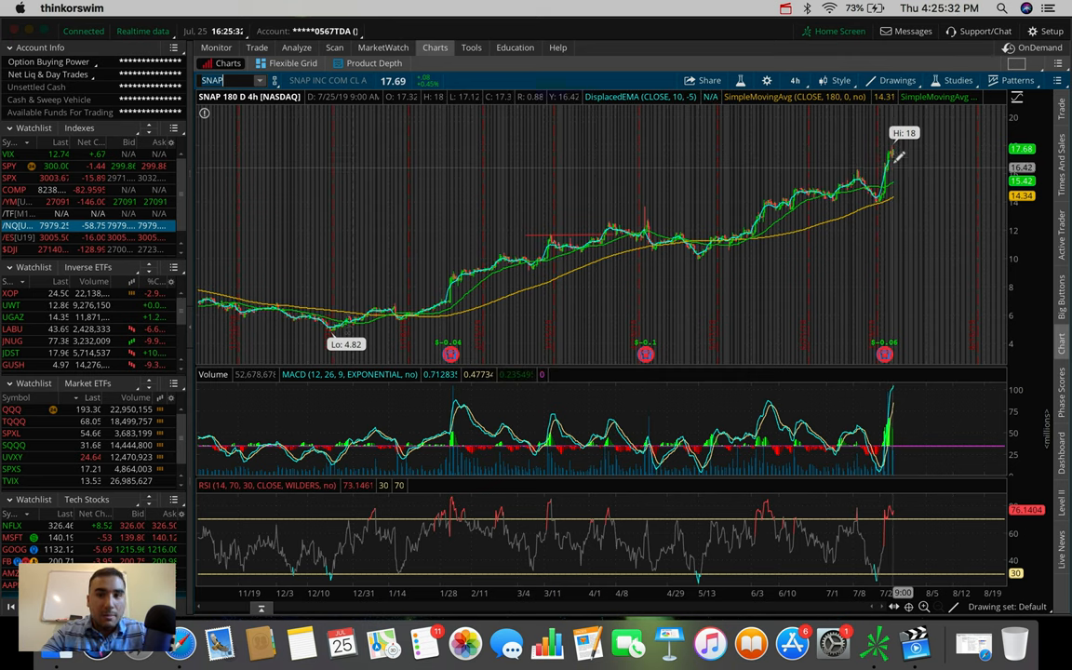
pyautogui.moveTo(903, 156)
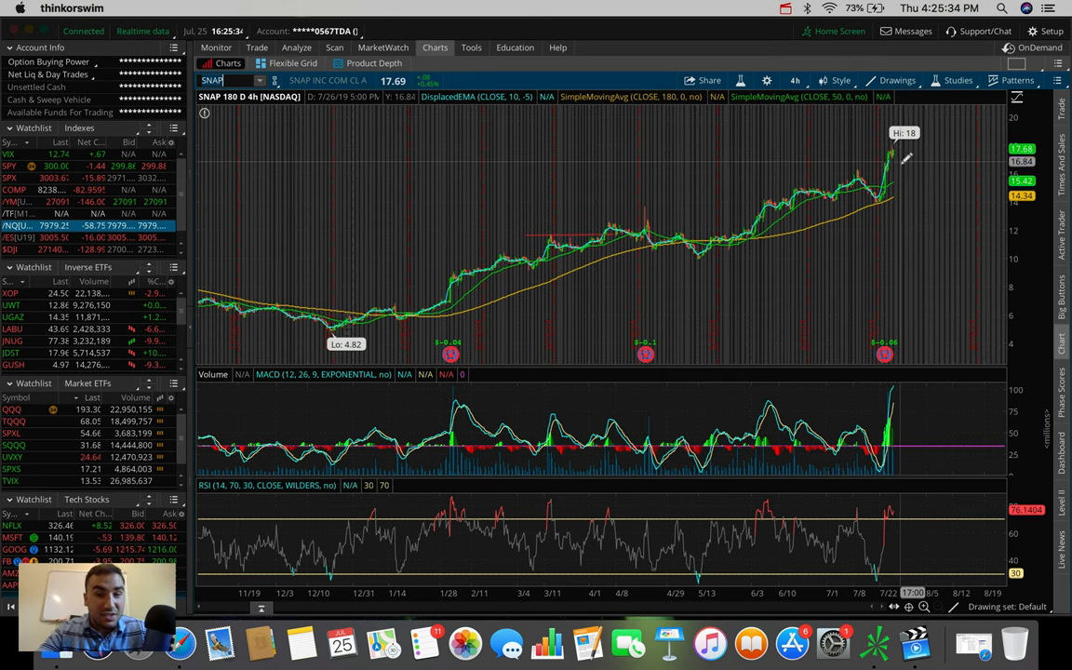
pyautogui.moveTo(897, 164)
pyautogui.write('PYPL')
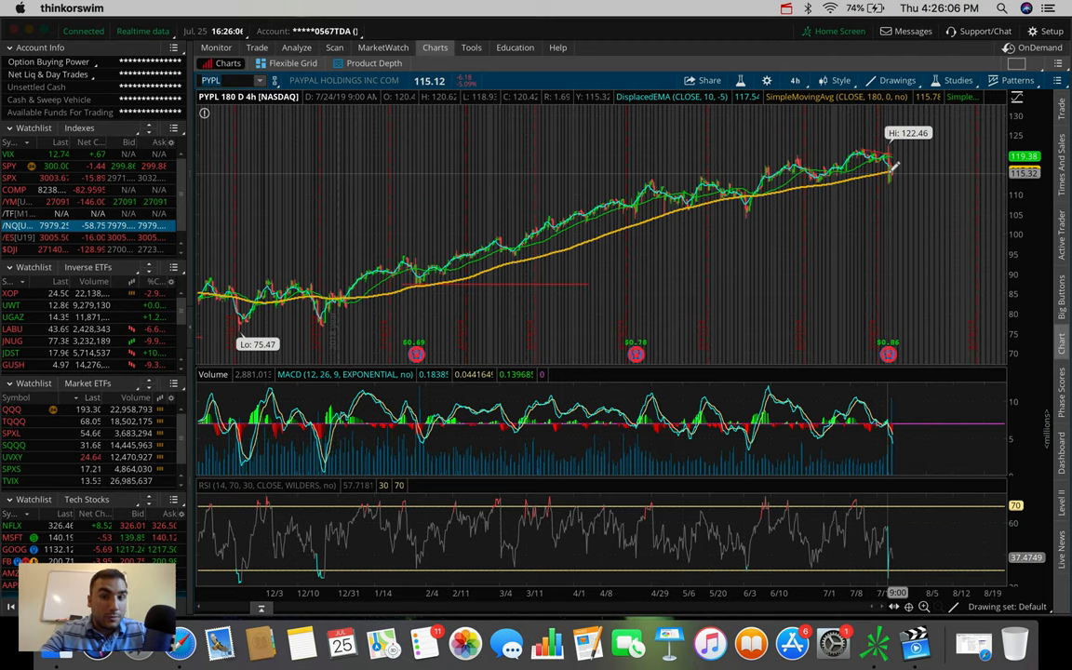
pyautogui.moveTo(893, 167)
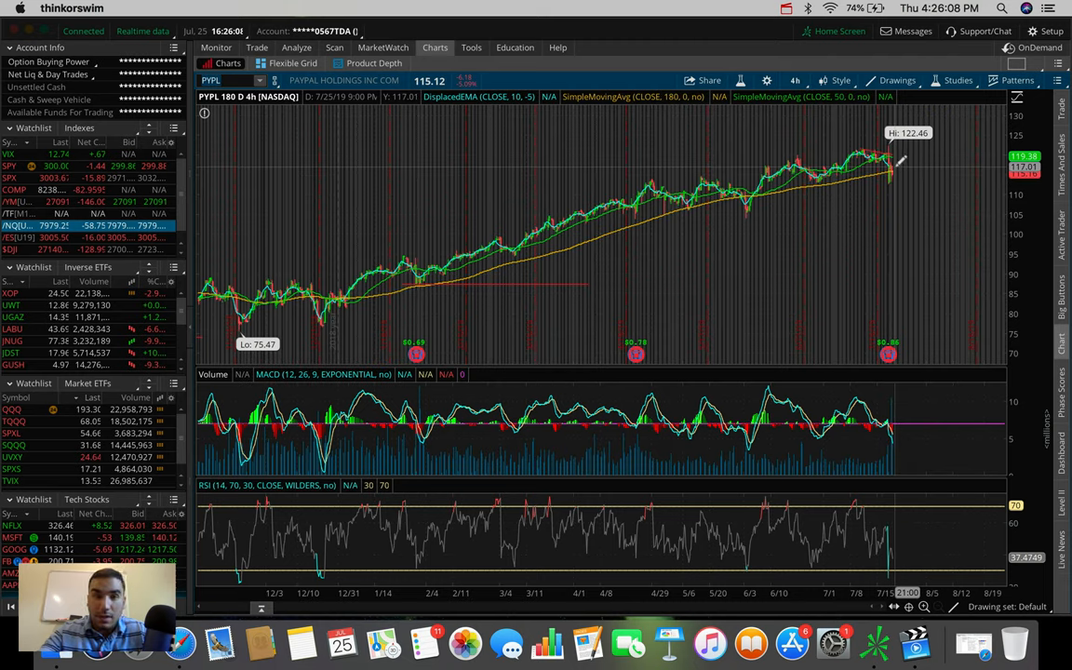
pyautogui.moveTo(895, 170)
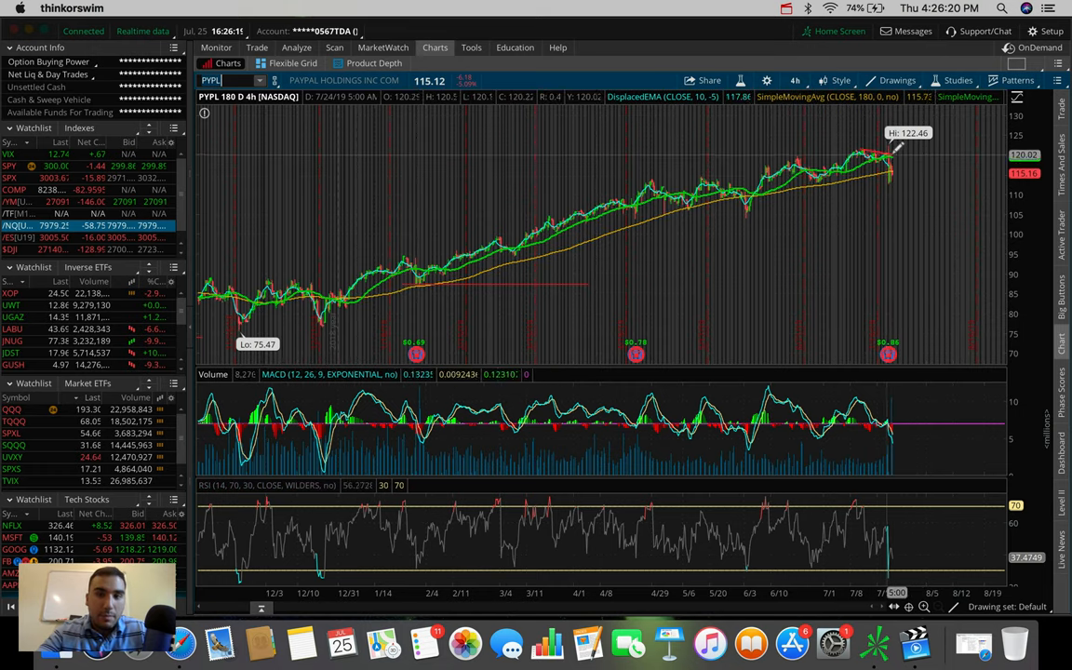
pyautogui.moveTo(916, 149)
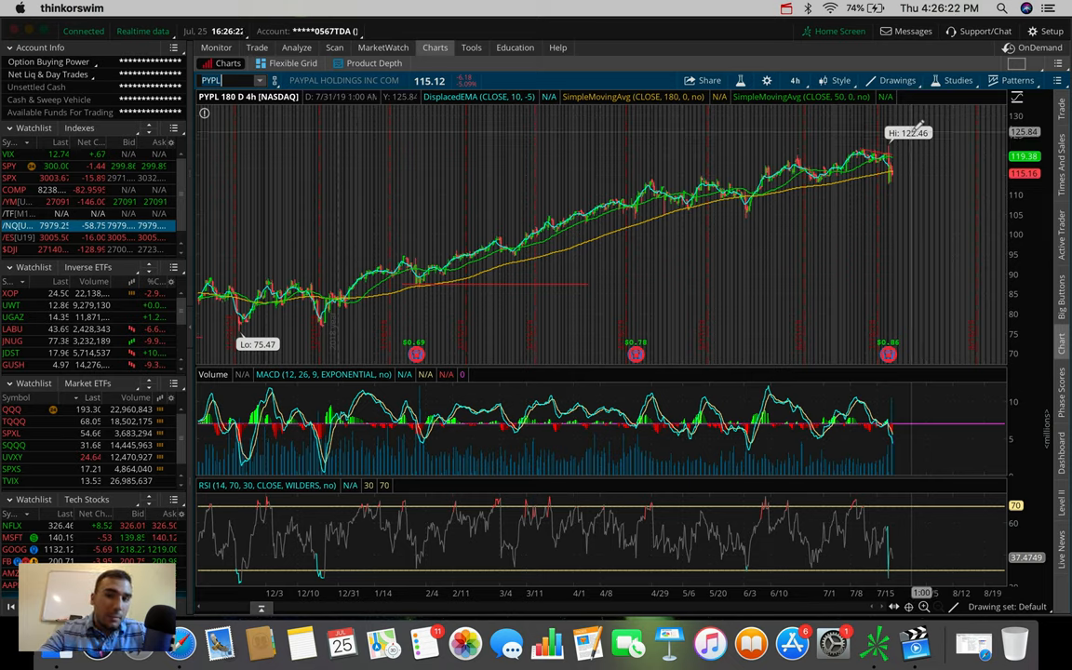
pyautogui.moveTo(890, 149)
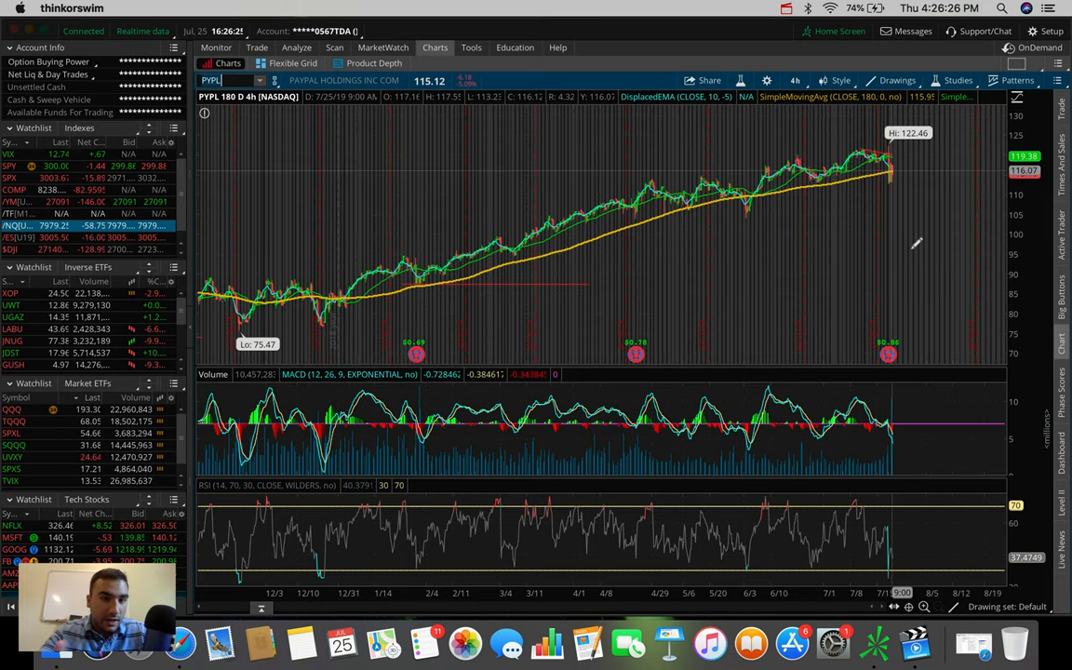
pyautogui.moveTo(905, 205)
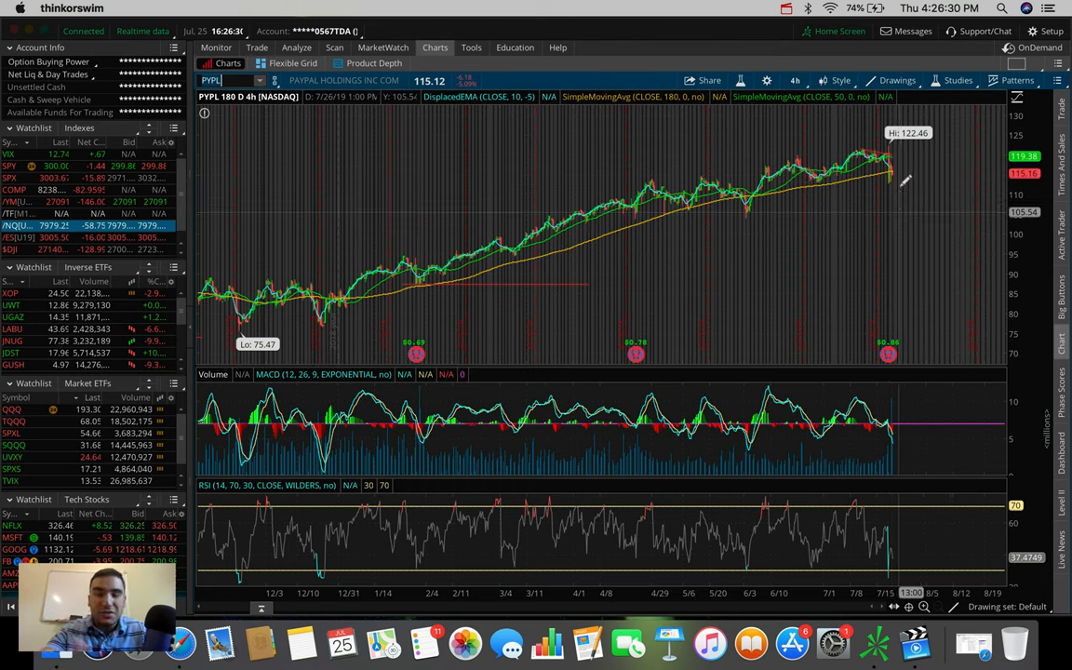
pyautogui.moveTo(895, 171)
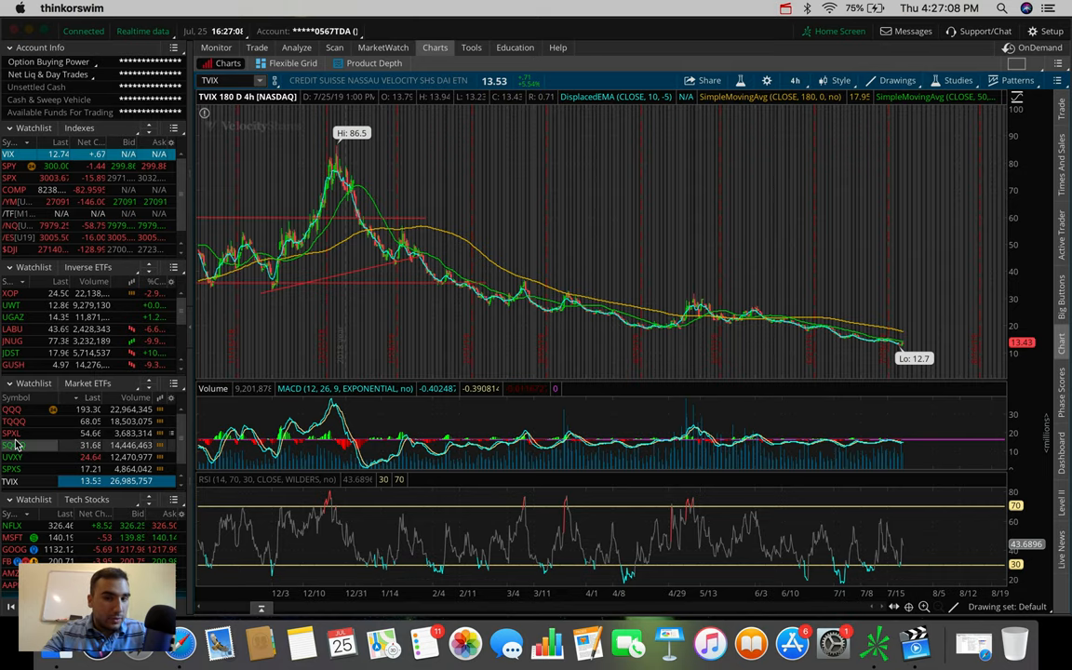
# Step: Select SQQQ in the Market ETFs watchlist to chart it after TVIX
pyautogui.click(11, 446)
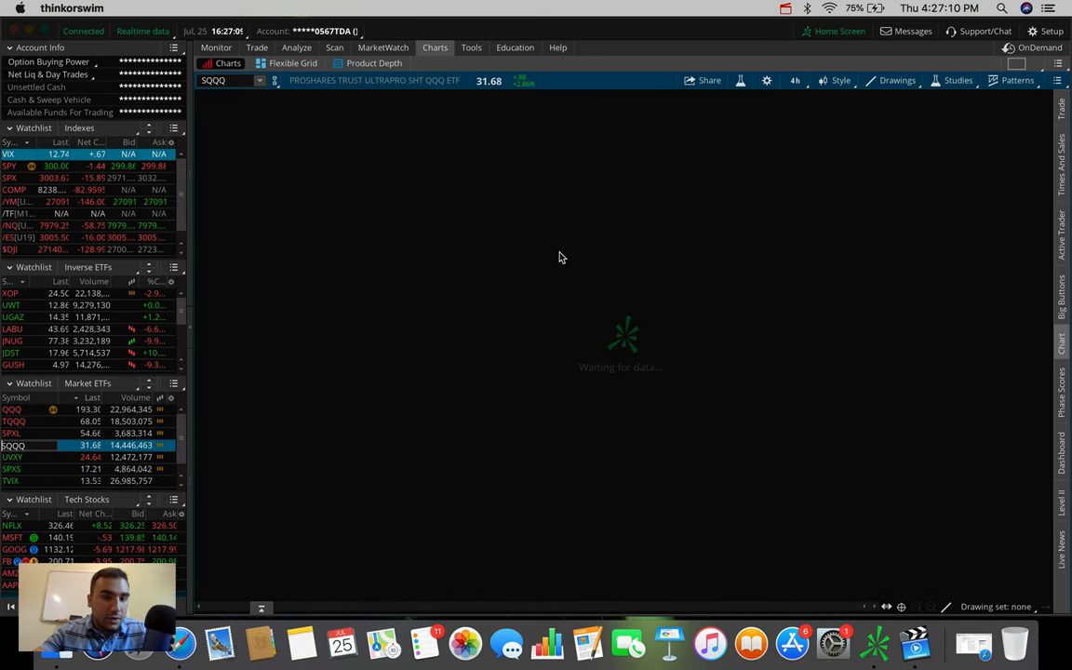